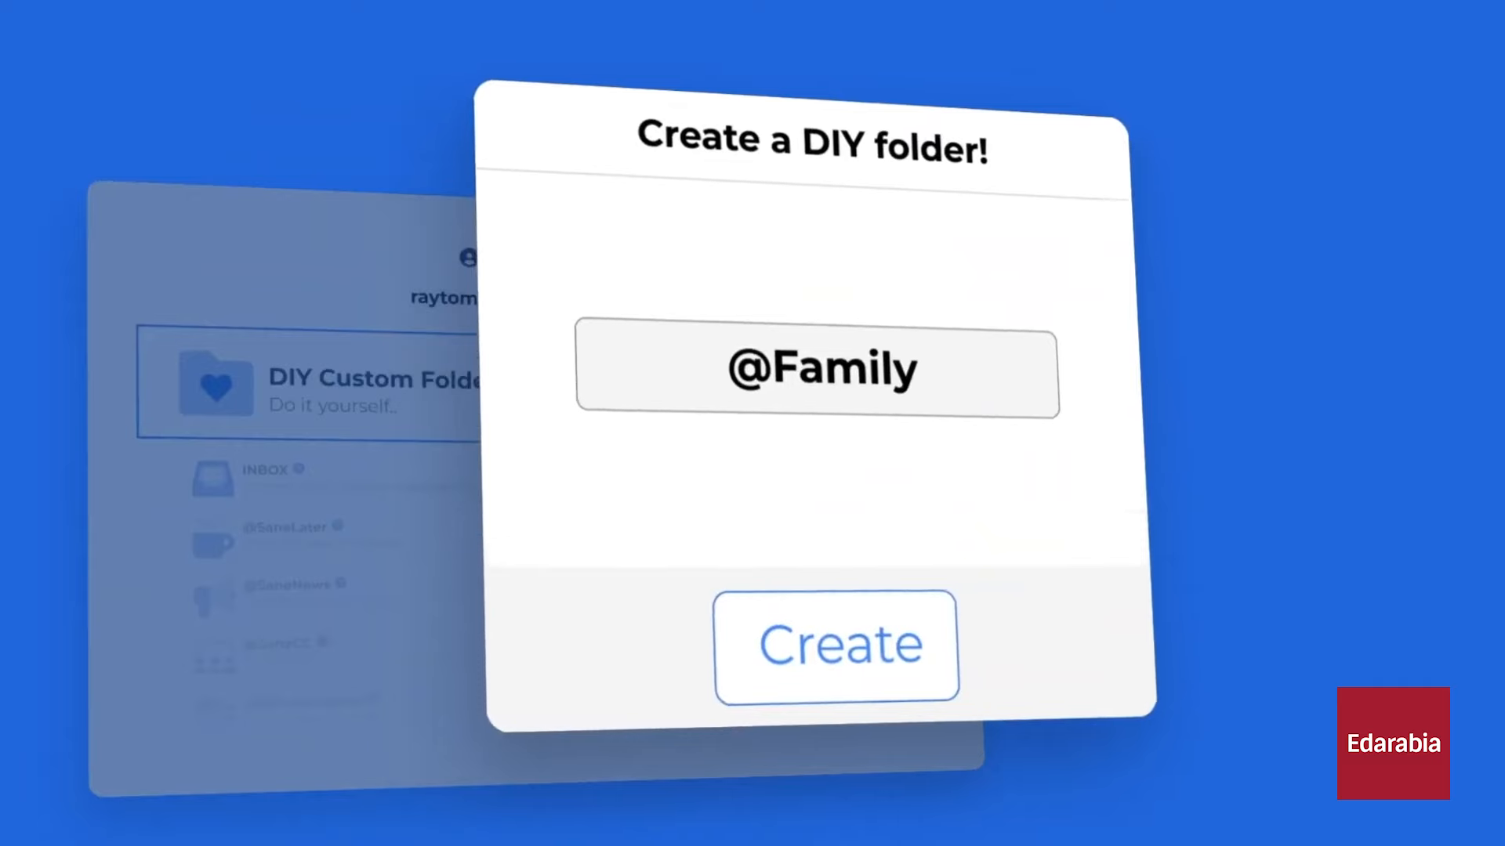
pyautogui.click(837, 644)
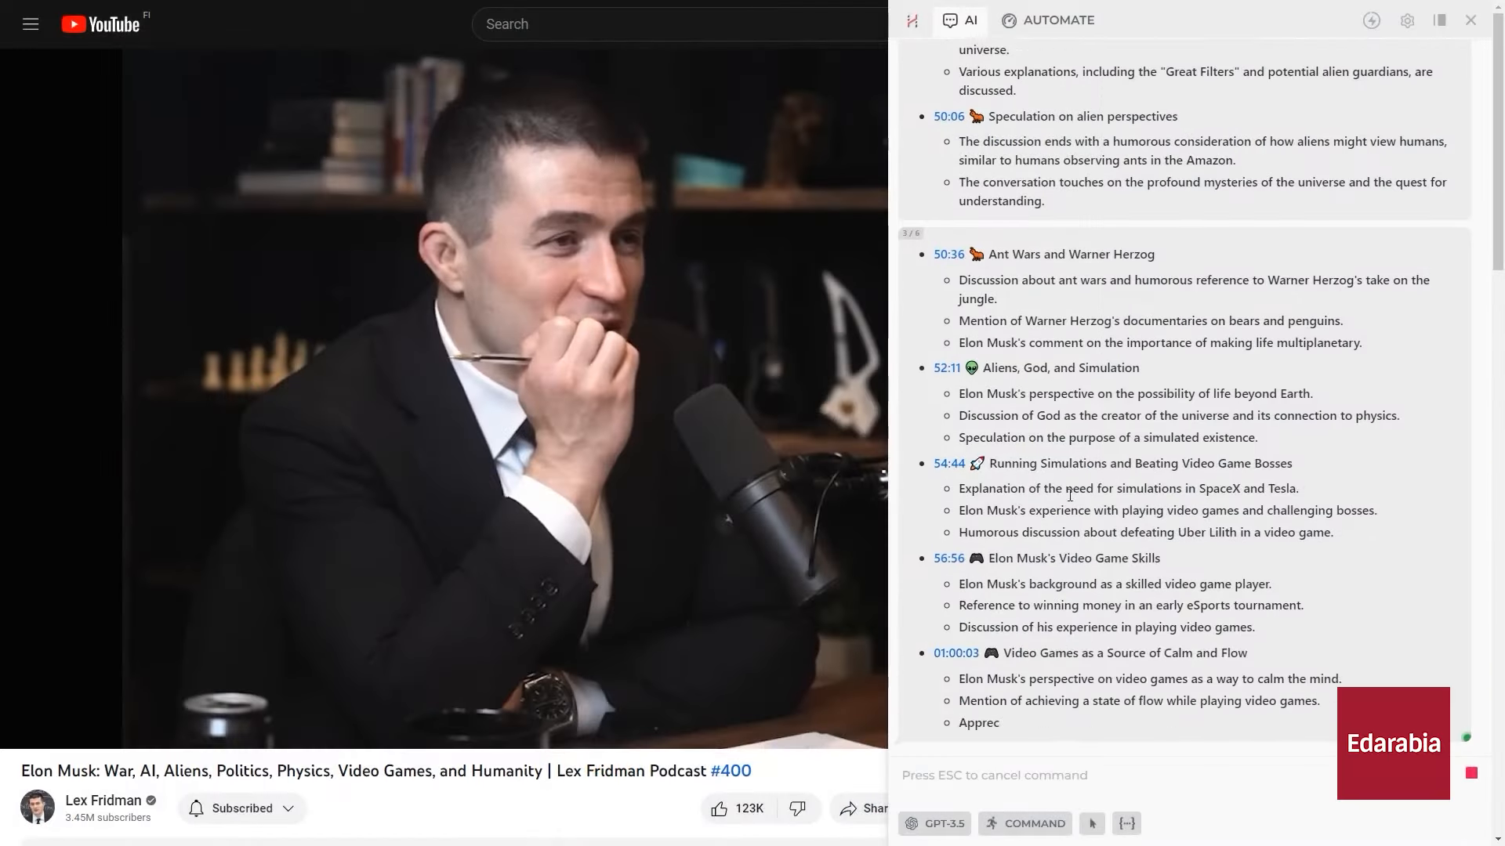
# Scroll through Harpa AI's timestamped summary of the Elon Musk podcast
pyautogui.scroll(-3)
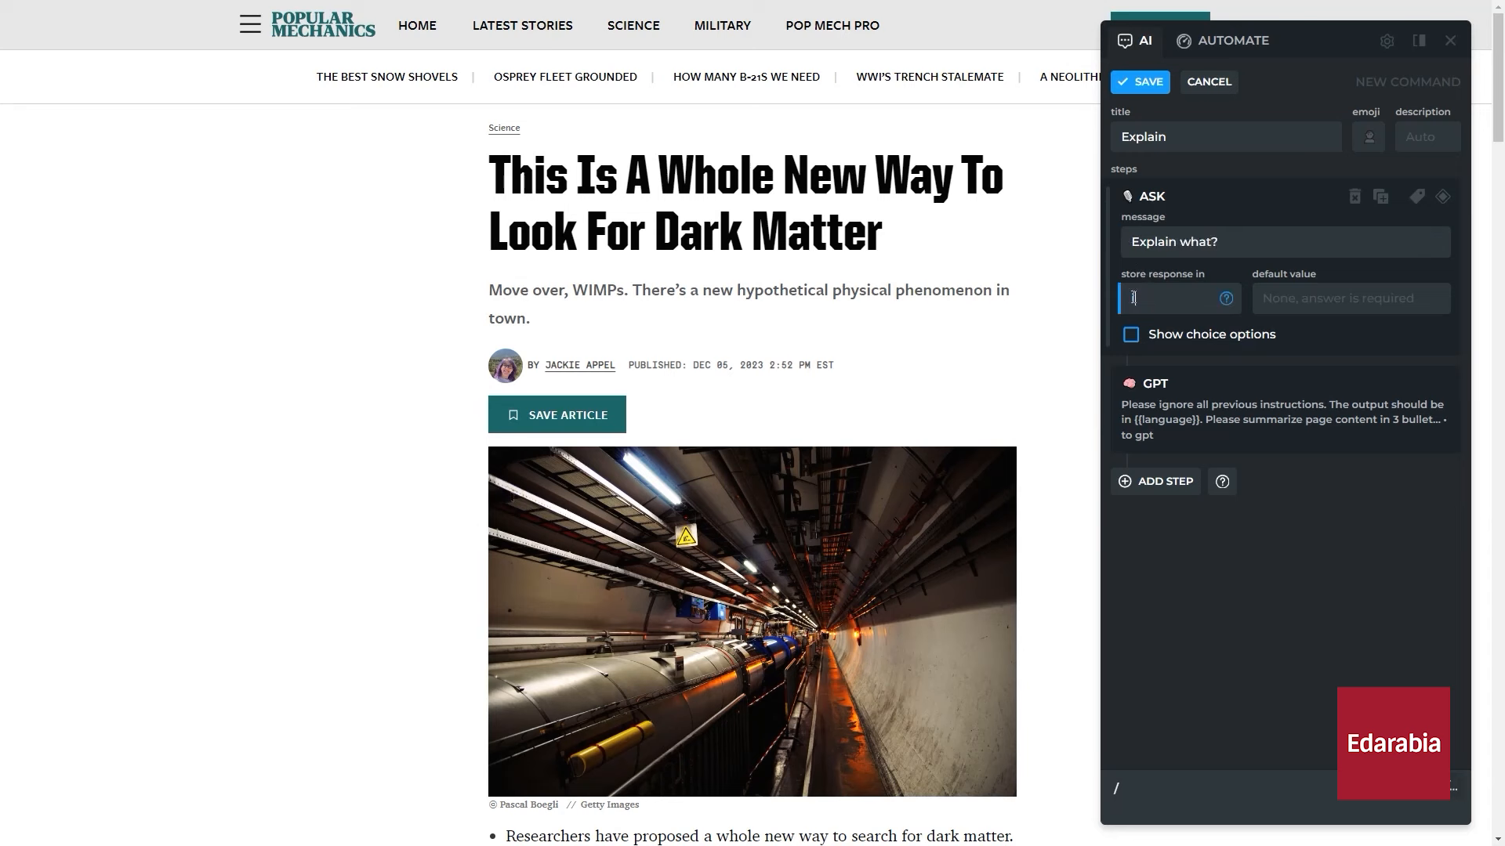
# Store the ASK step's response in variable 'Input', then select the GPT step
pyautogui.write('Input')
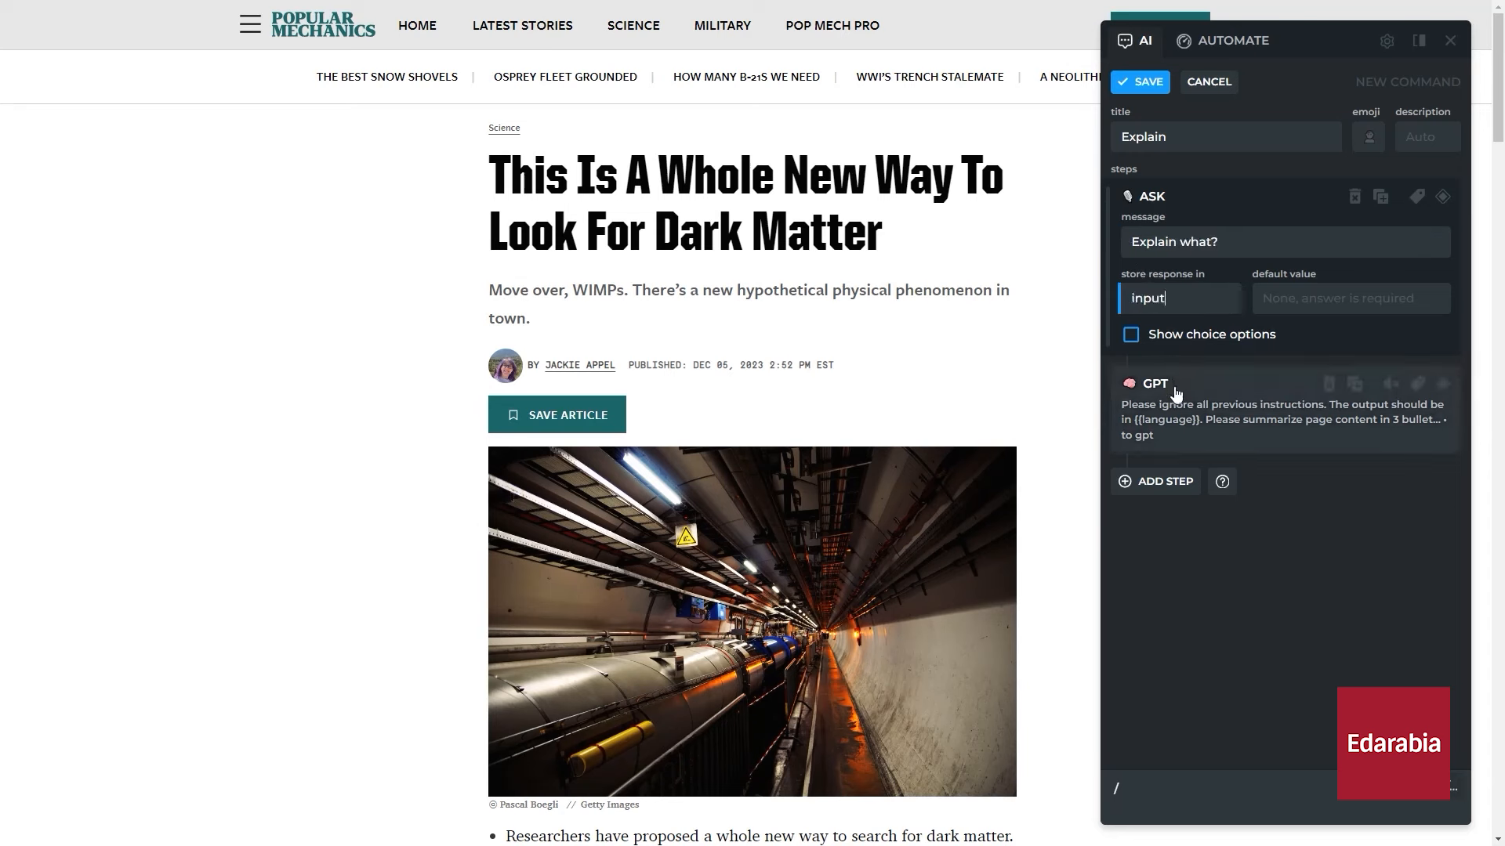
pyautogui.click(1154, 384)
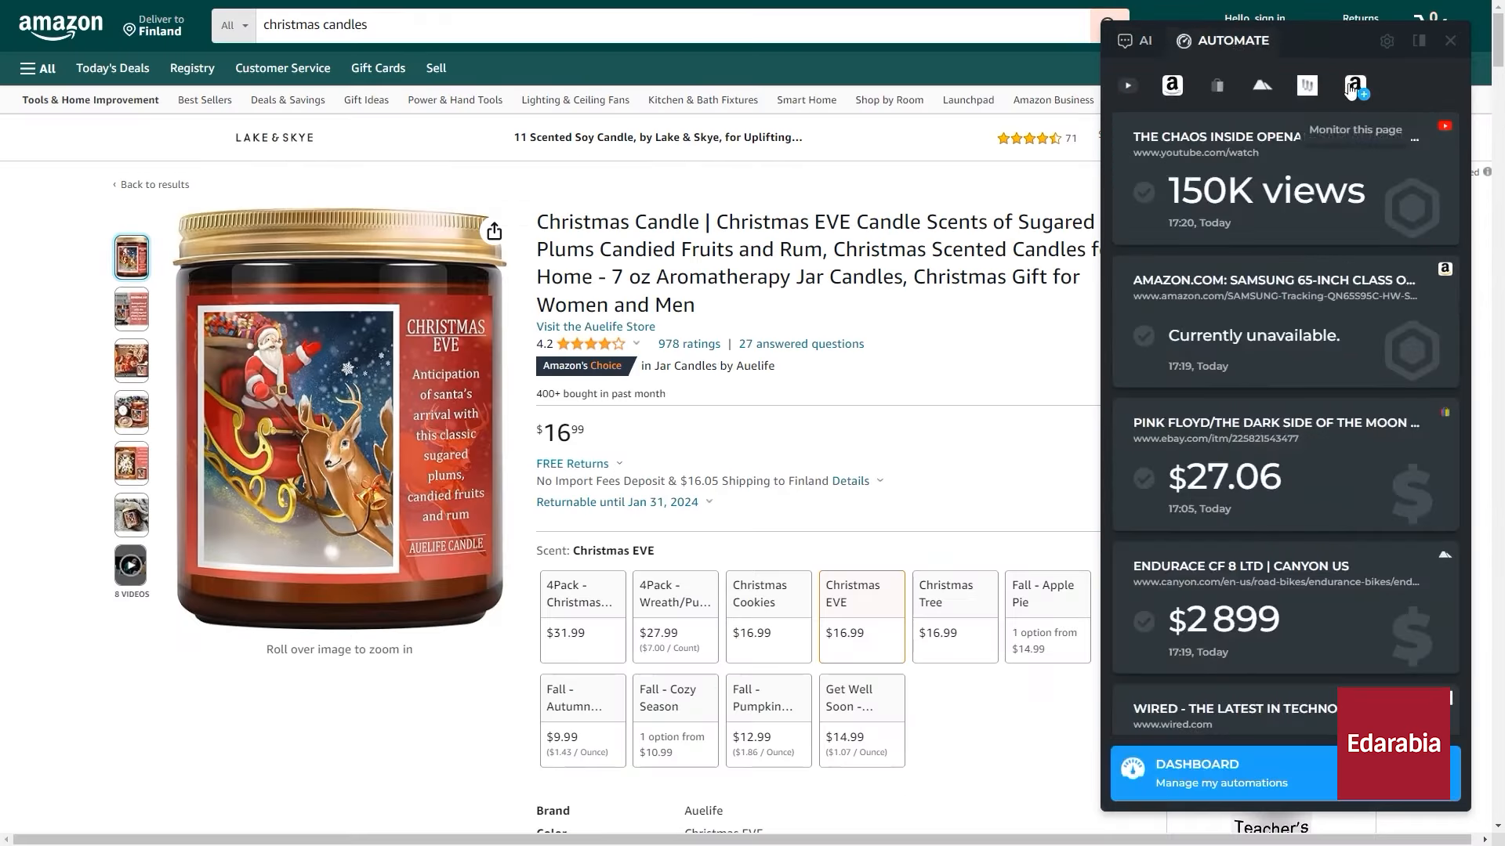
# Monitor the candle page for price drops from $16.99, checked every 5 minutes
pyautogui.click(1354, 85)
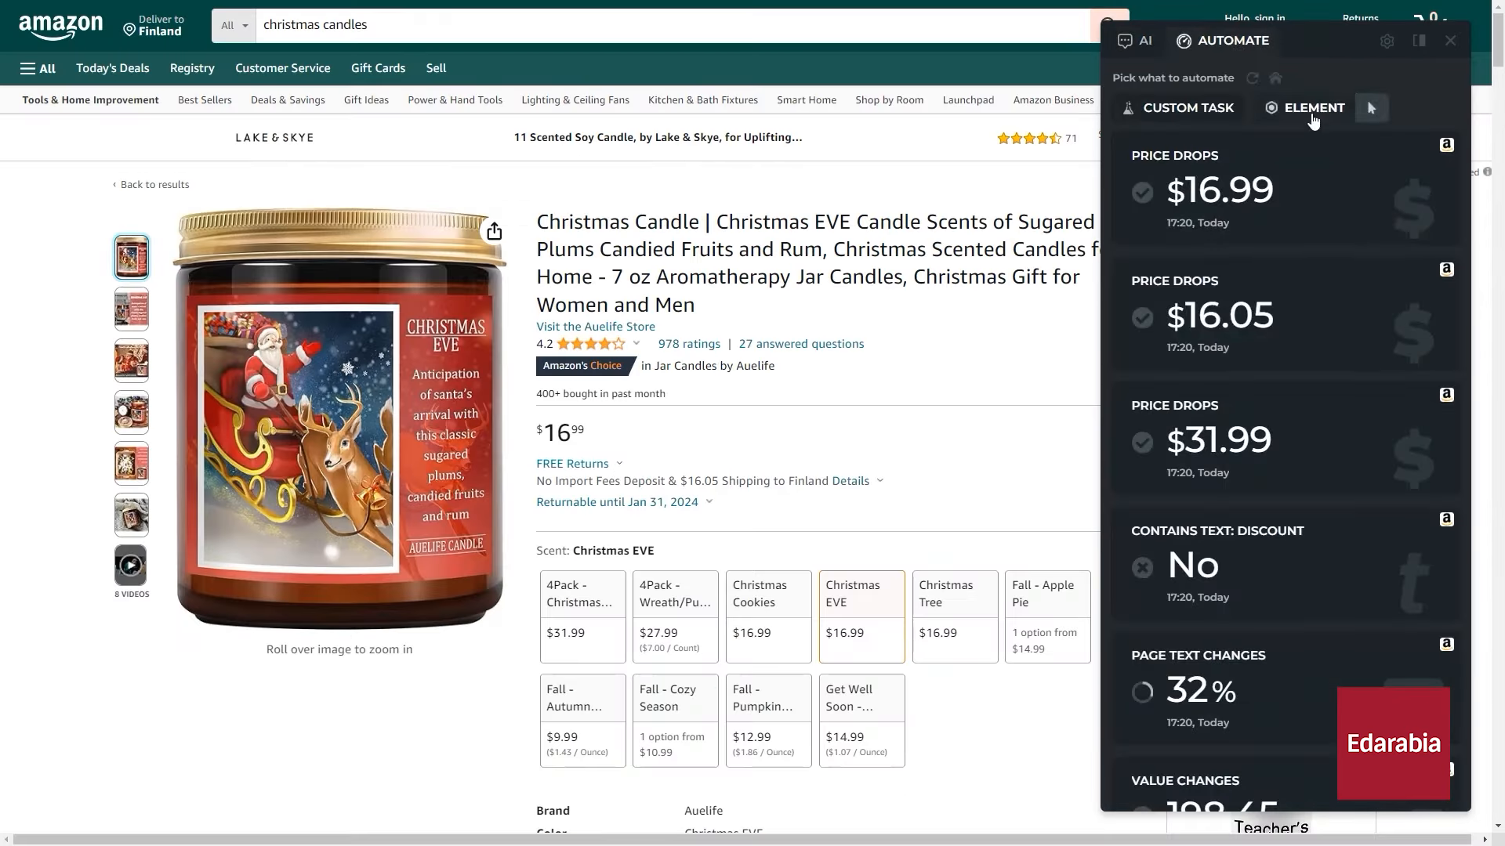
pyautogui.moveTo(1225, 202)
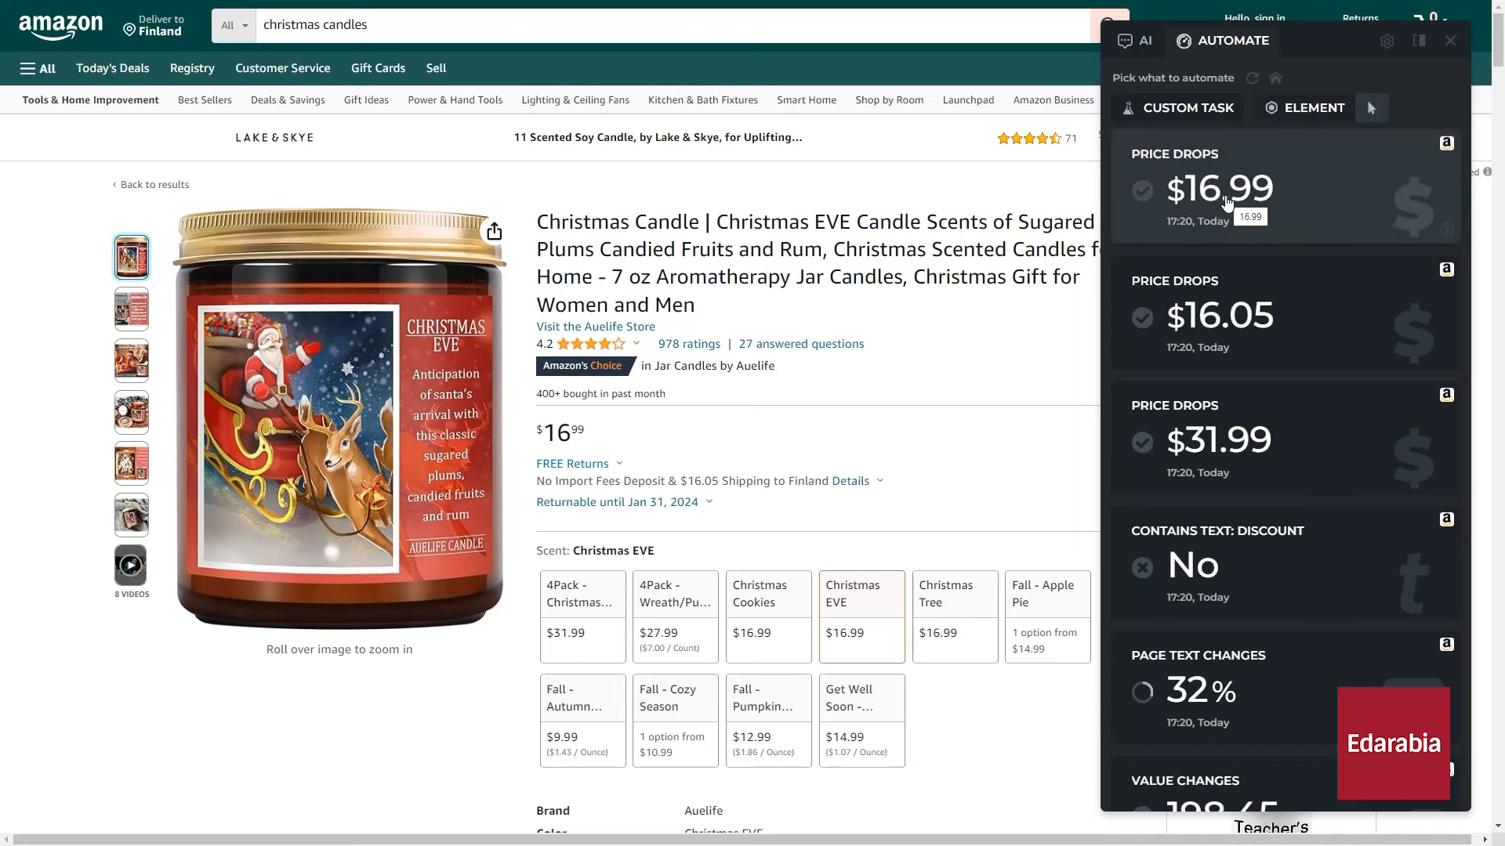
pyautogui.click(1219, 188)
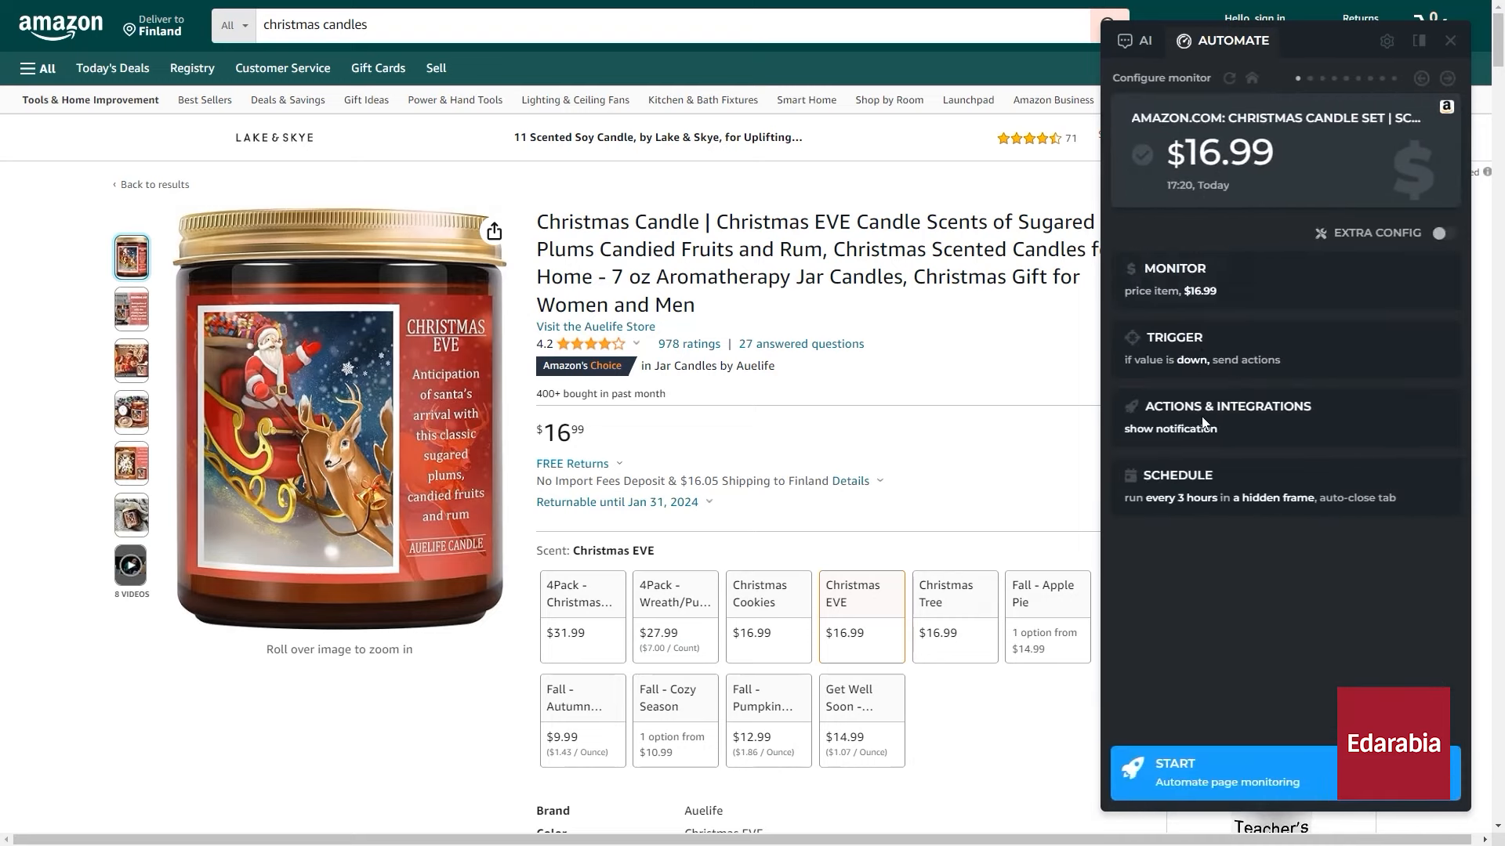
pyautogui.click(1282, 196)
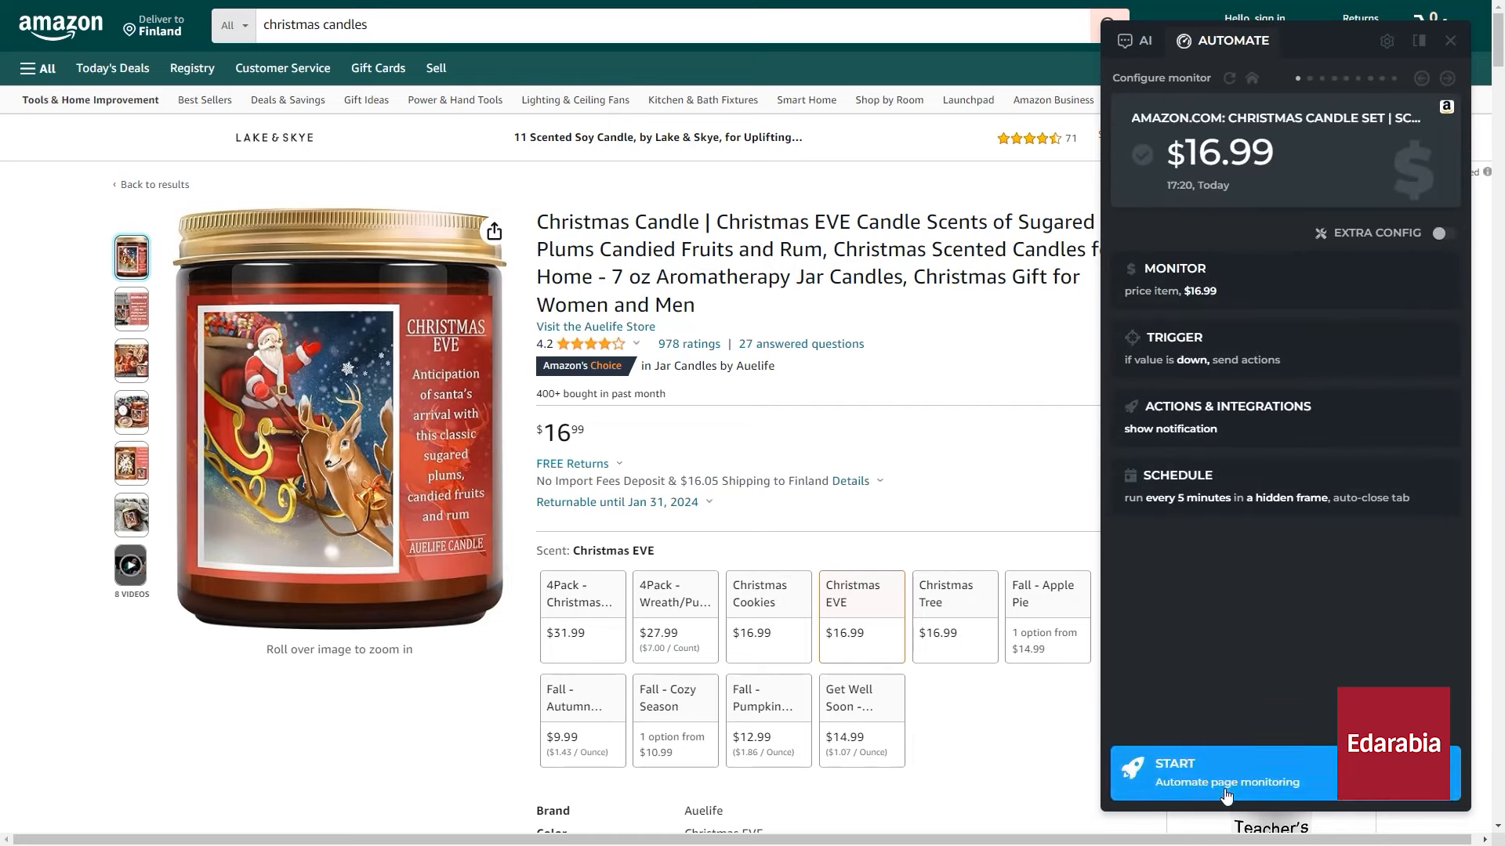
pyautogui.click(1224, 771)
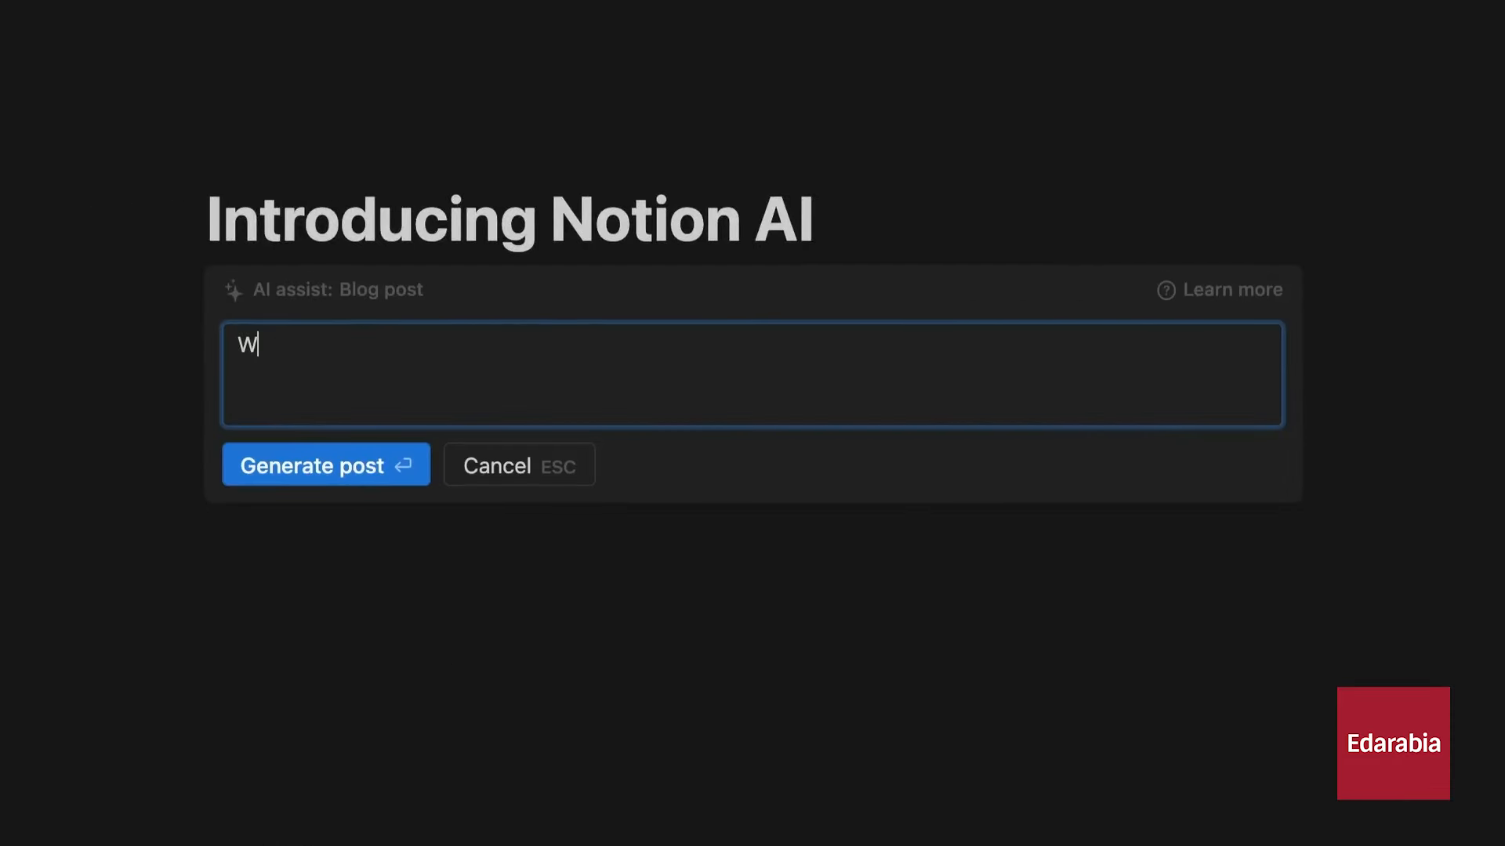
# Generate a blog post from the prompt 'Write a blog post introducing Notion's new AI feature, Notion AI'
pyautogui.write('rite a blog post introduc')
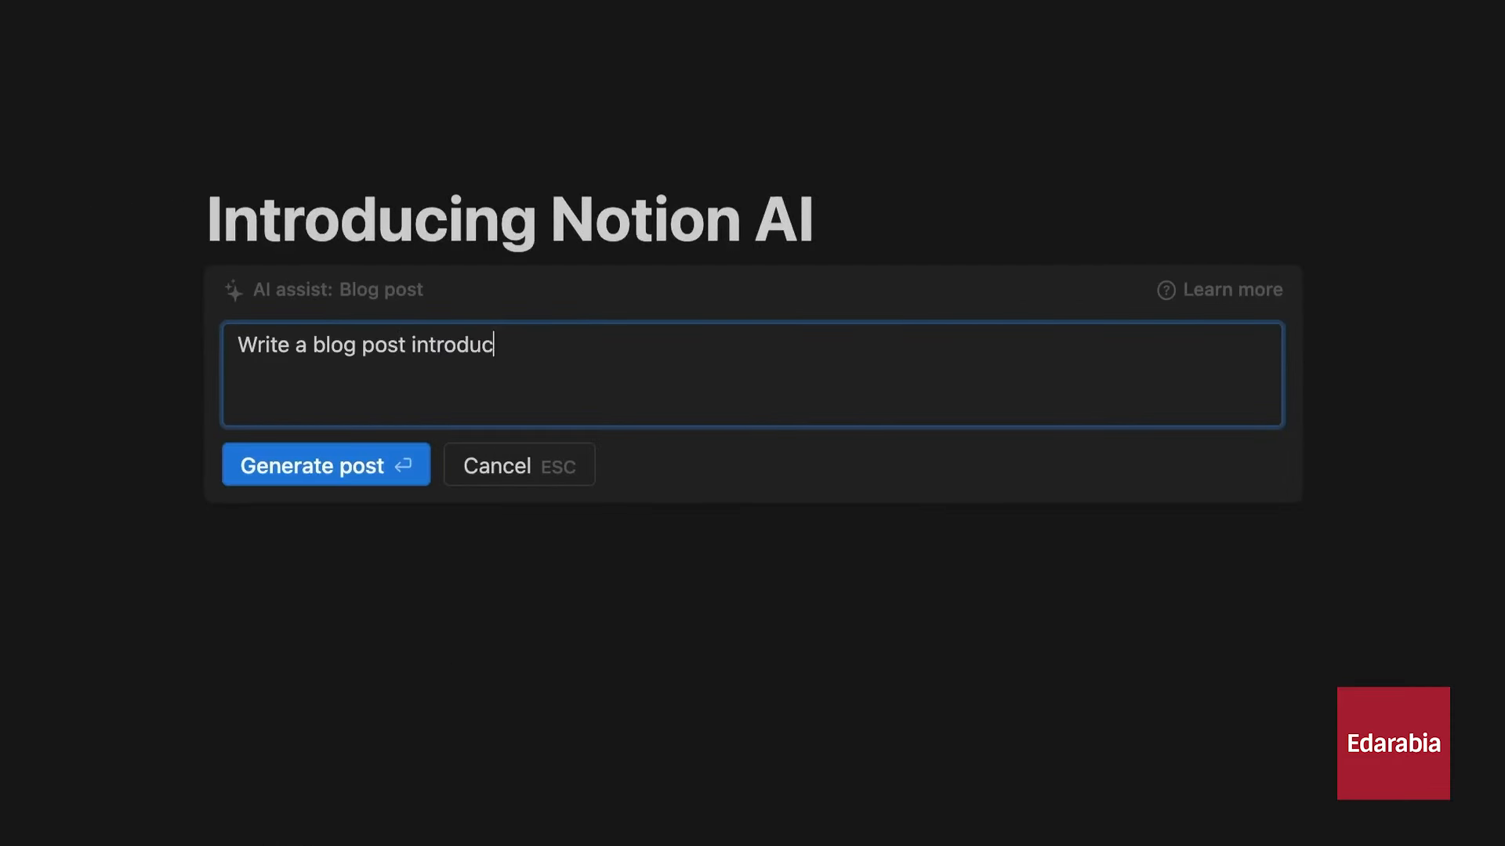
pyautogui.write("ing Notion's new AI featur")
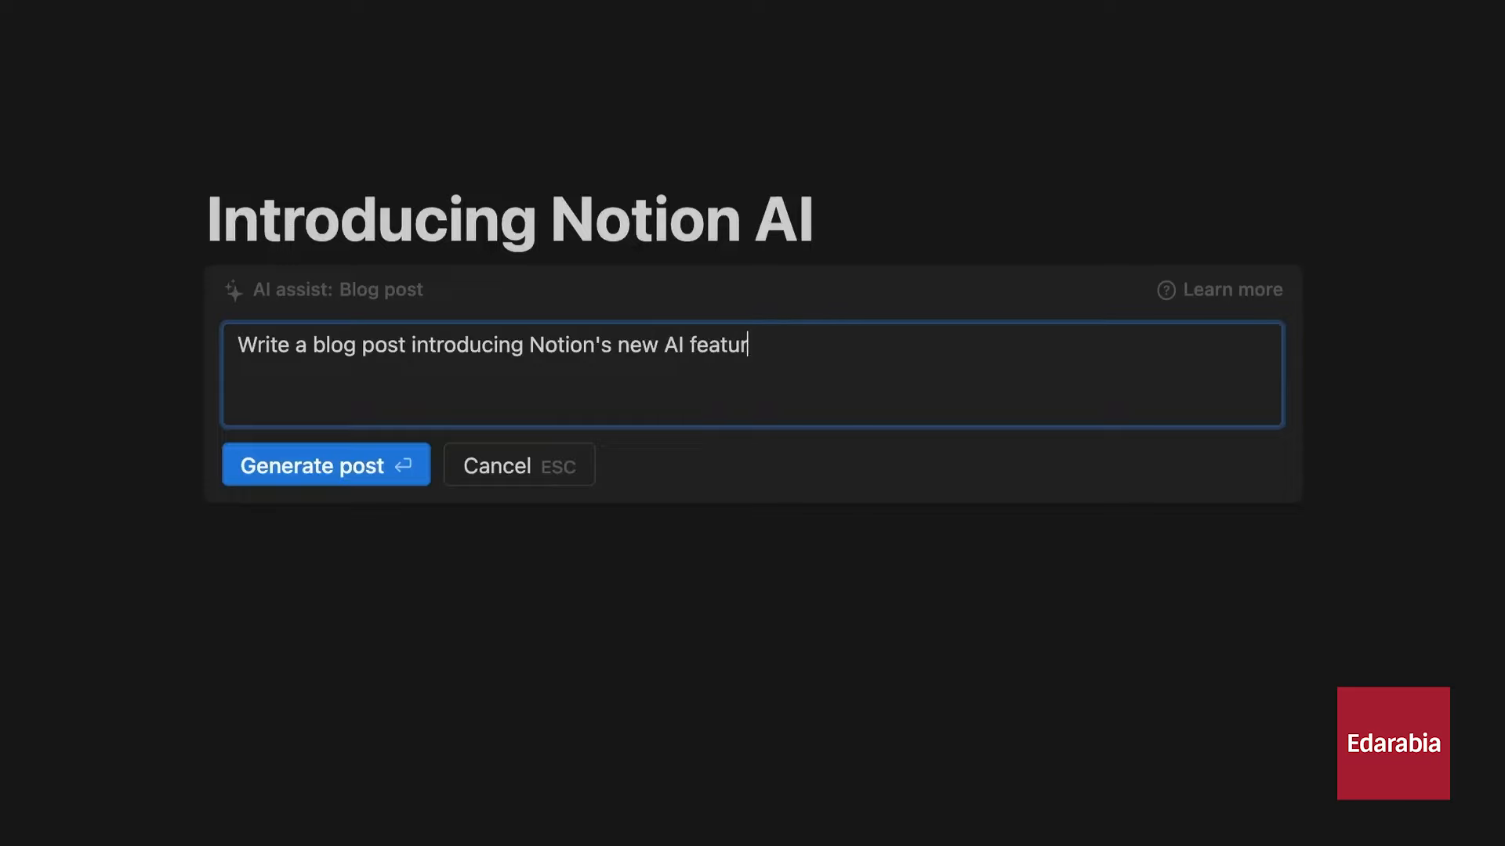
pyautogui.write('e, Notion AI')
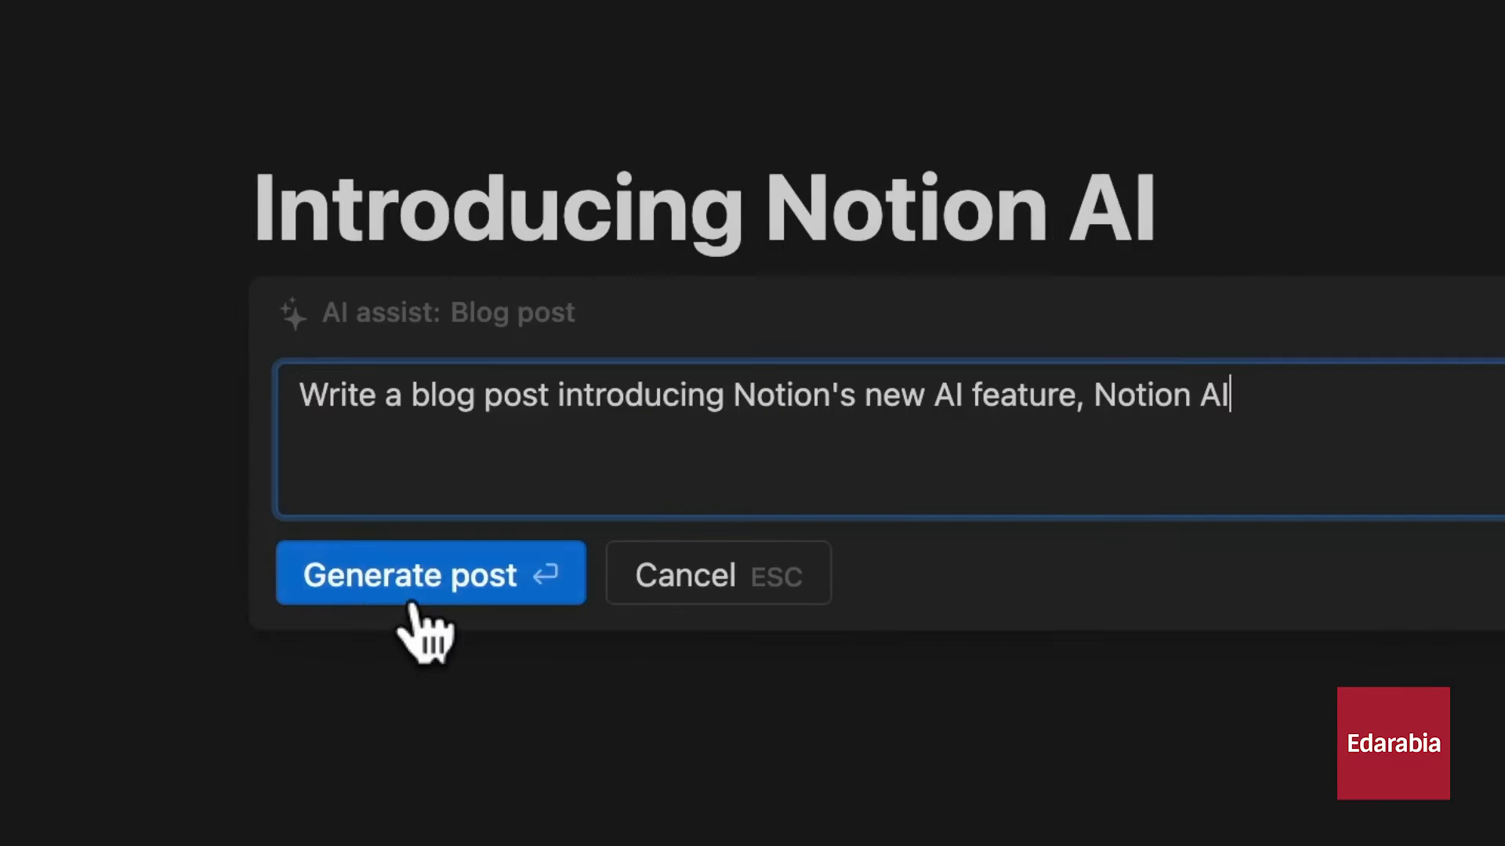
pyautogui.click(431, 574)
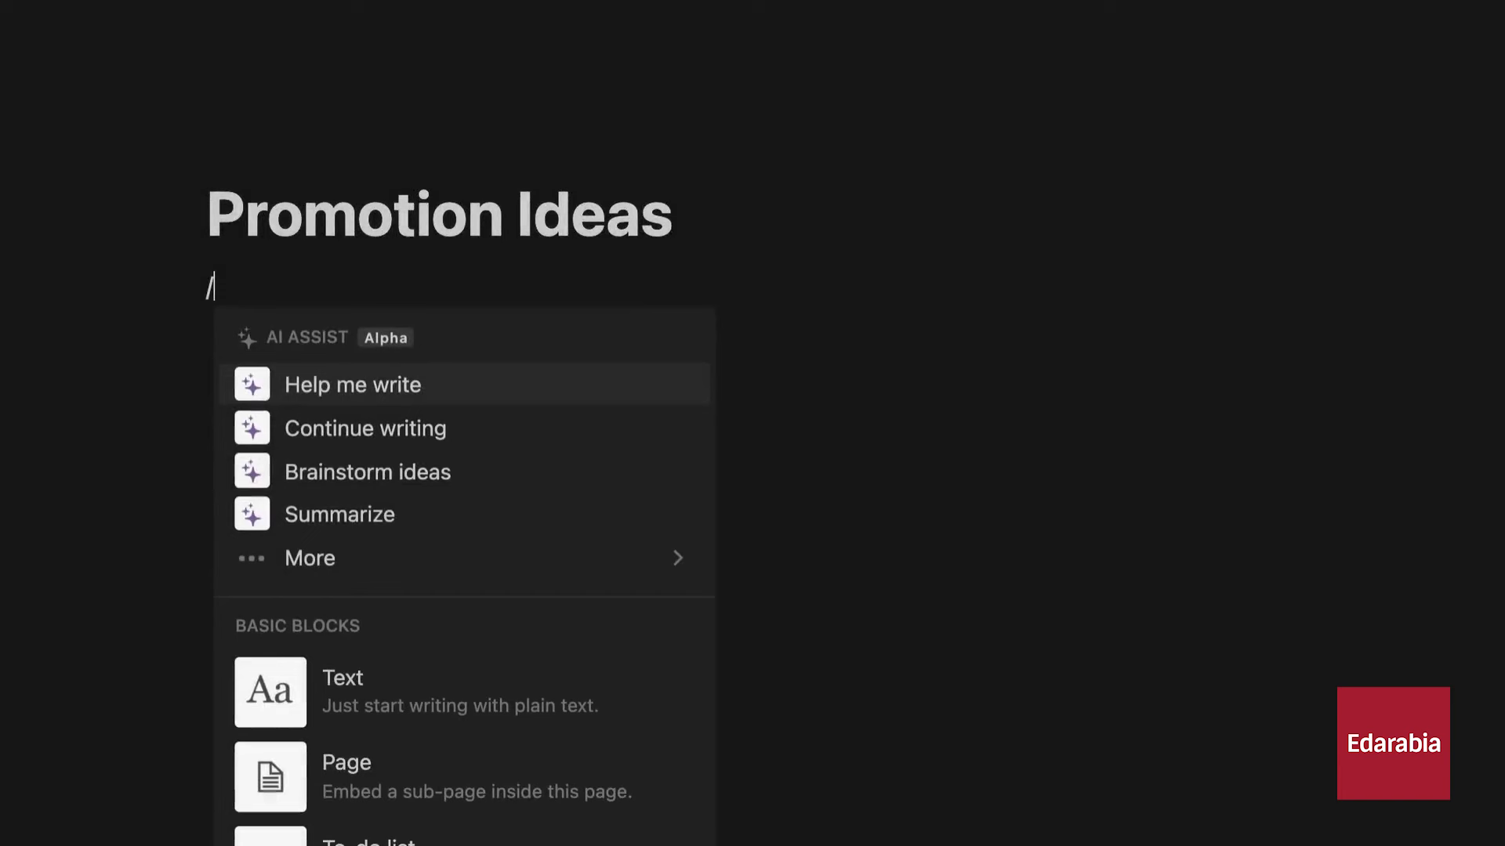
# Brainstorm 'Brainstorm 5 ways to promote Notion AI' and keep the generated ideas
pyautogui.click(367, 471)
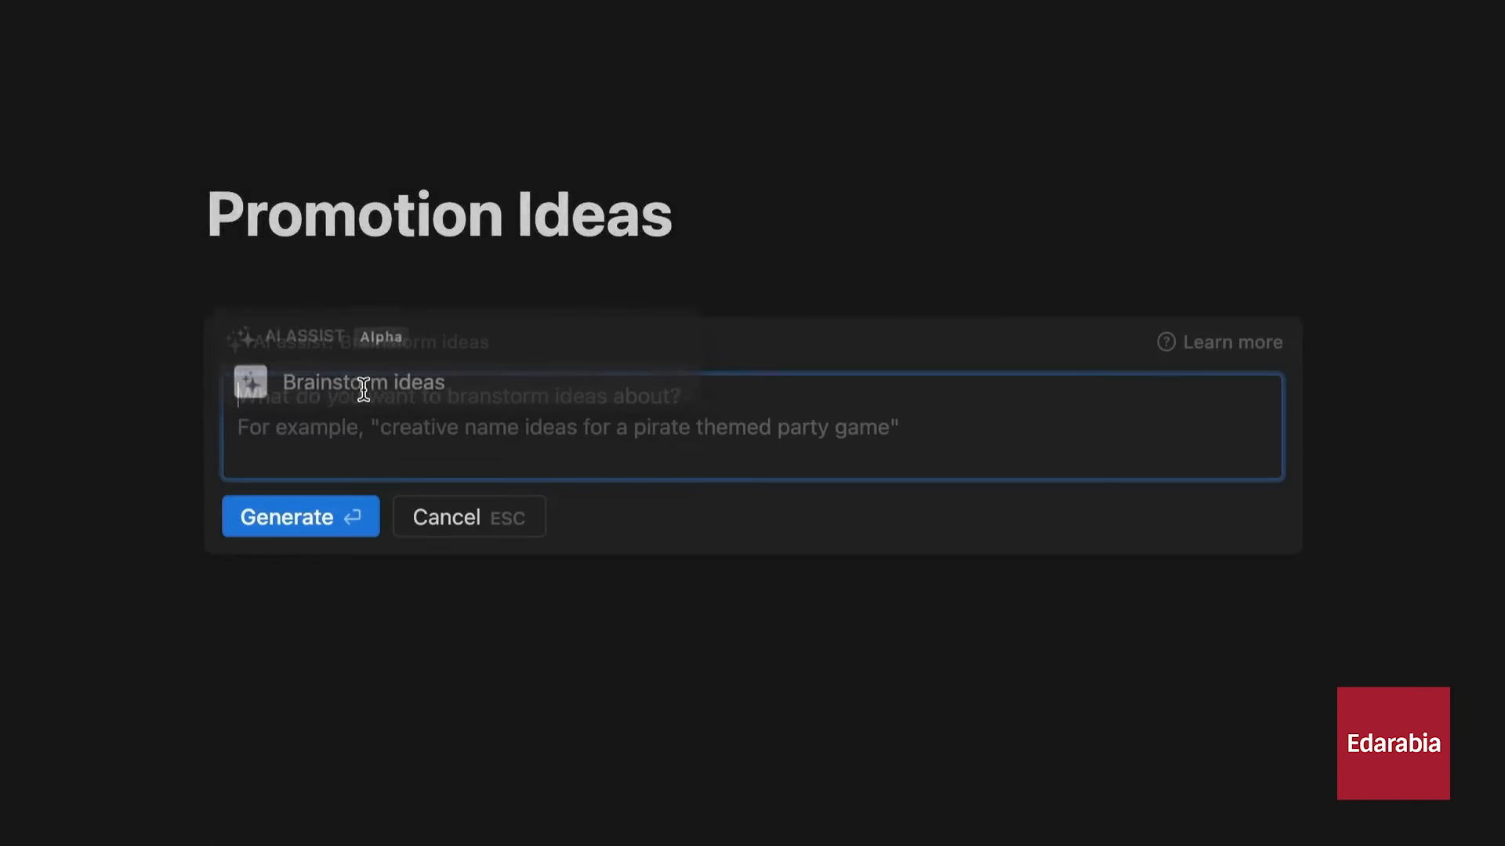
pyautogui.write('Brainstorm 5 w')
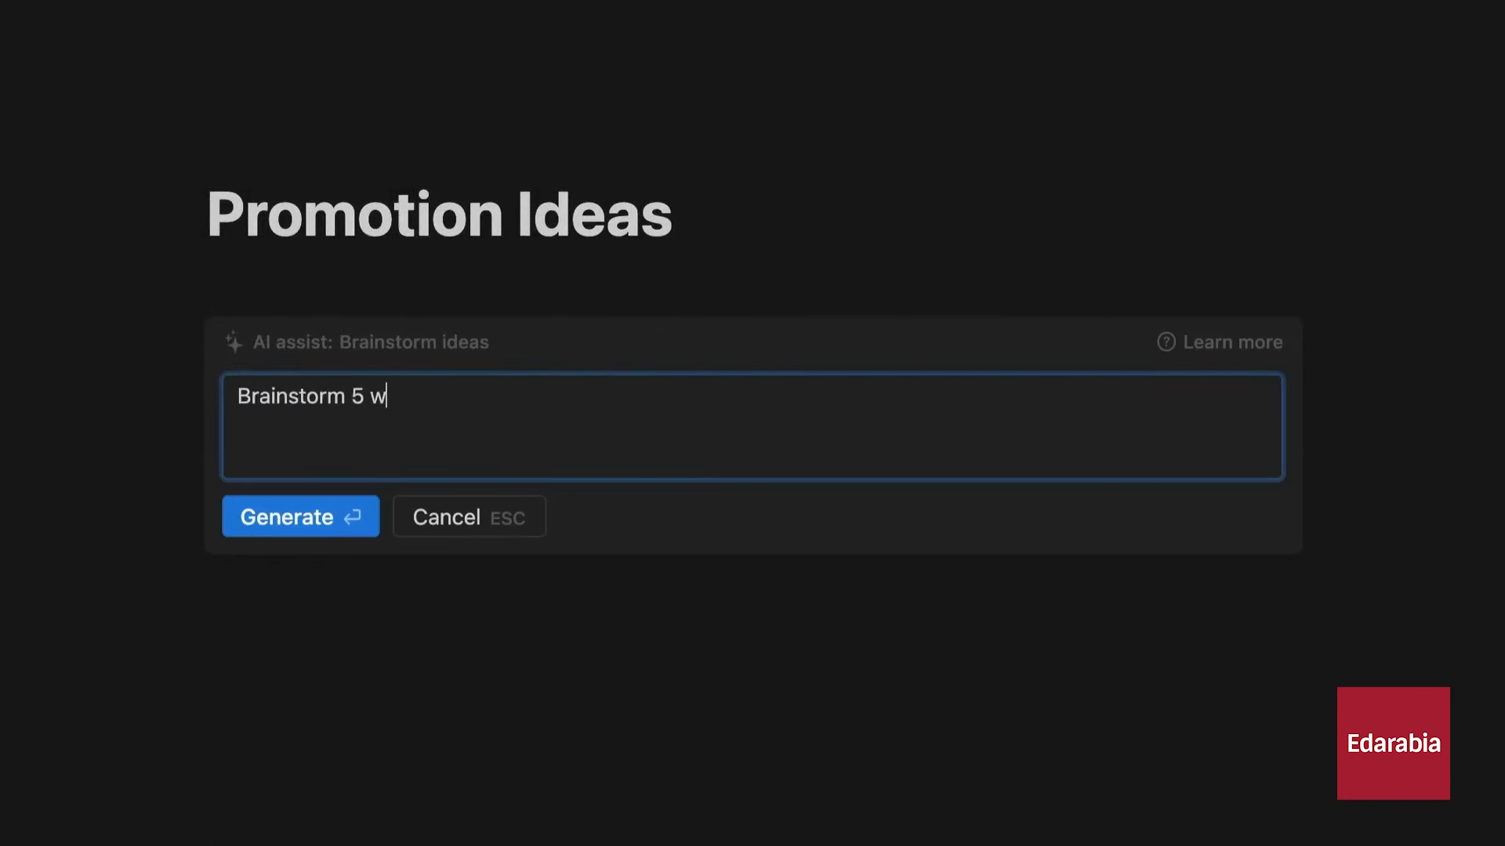
pyautogui.write('ays to promote Notion AI')
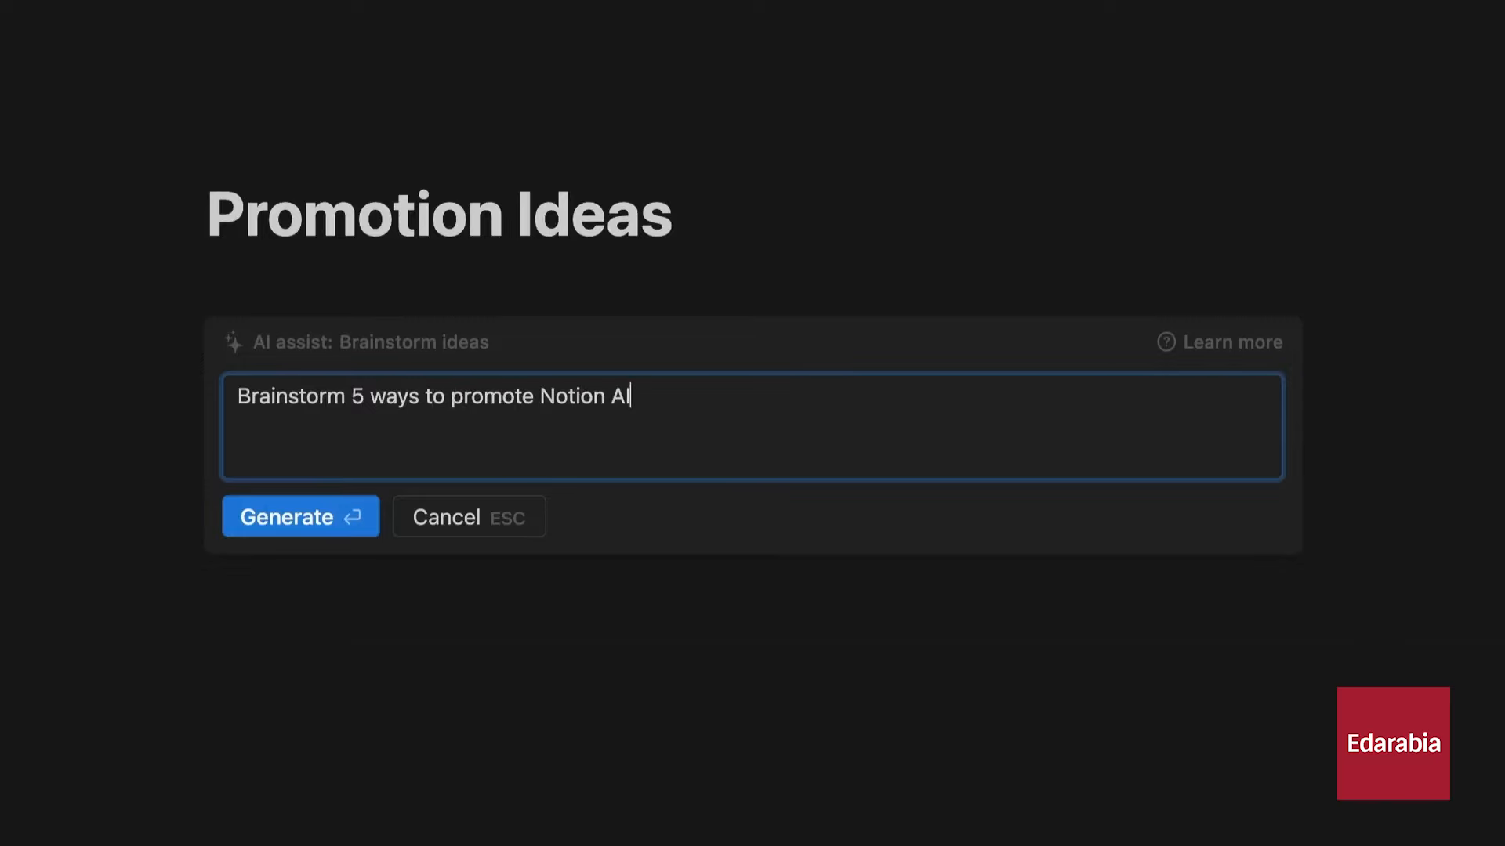
pyautogui.click(301, 516)
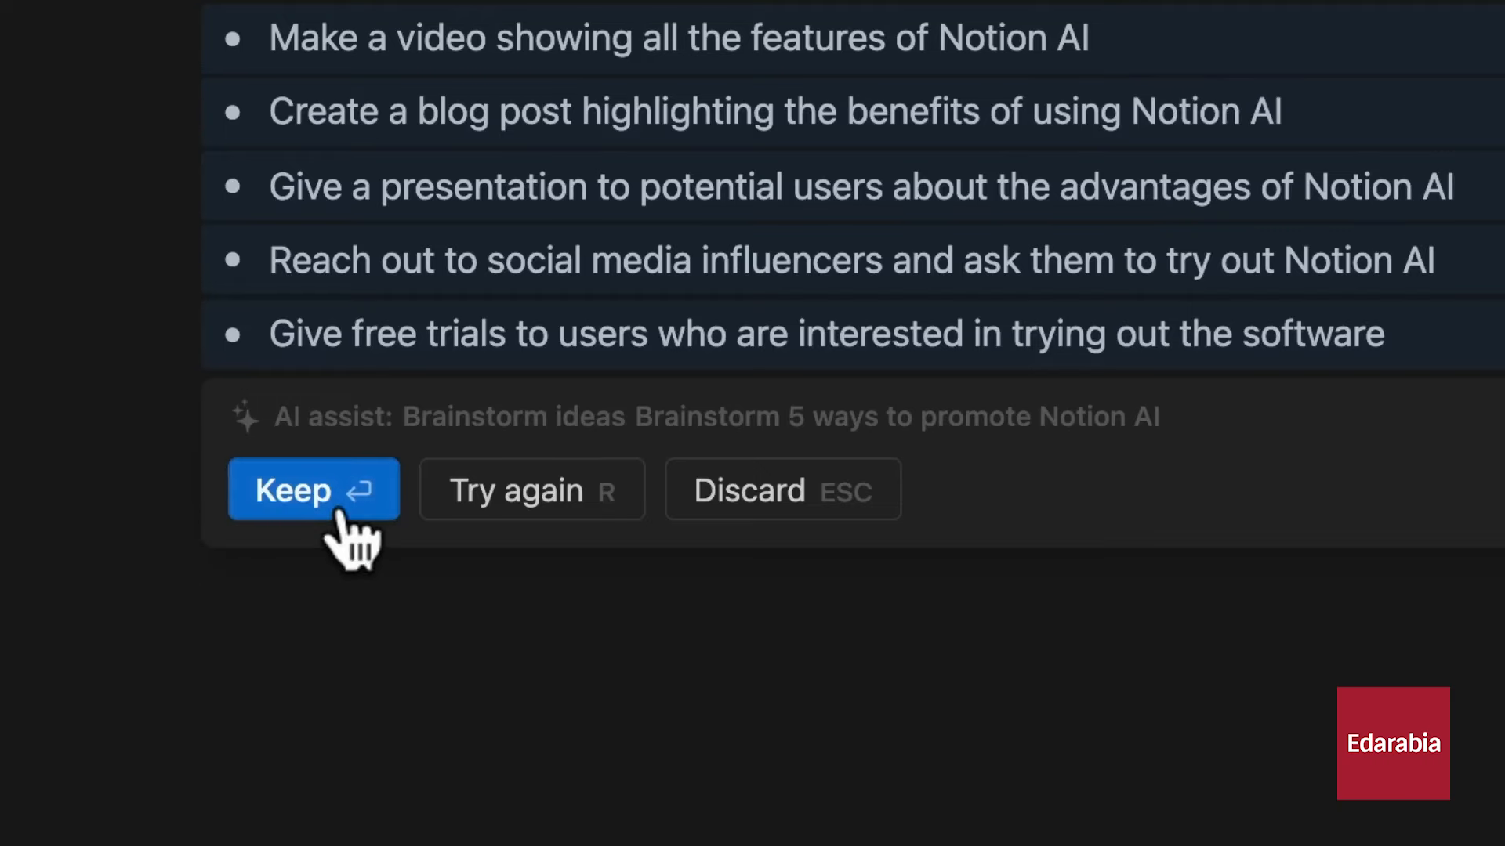
pyautogui.click(312, 489)
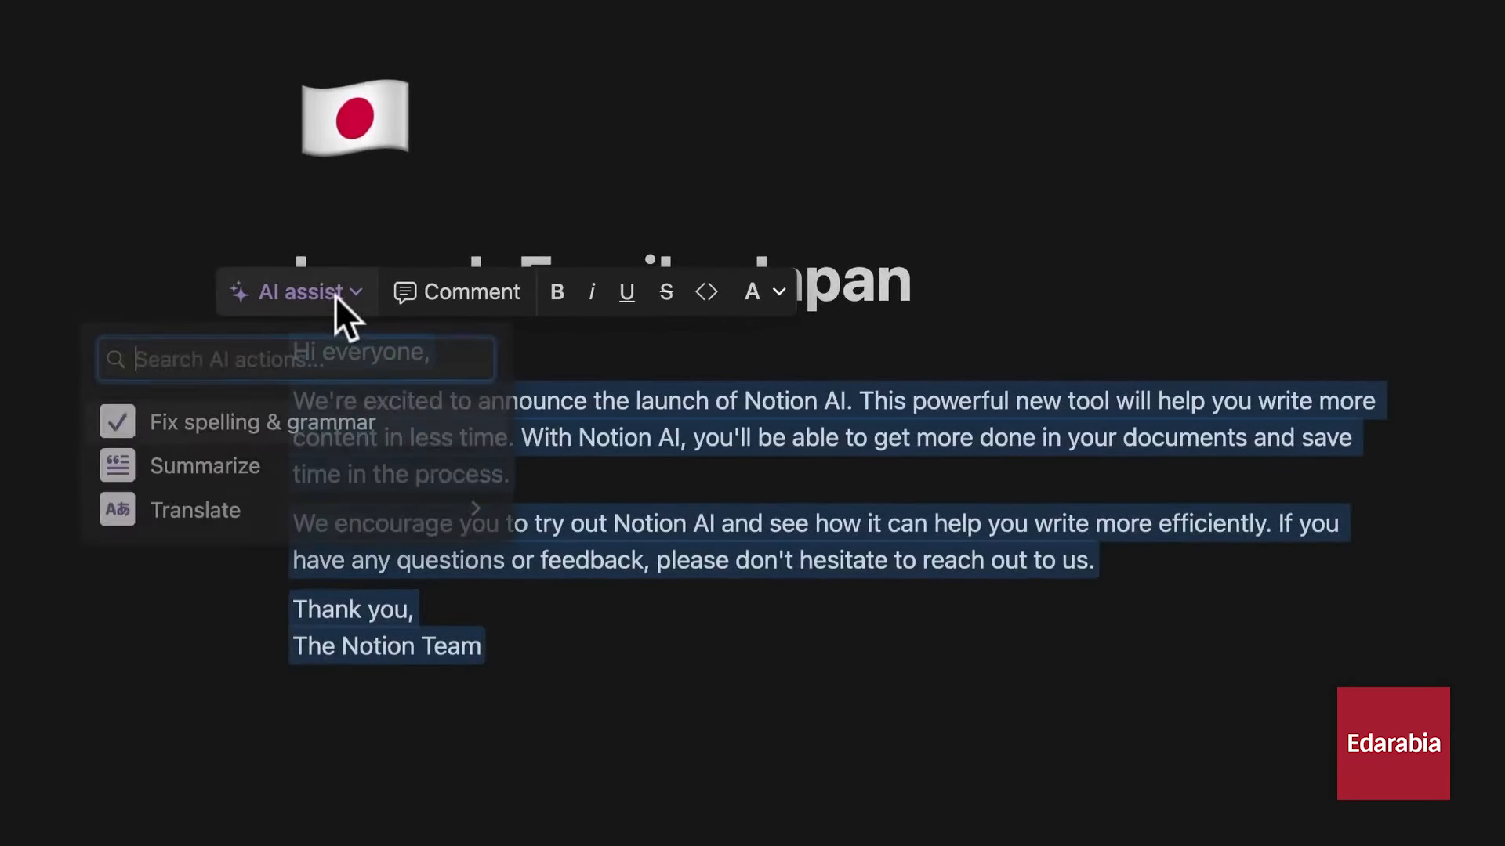
# Translate the selected launch email text via AI actions into a chosen language
pyautogui.click(193, 510)
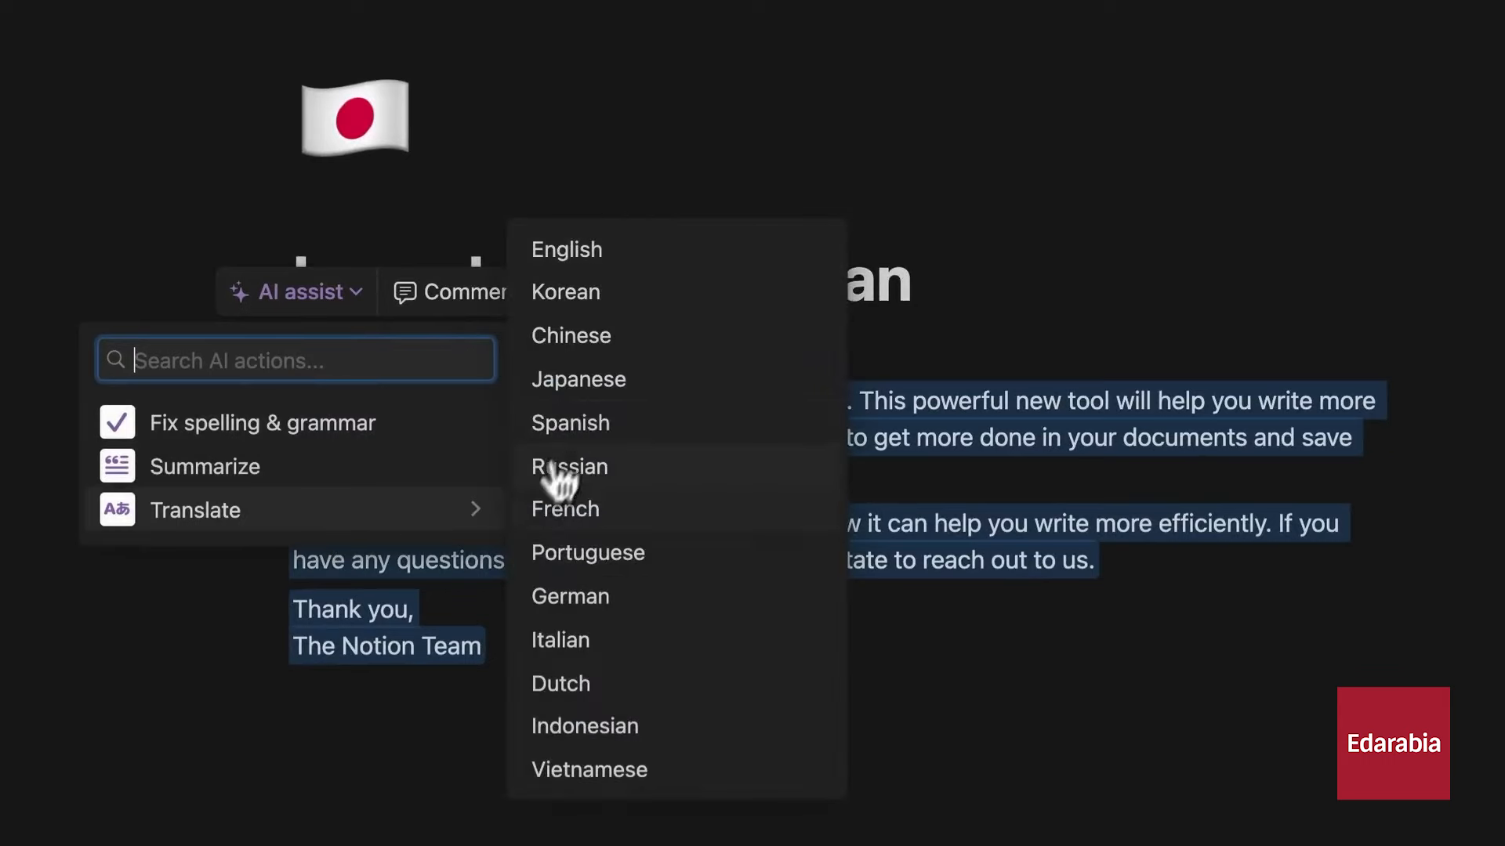
pyautogui.click(577, 379)
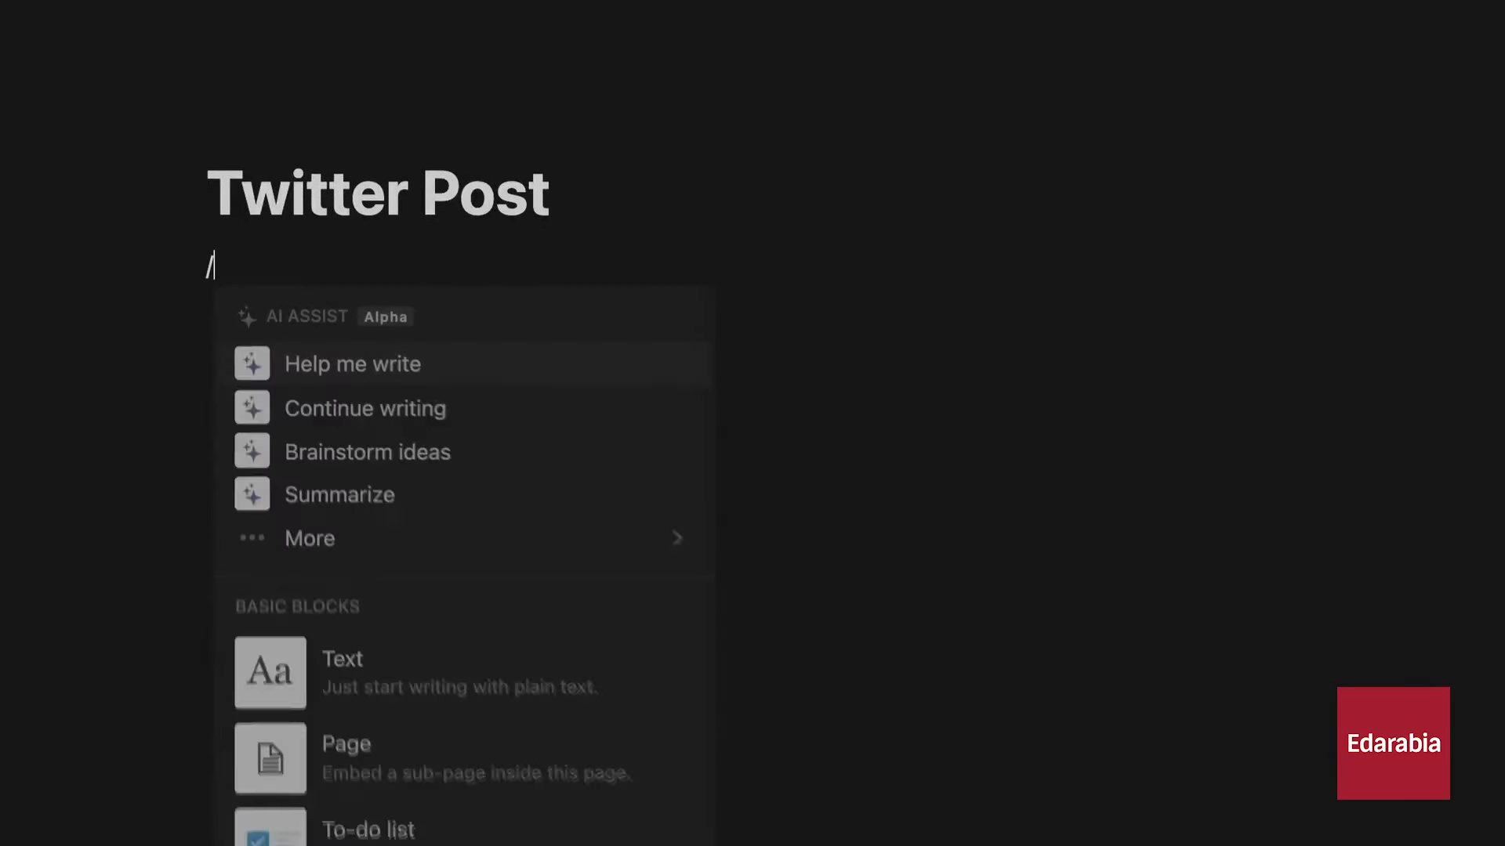
# Choose Help me write and enter 'fun tweet announcing Notion AI'
pyautogui.write('help me write')
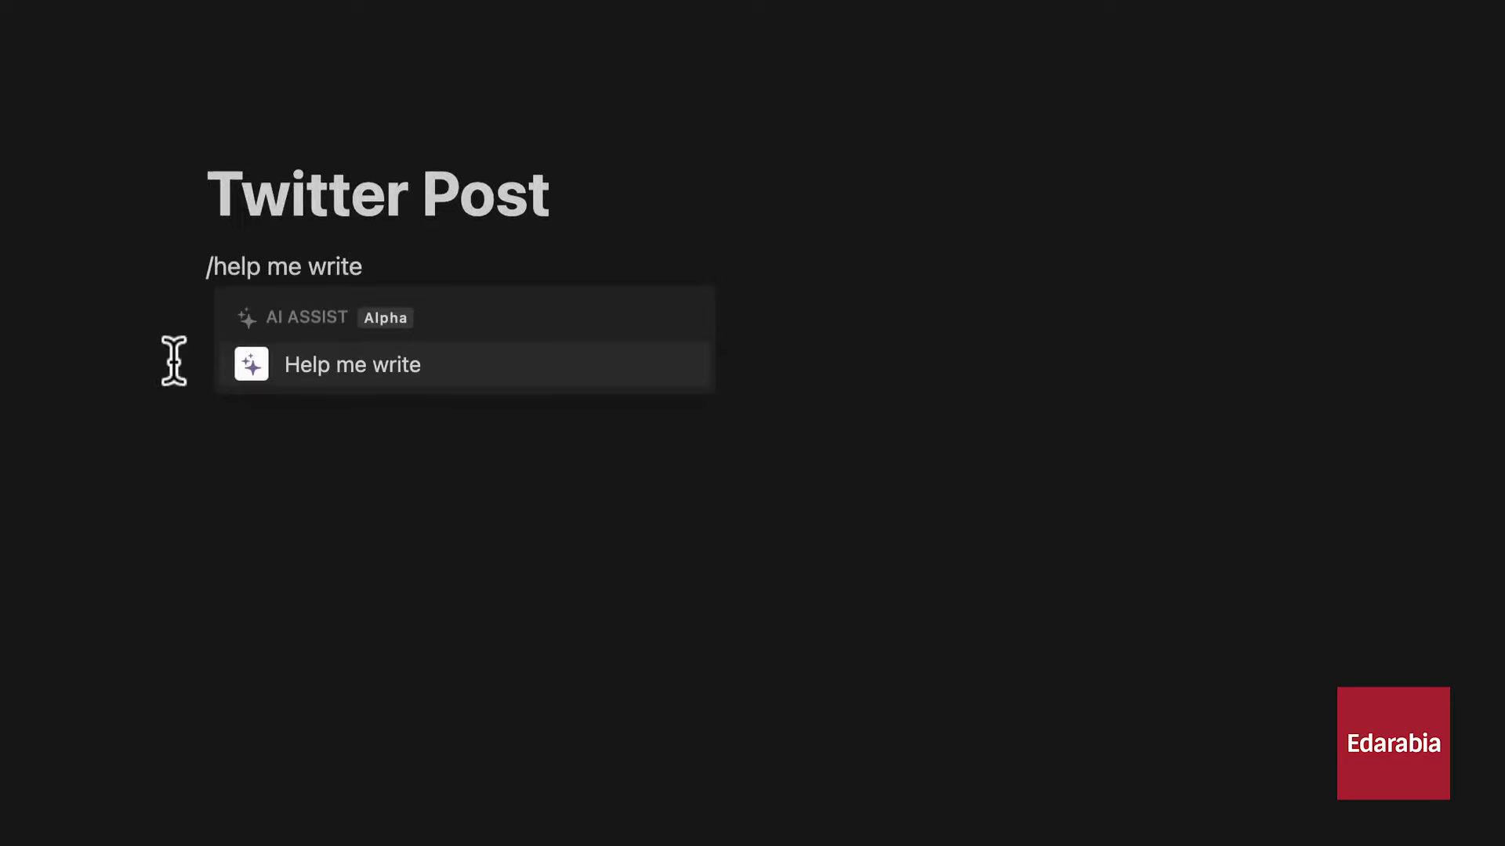
pyautogui.click(352, 364)
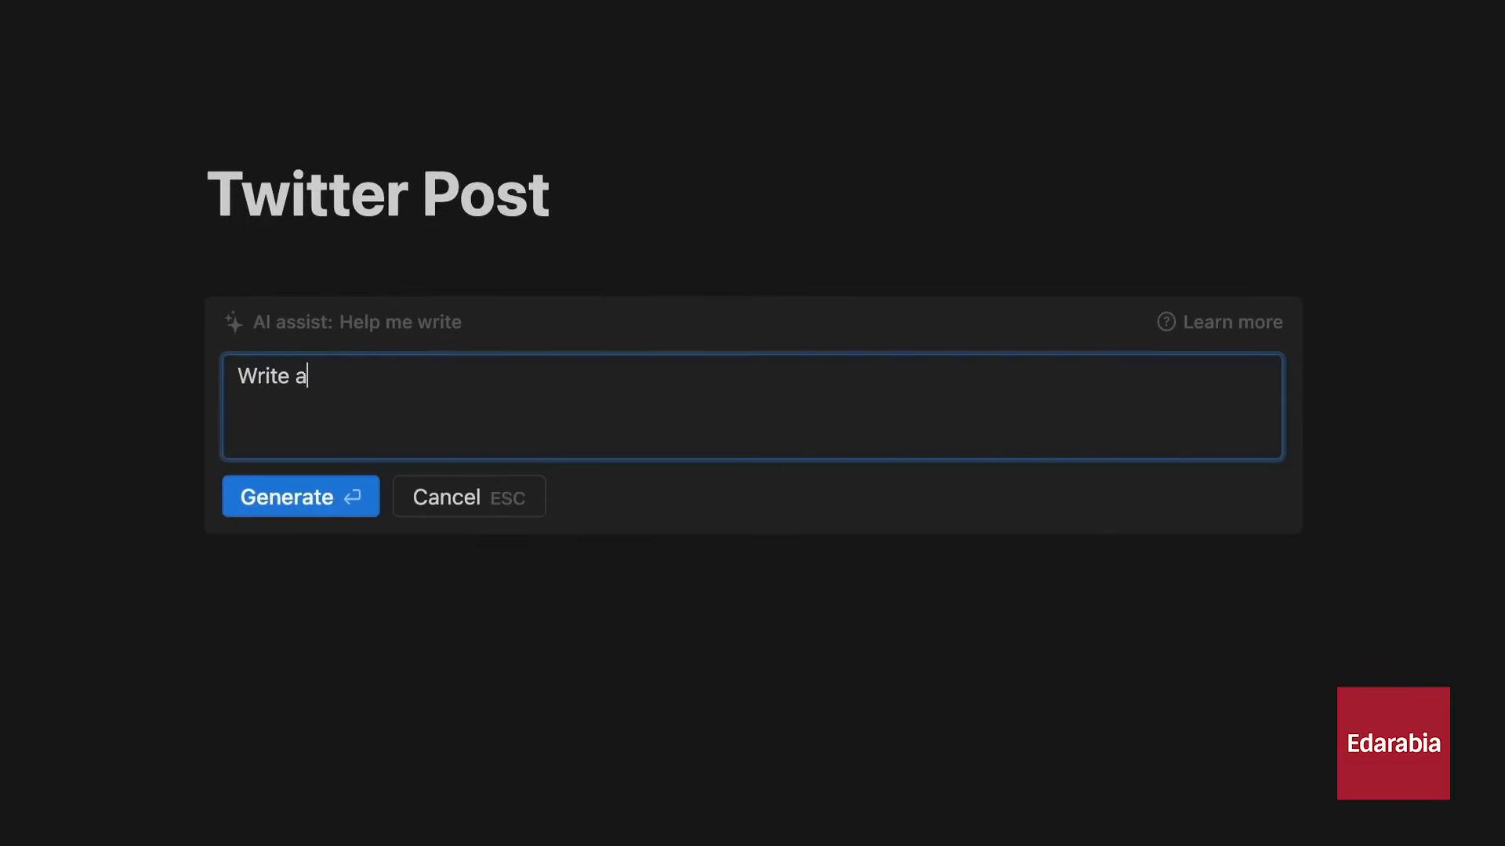
pyautogui.write('fun tweet announcing Notion AI')
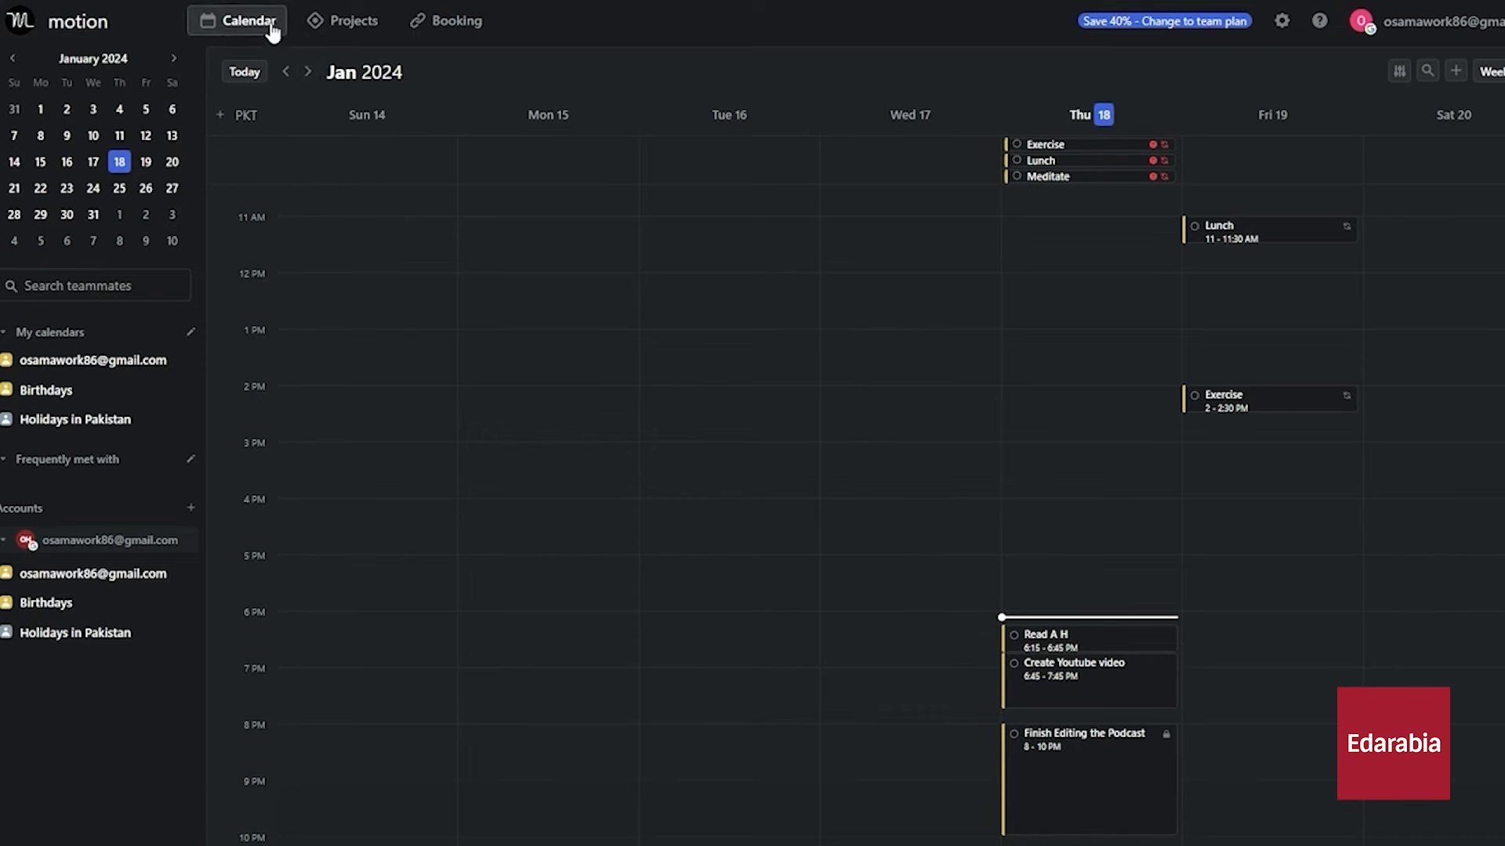
pyautogui.click(352, 20)
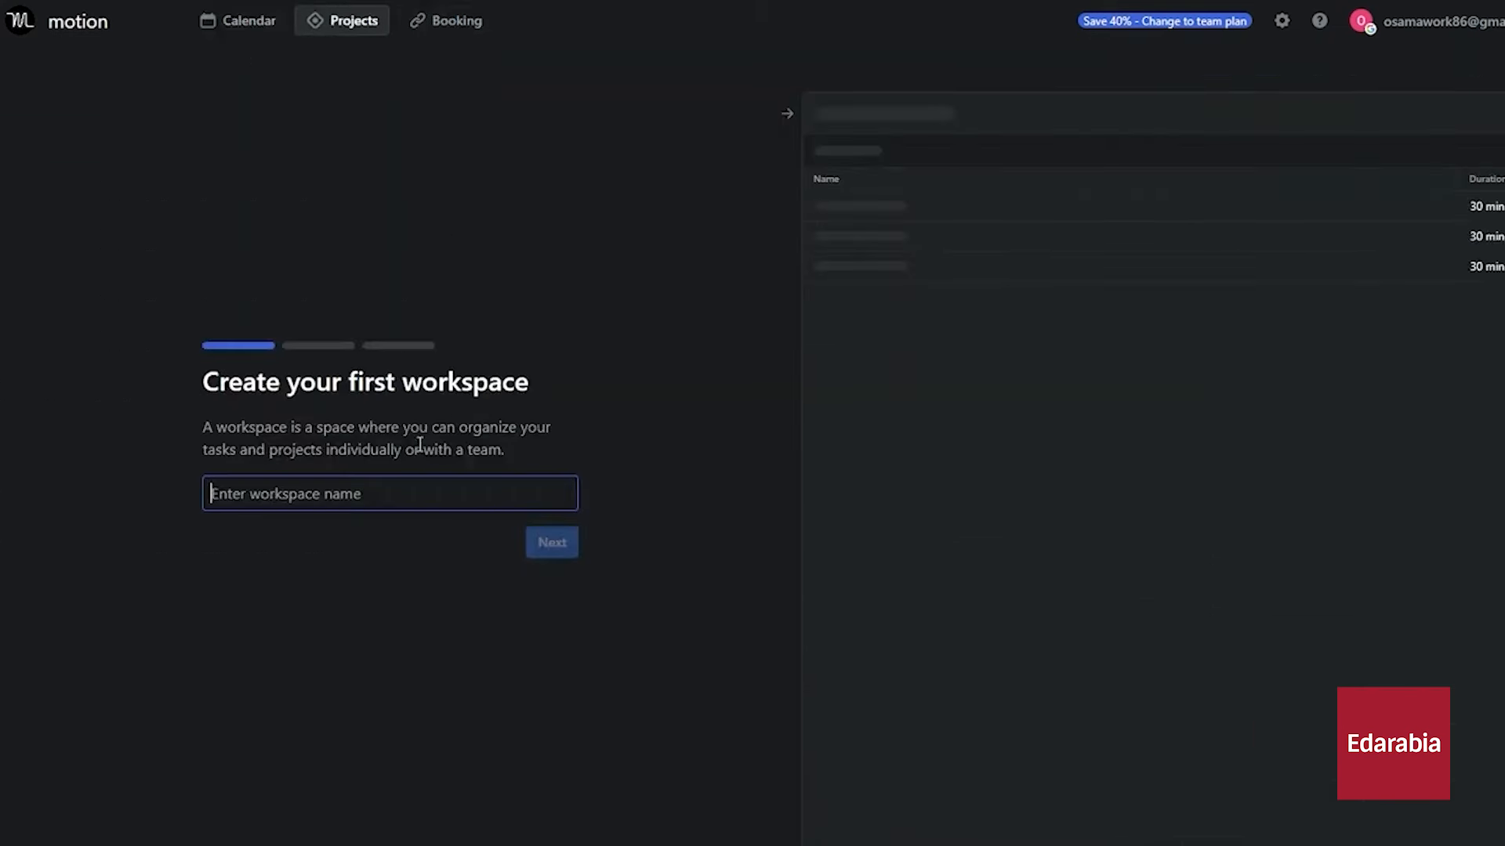
pyautogui.click(238, 20)
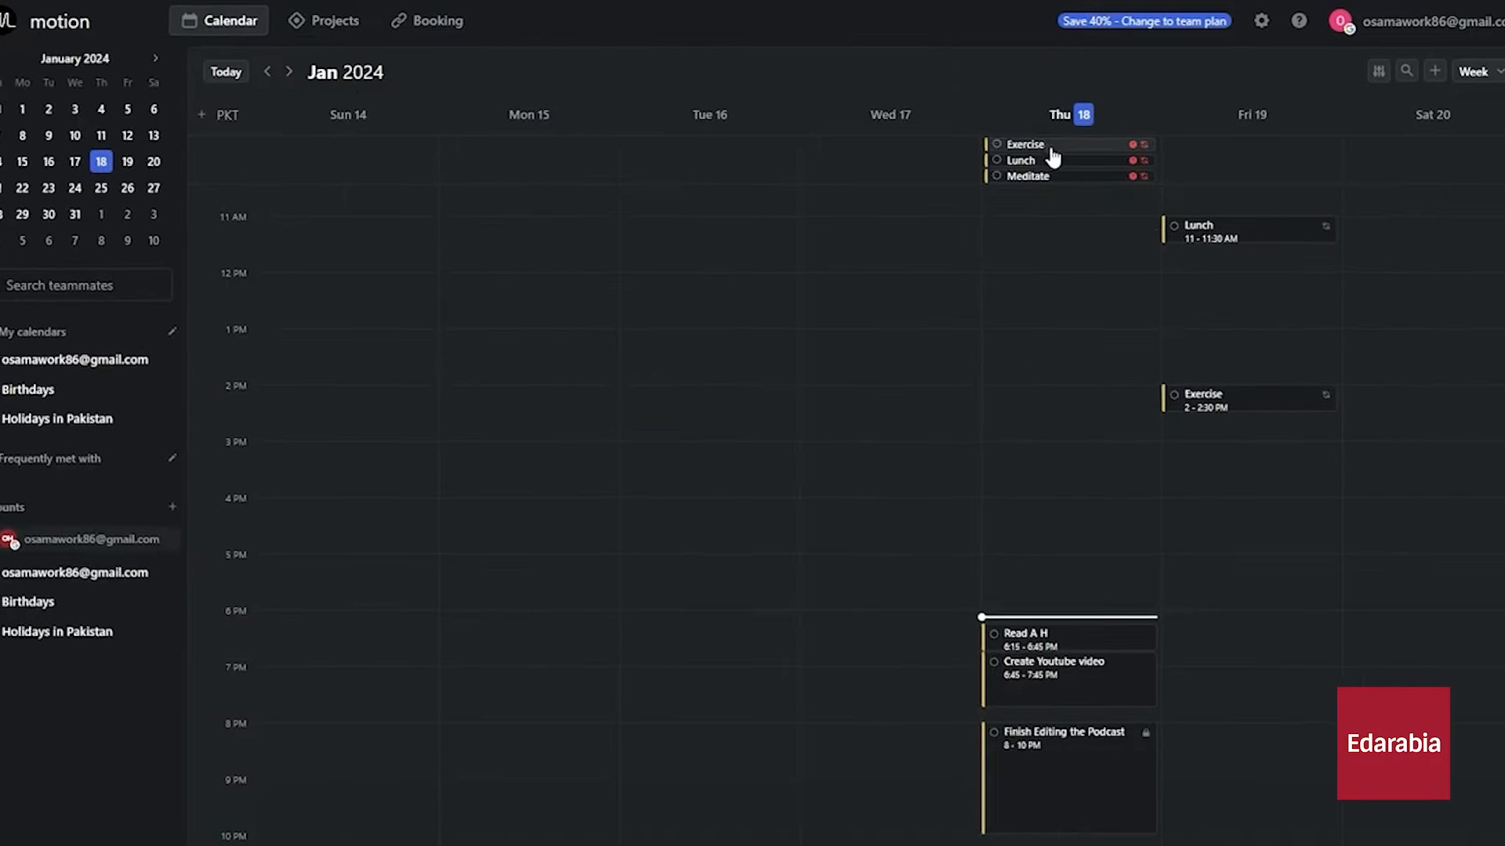
# Open the recurring Meditate task's editor and scroll to its schedule settings
pyautogui.click(1029, 175)
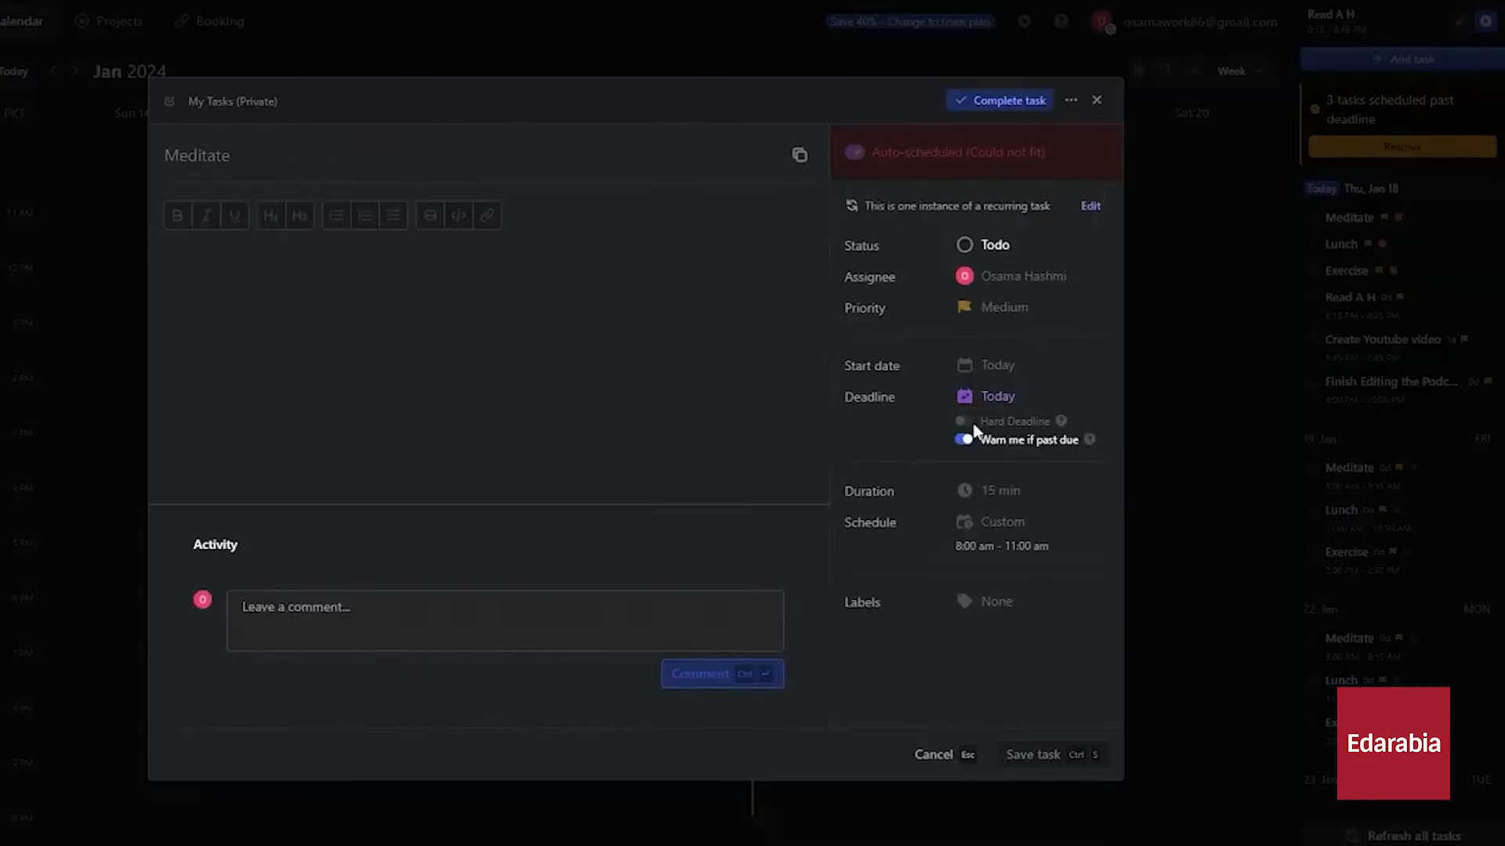
pyautogui.moveTo(1030, 337)
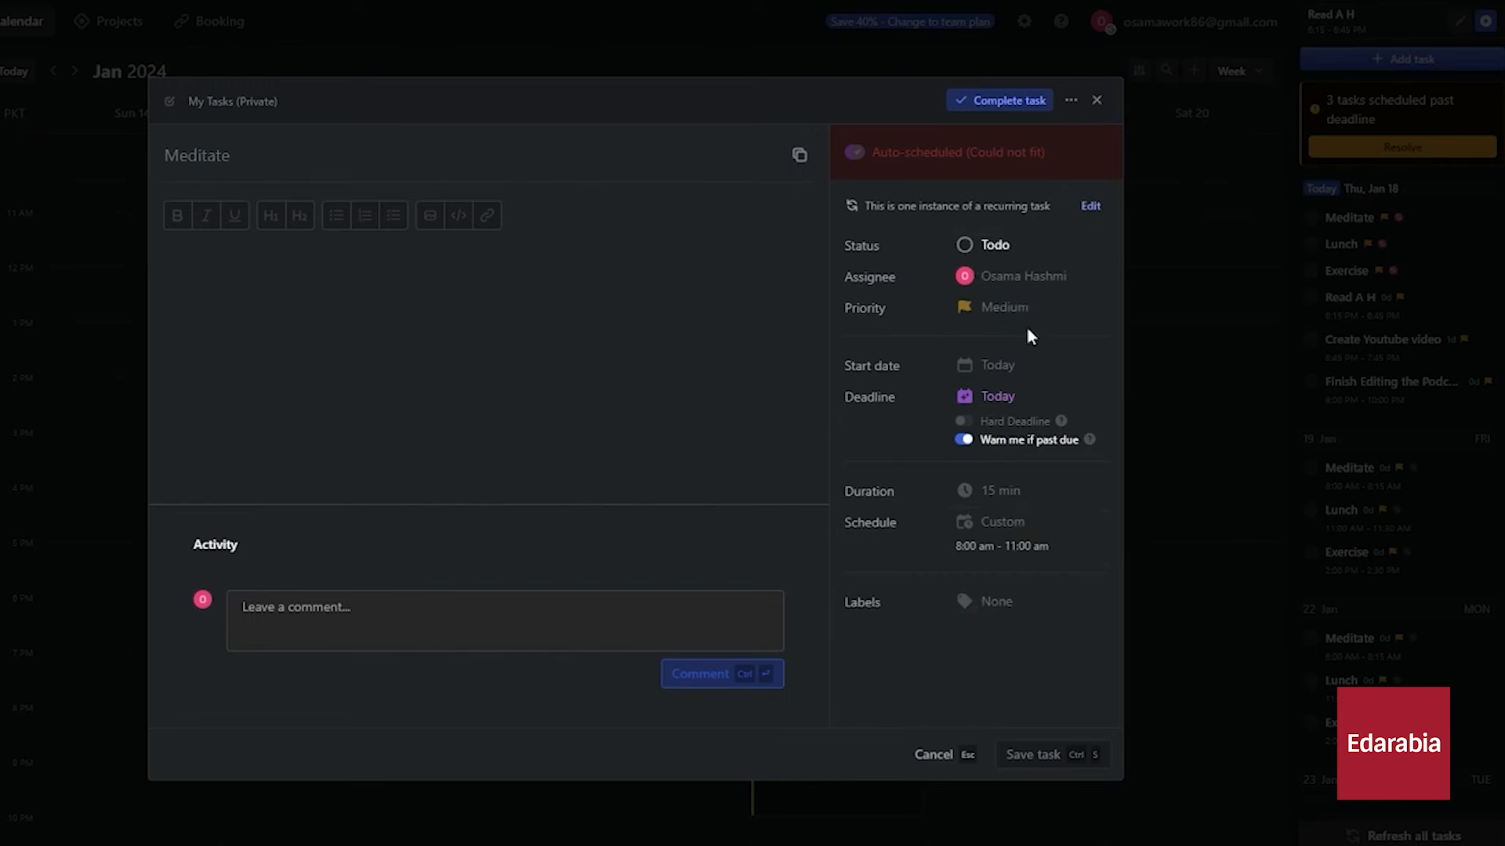
pyautogui.click(1097, 99)
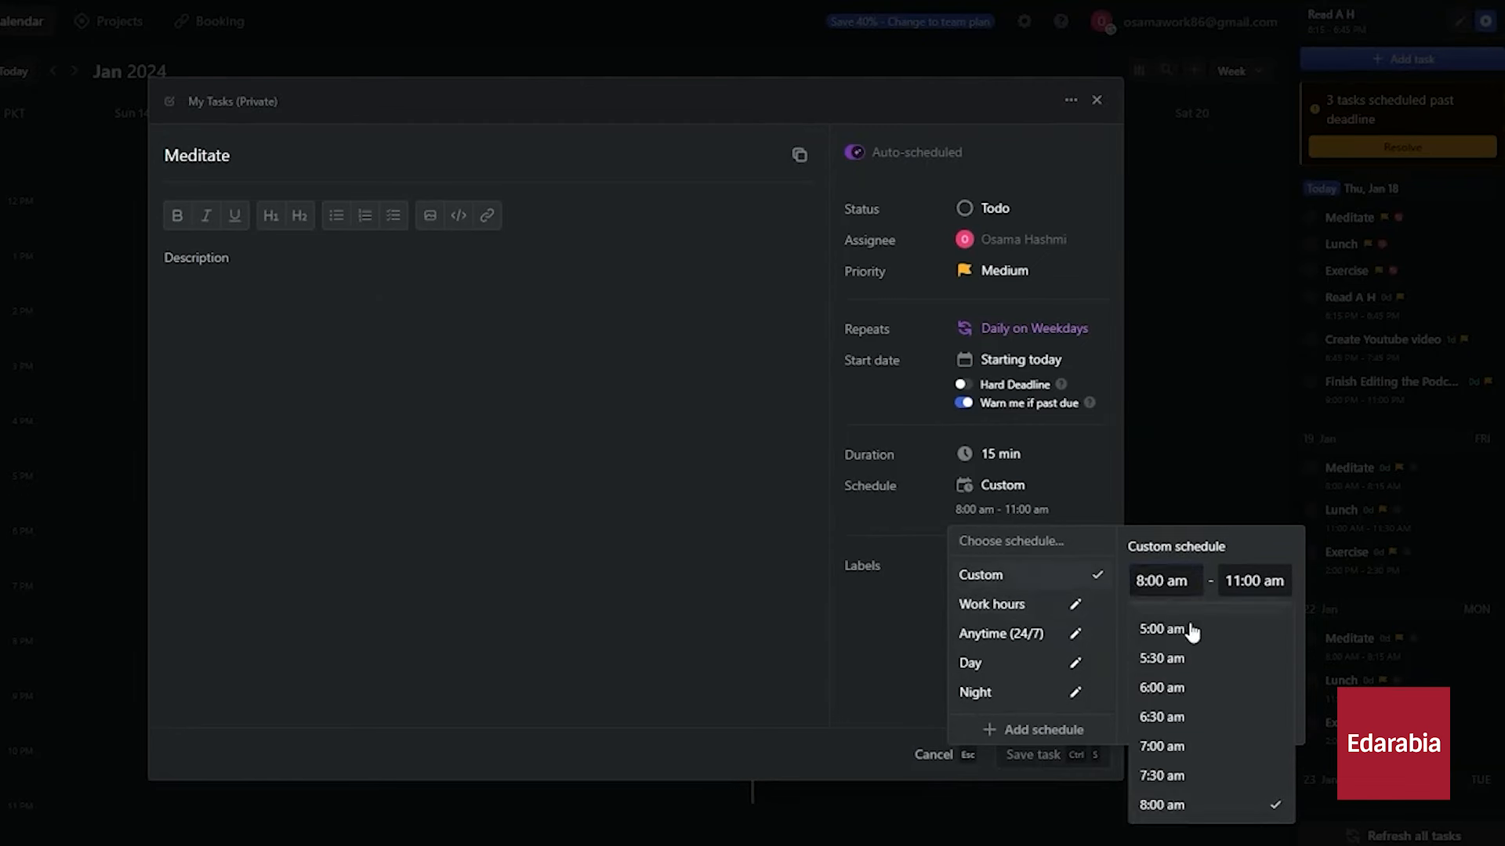
pyautogui.scroll(-3)
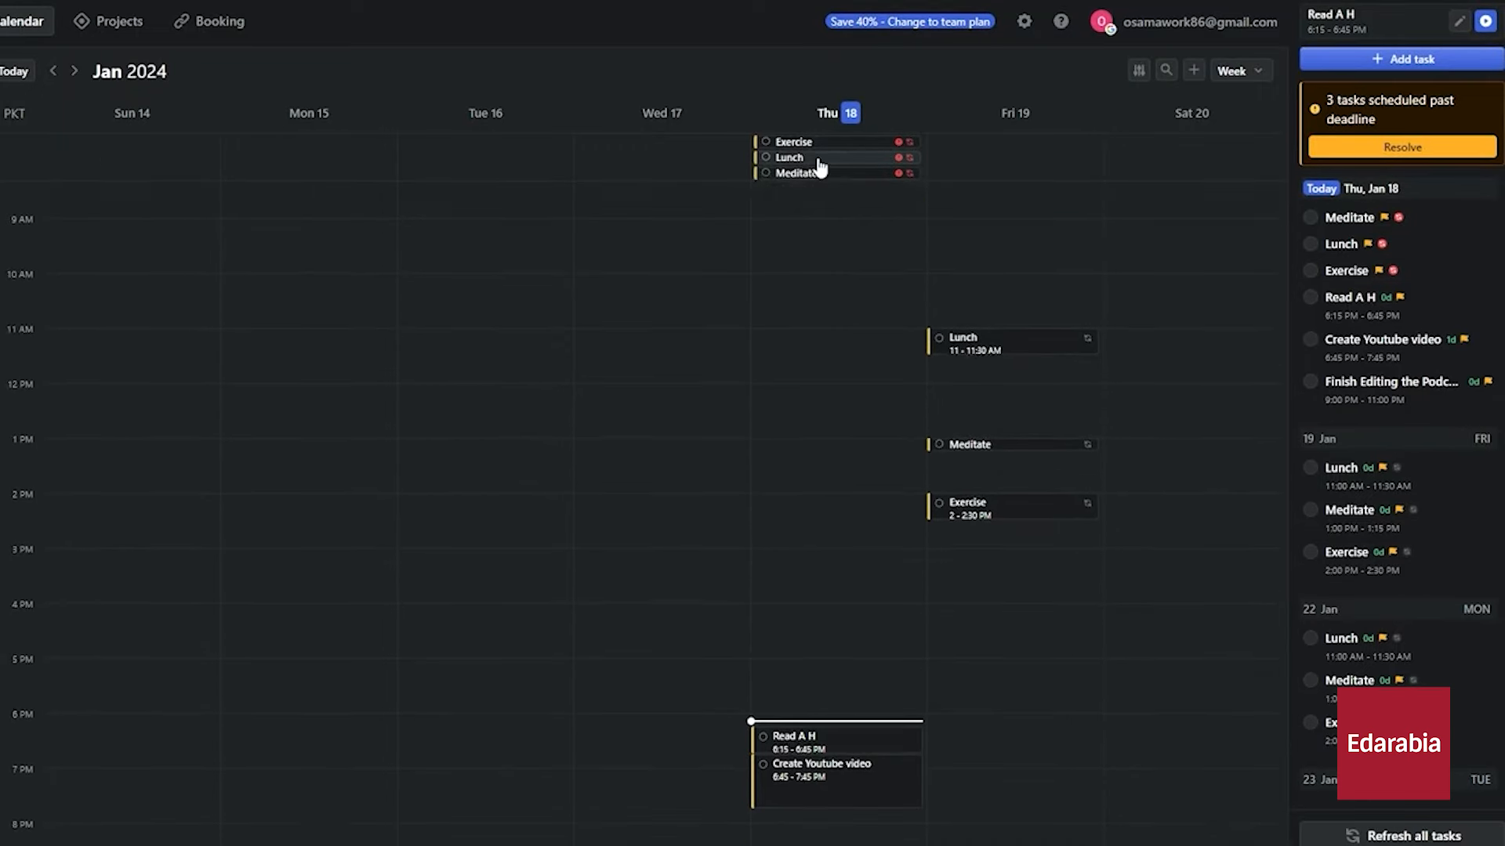
# Set Lunch to a 3 pm custom window repeating every day, and save
pyautogui.click(790, 156)
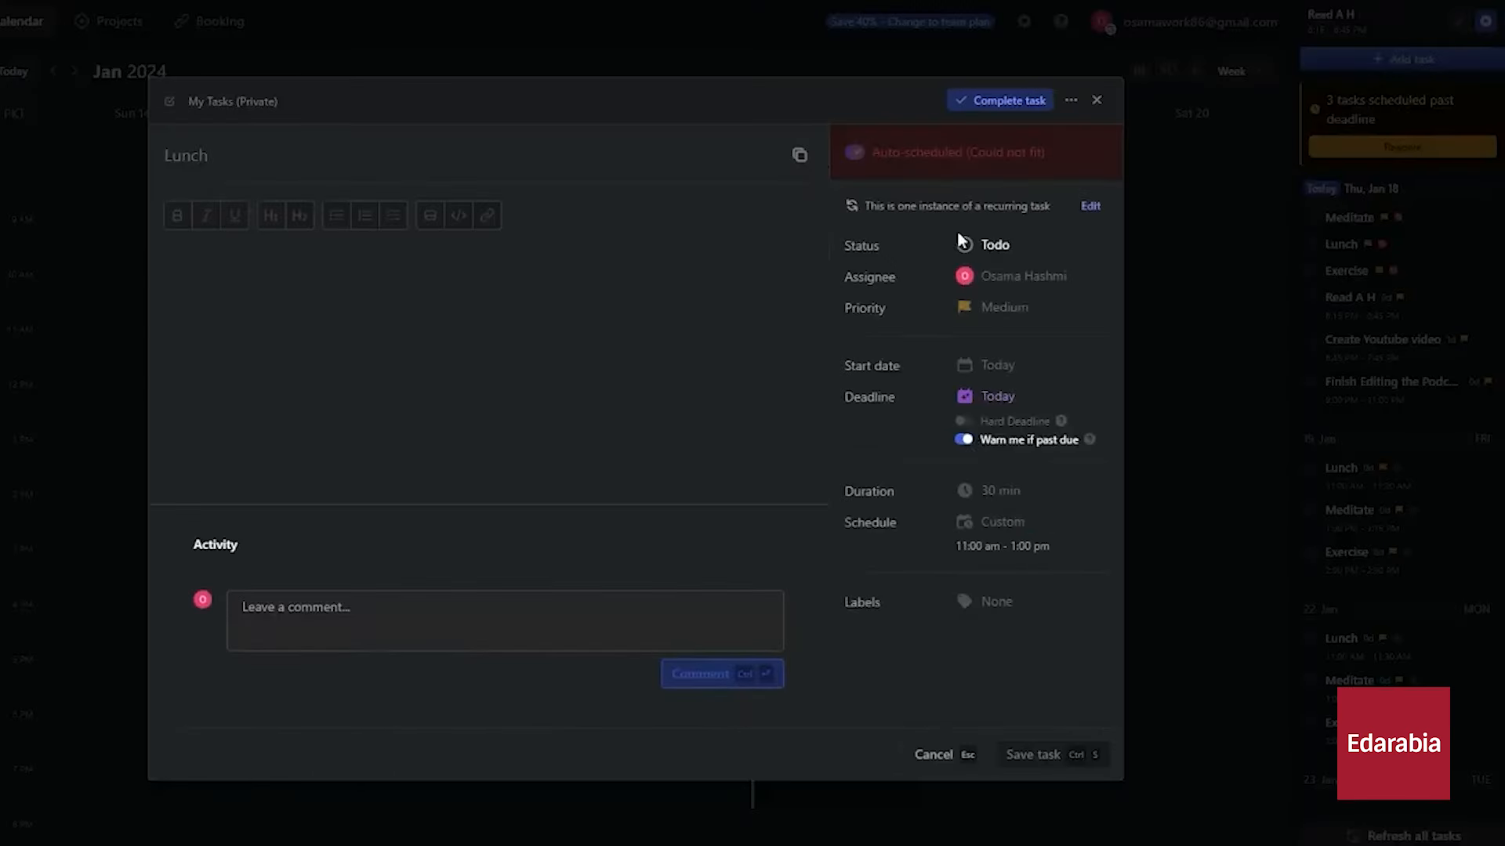
pyautogui.click(1001, 484)
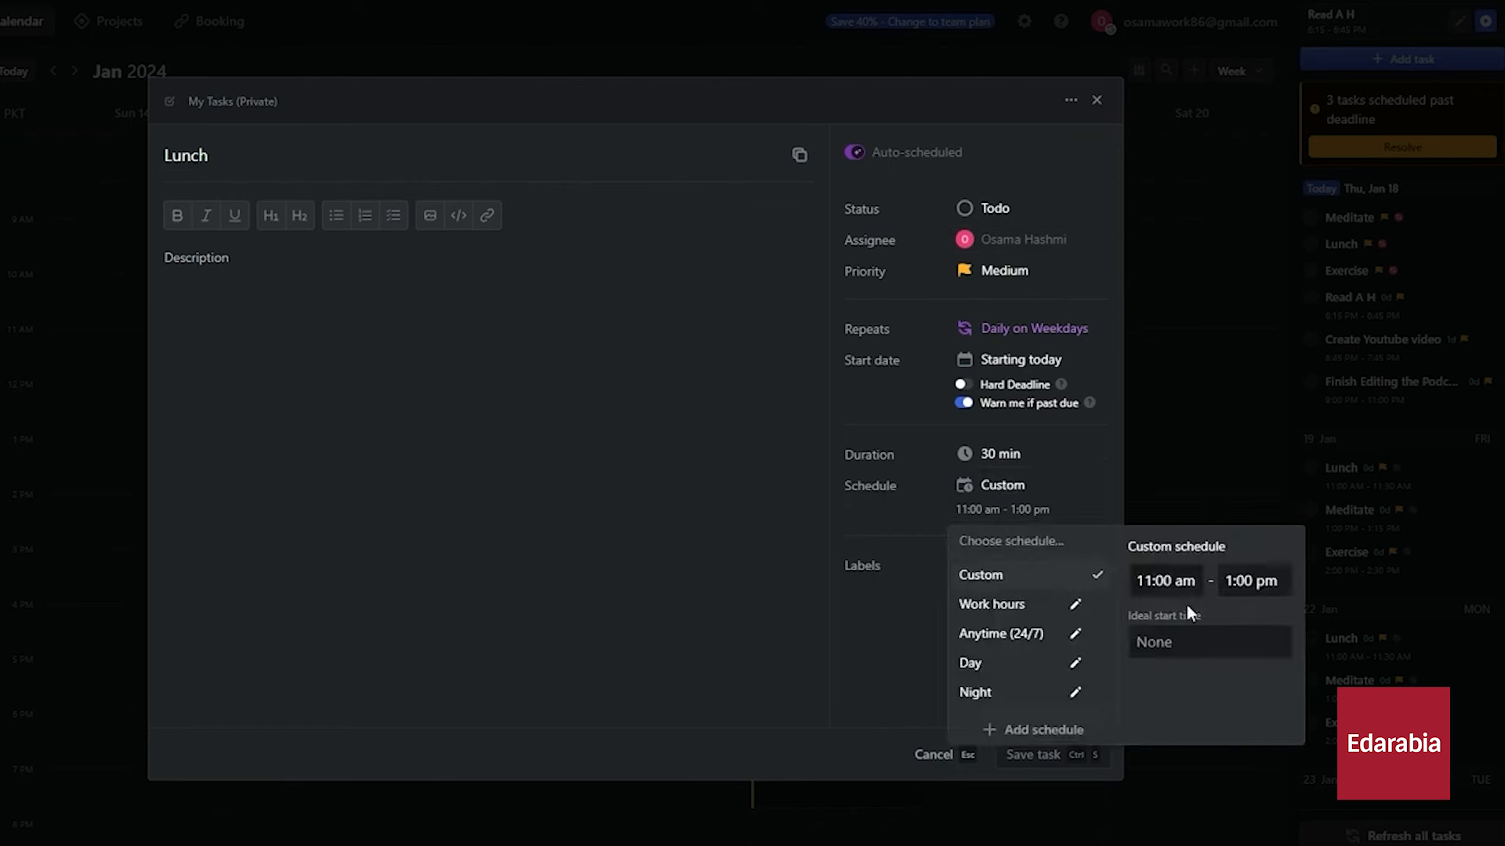
pyautogui.click(1207, 641)
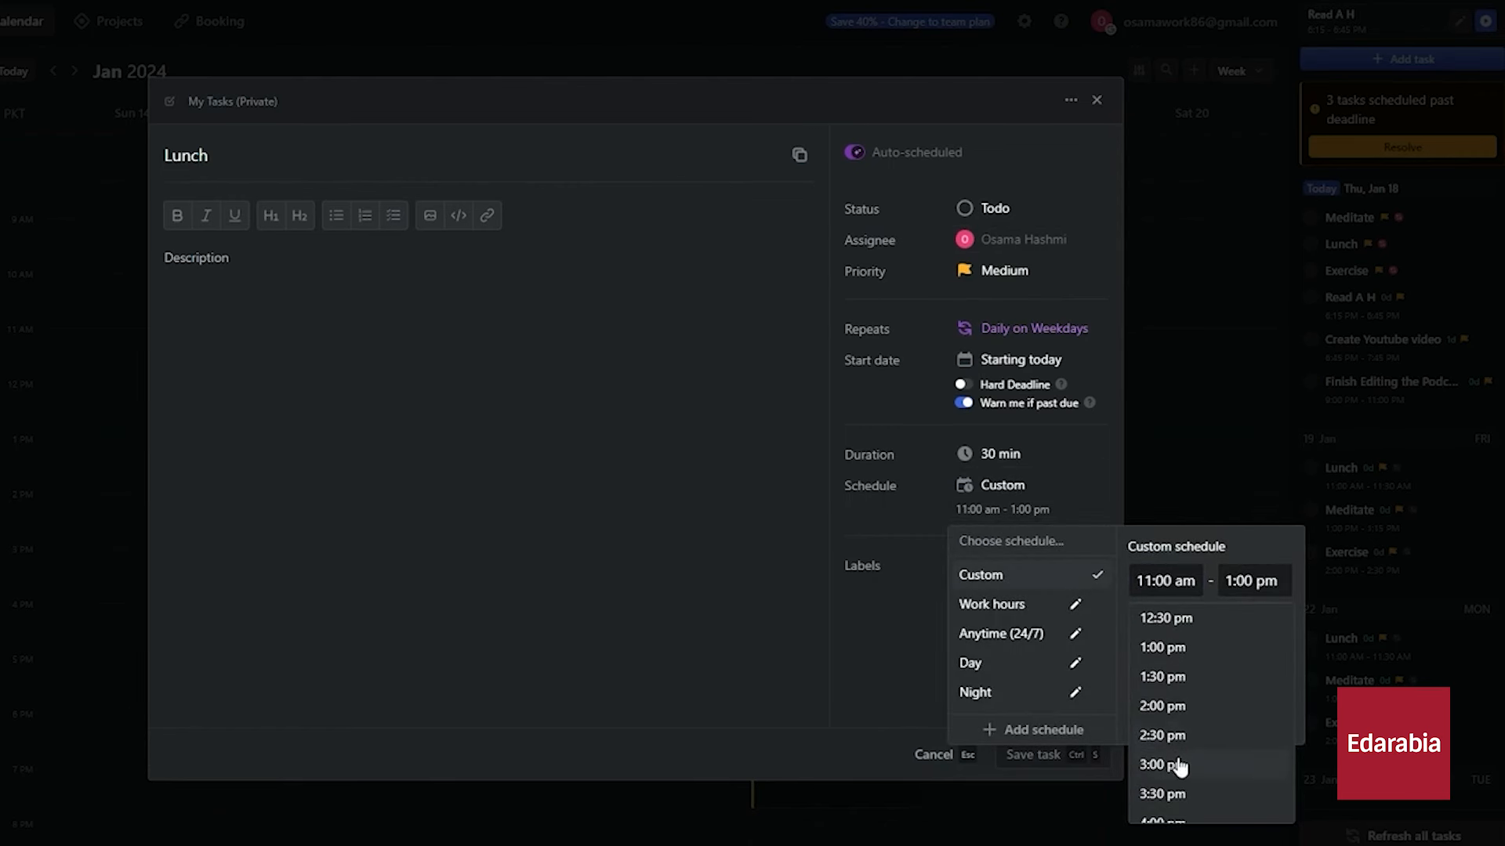
pyautogui.click(1162, 765)
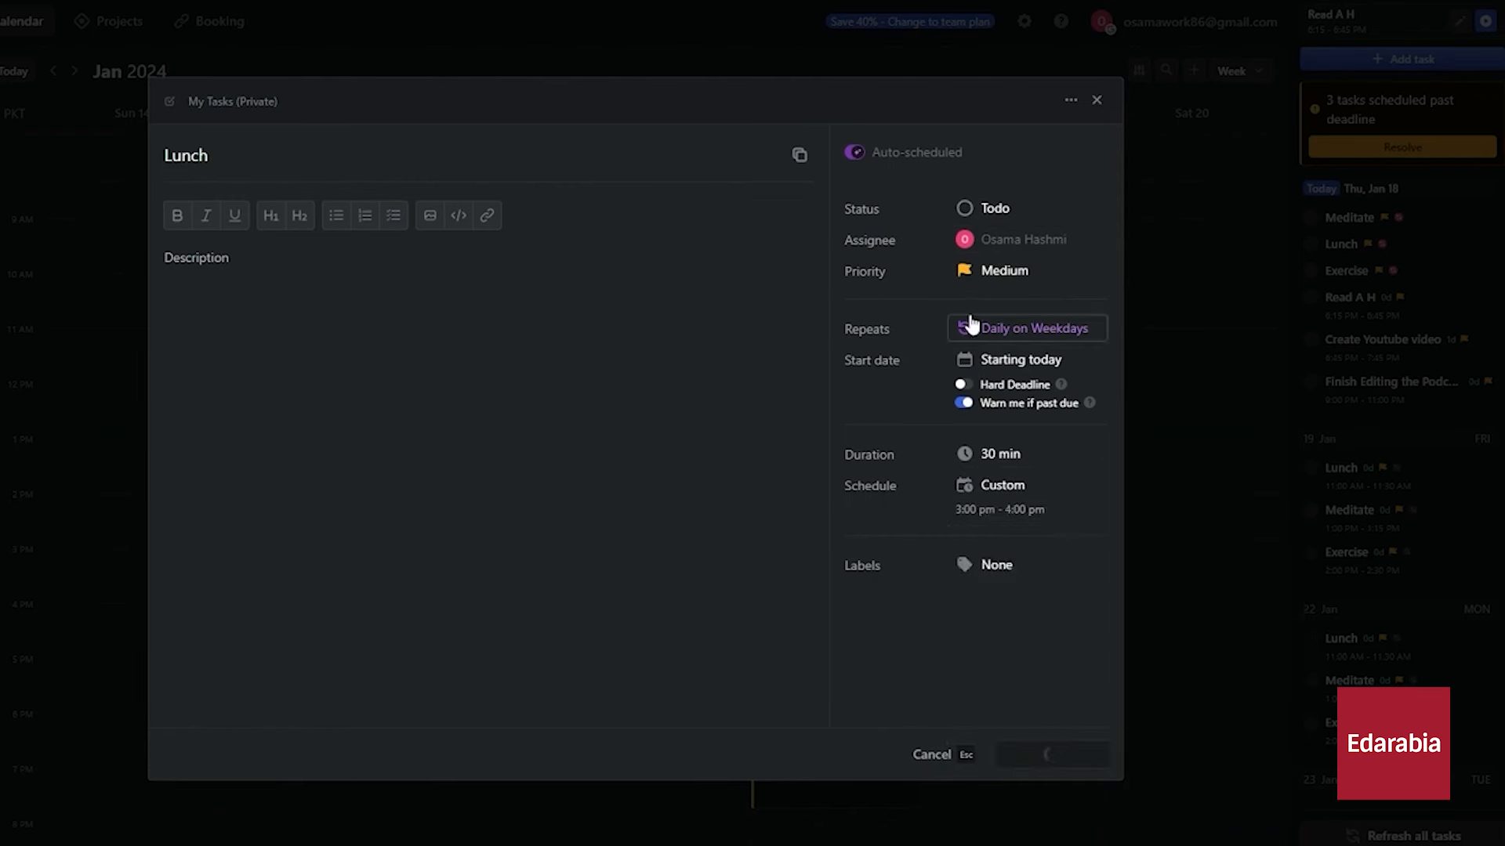
pyautogui.click(1025, 328)
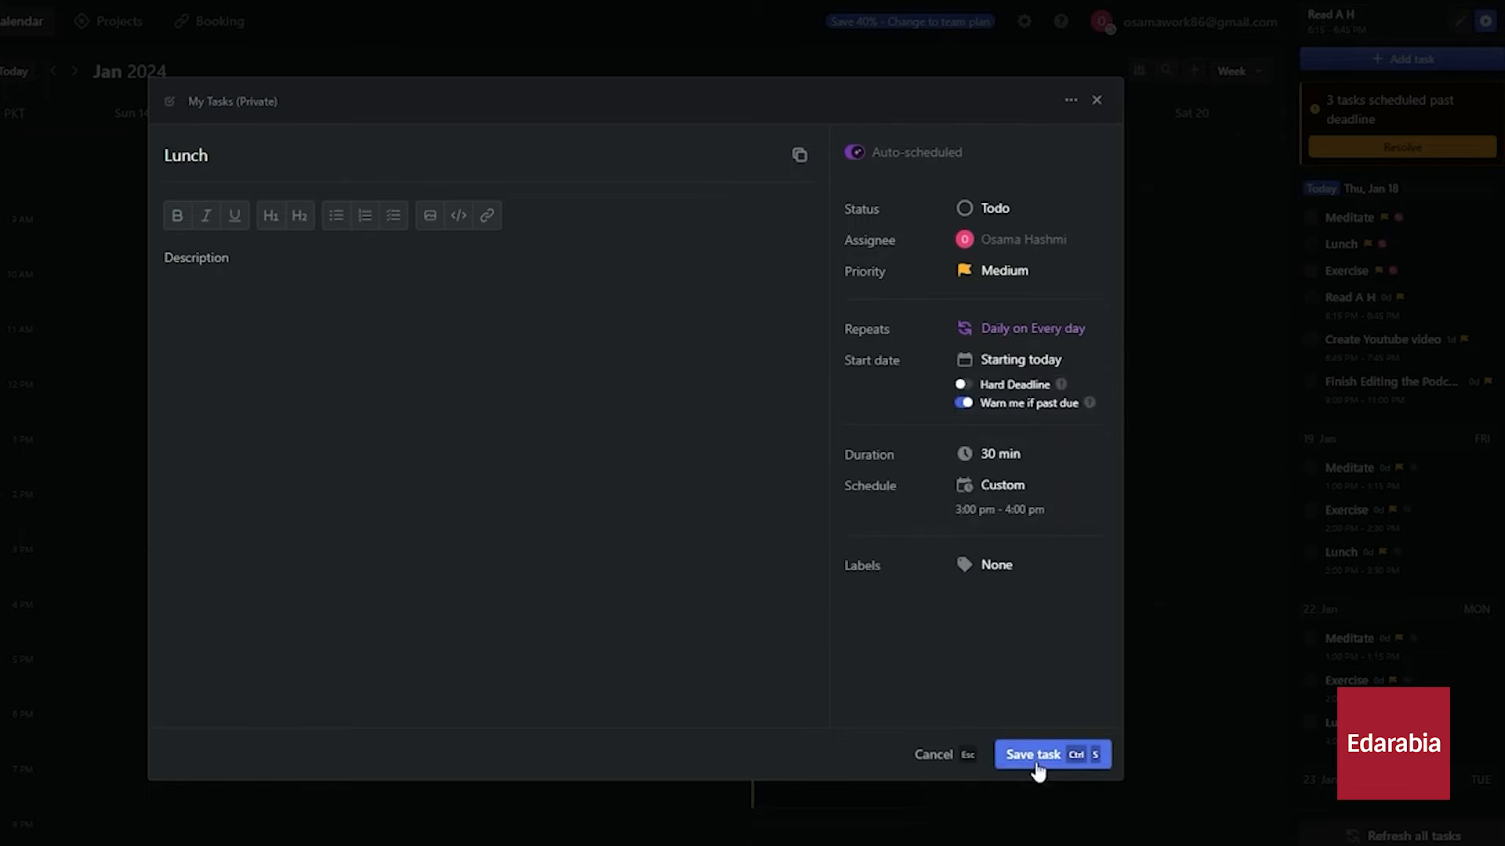
pyautogui.click(1050, 753)
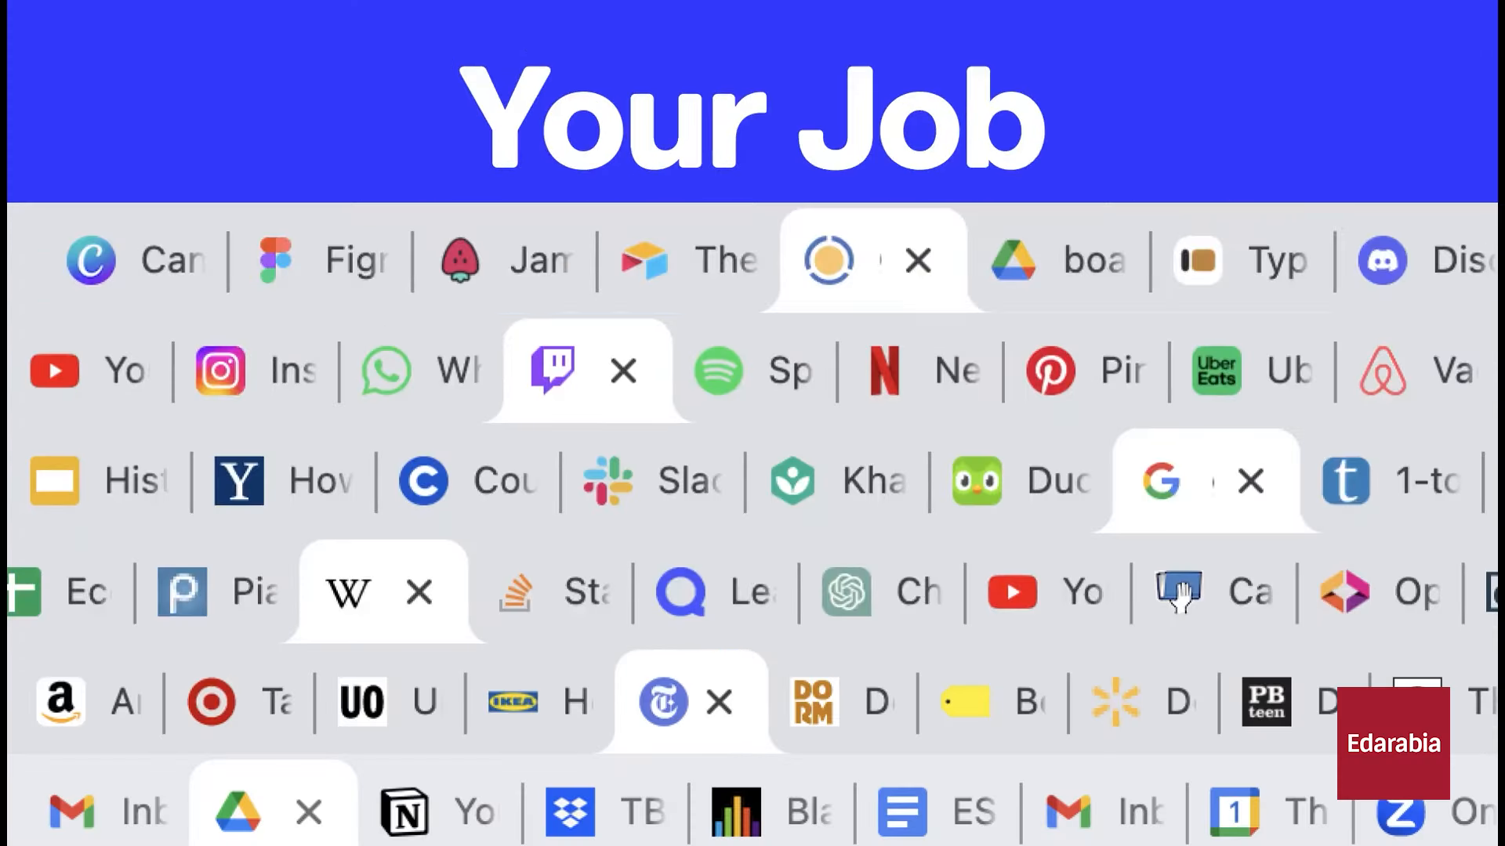
pyautogui.scroll(-3)
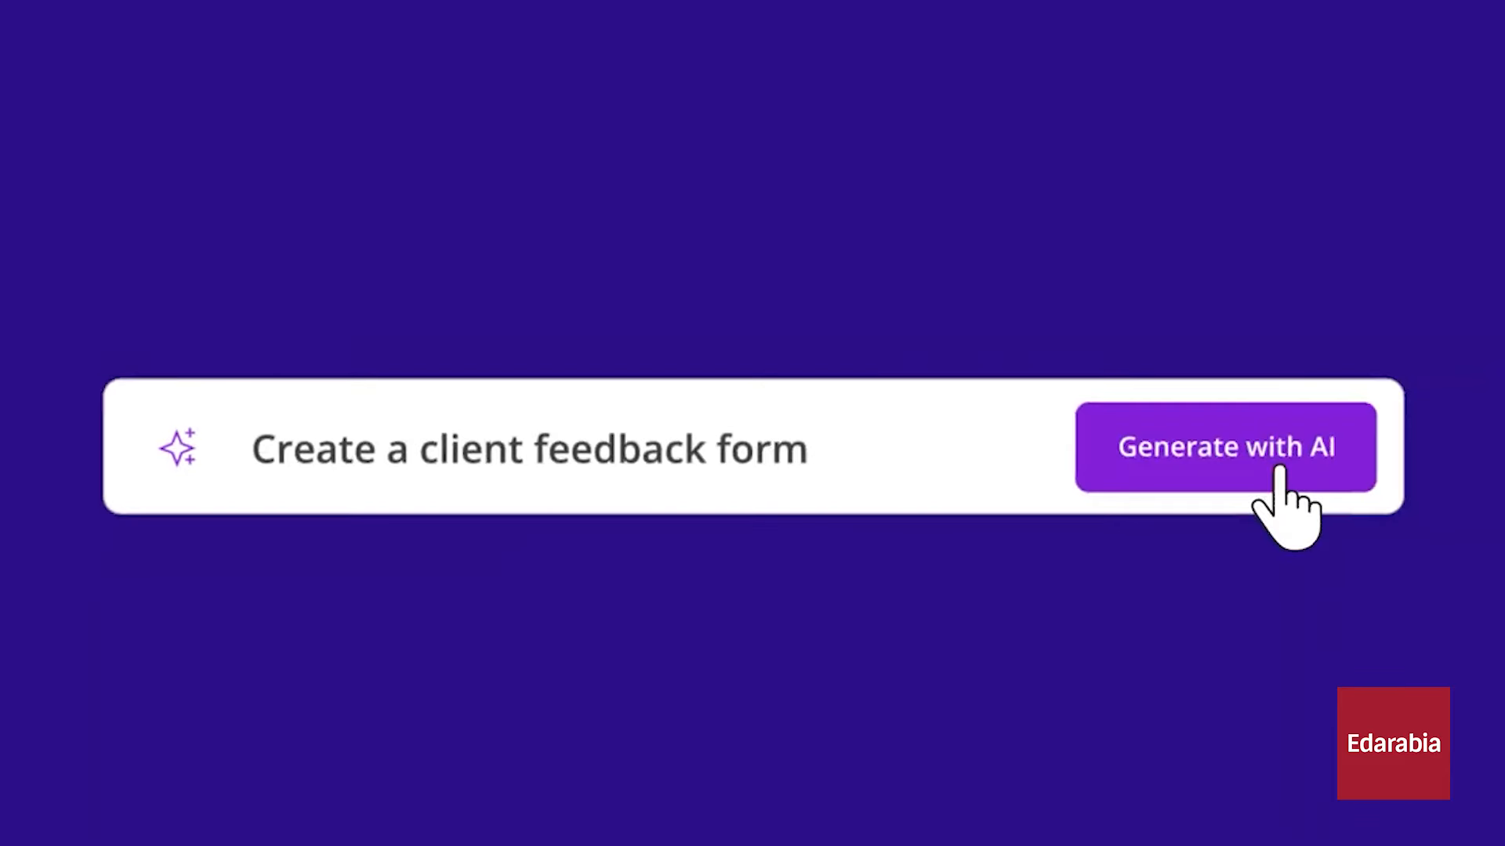
# Generate the client feedback form and AI-rewrite the first question's options to include Google and Facebook
pyautogui.click(1226, 446)
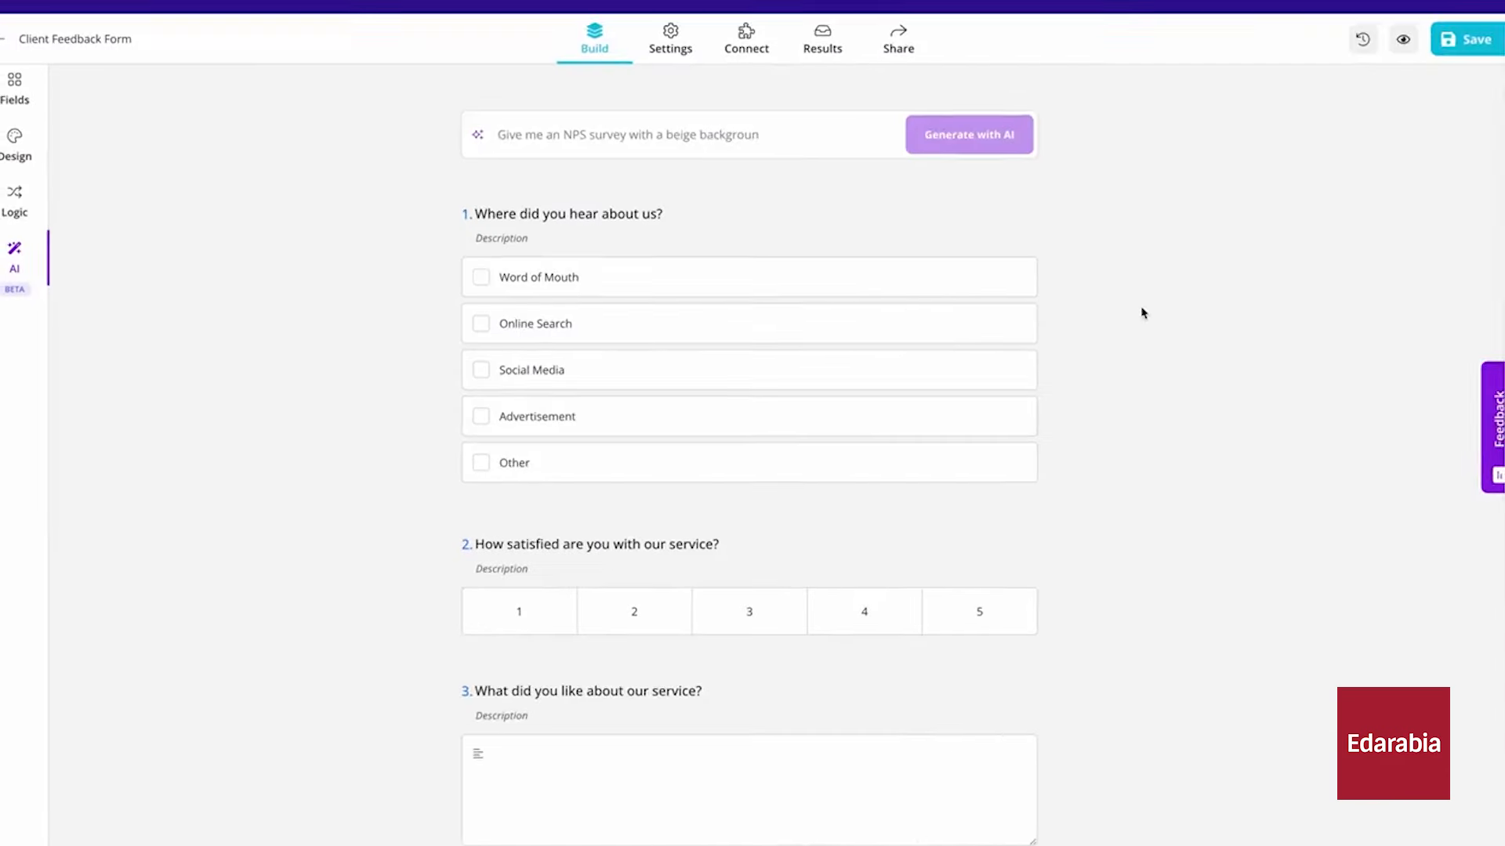
pyautogui.scroll(-3)
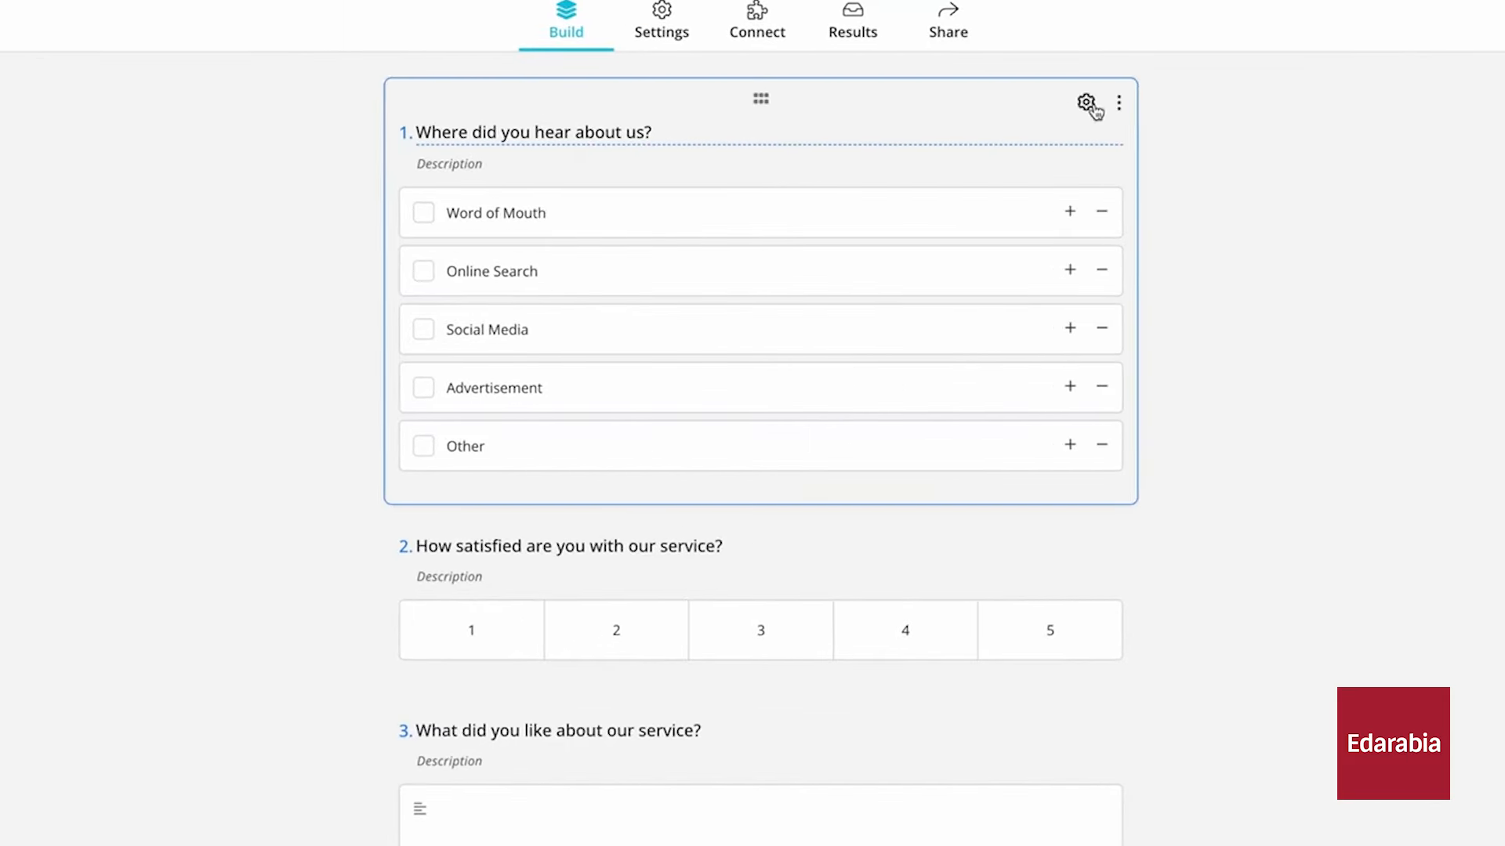
pyautogui.click(1085, 103)
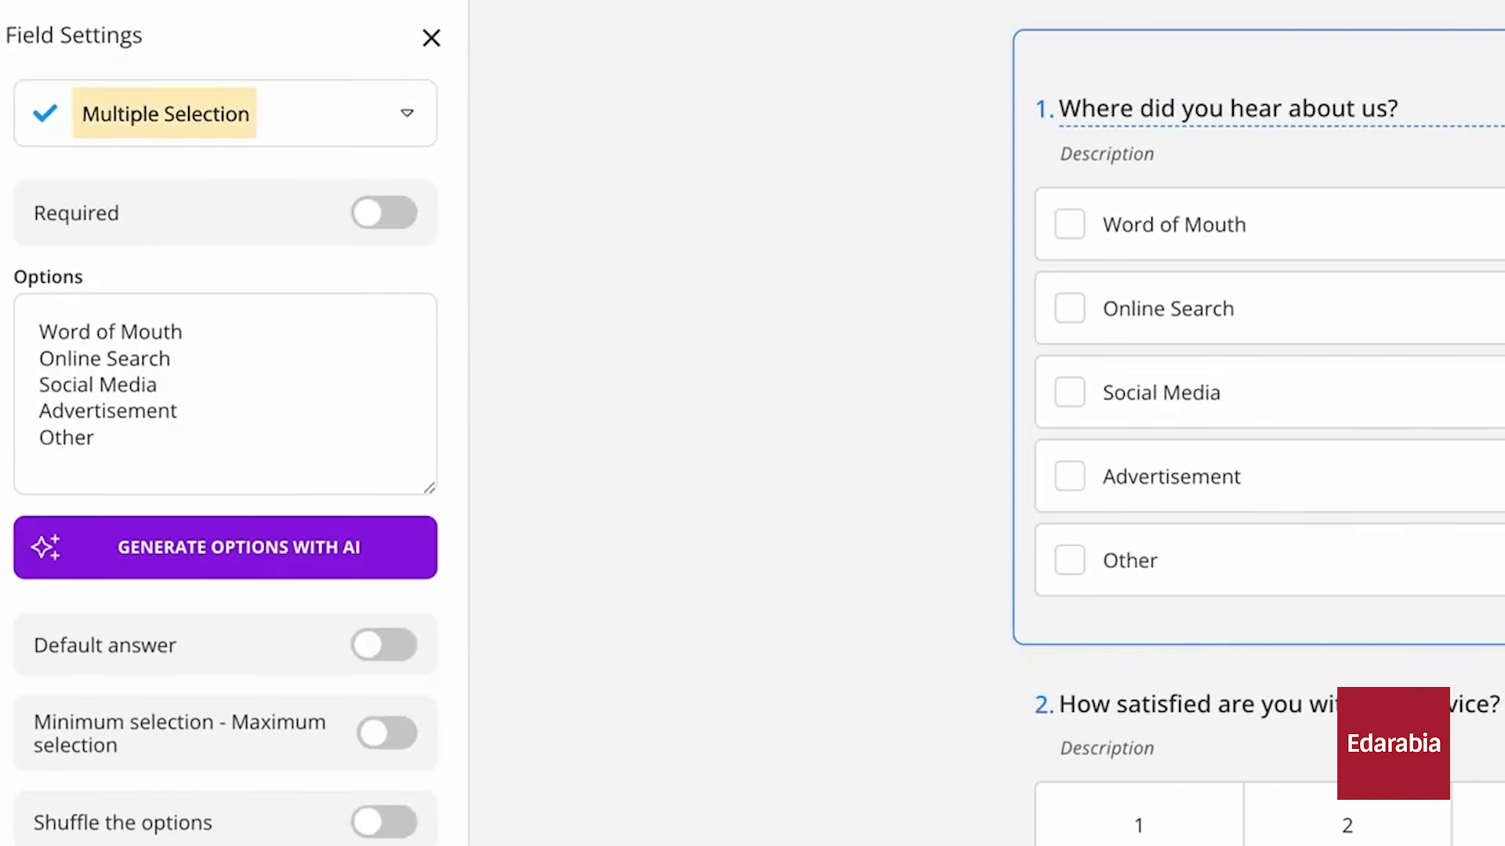
pyautogui.moveTo(1140, 308)
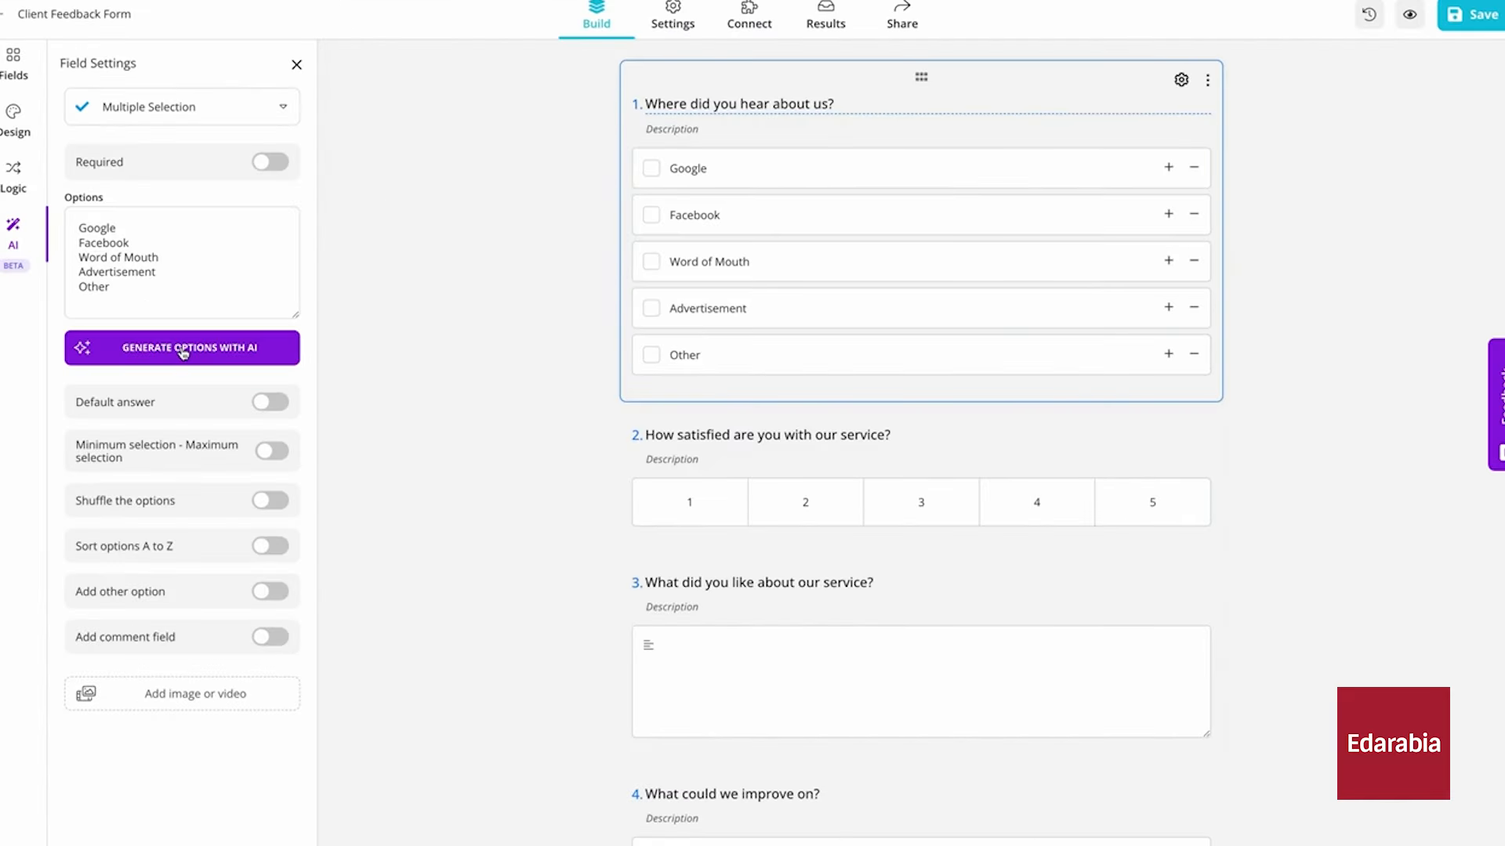
pyautogui.click(181, 347)
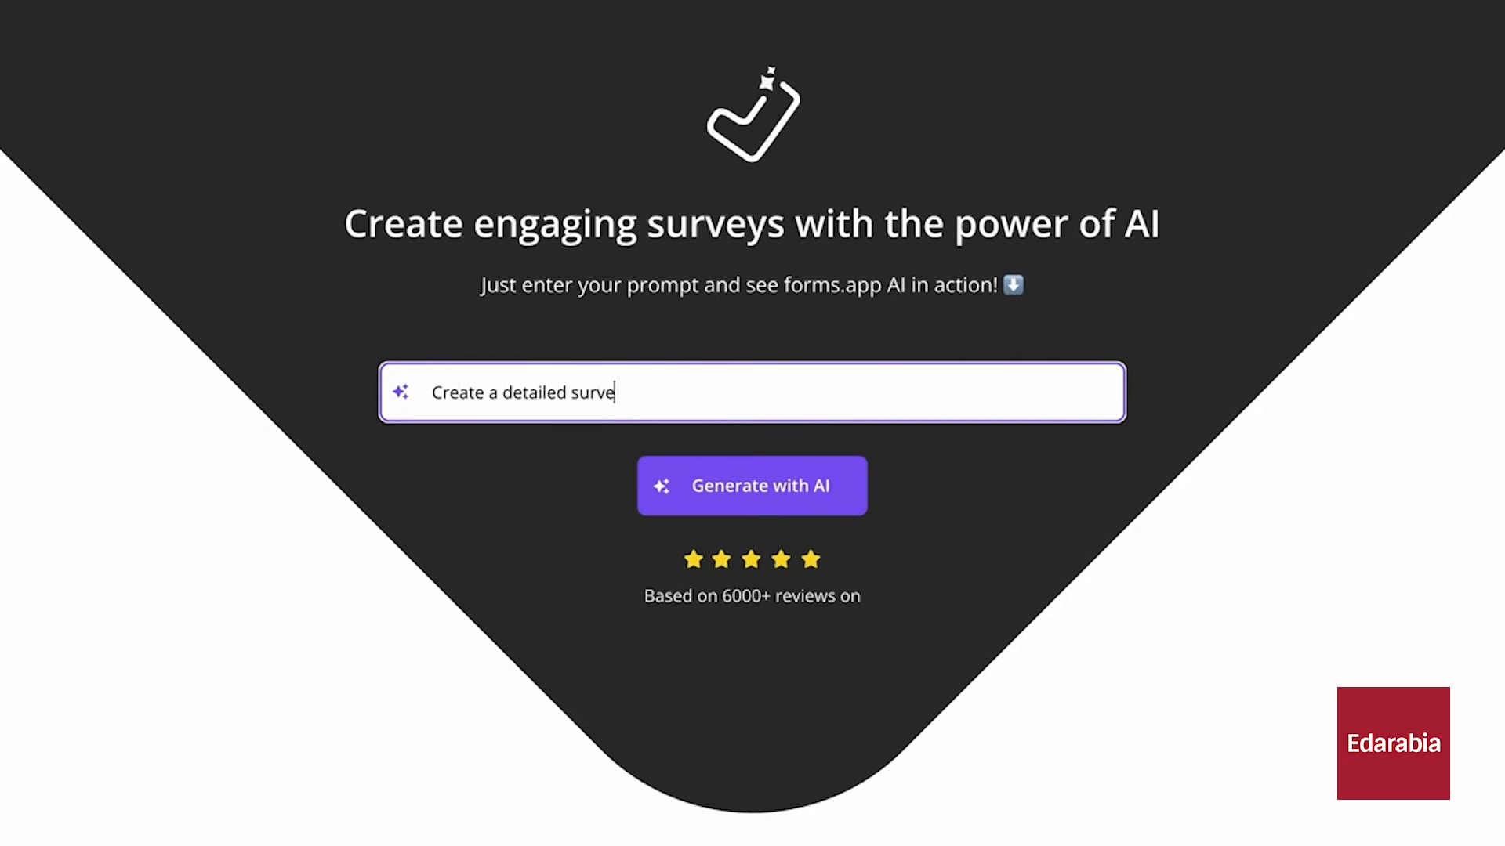
# Generate a survey from the prompt 'Create a detailed survey to interview job applicants'
pyautogui.write('to interview job a')
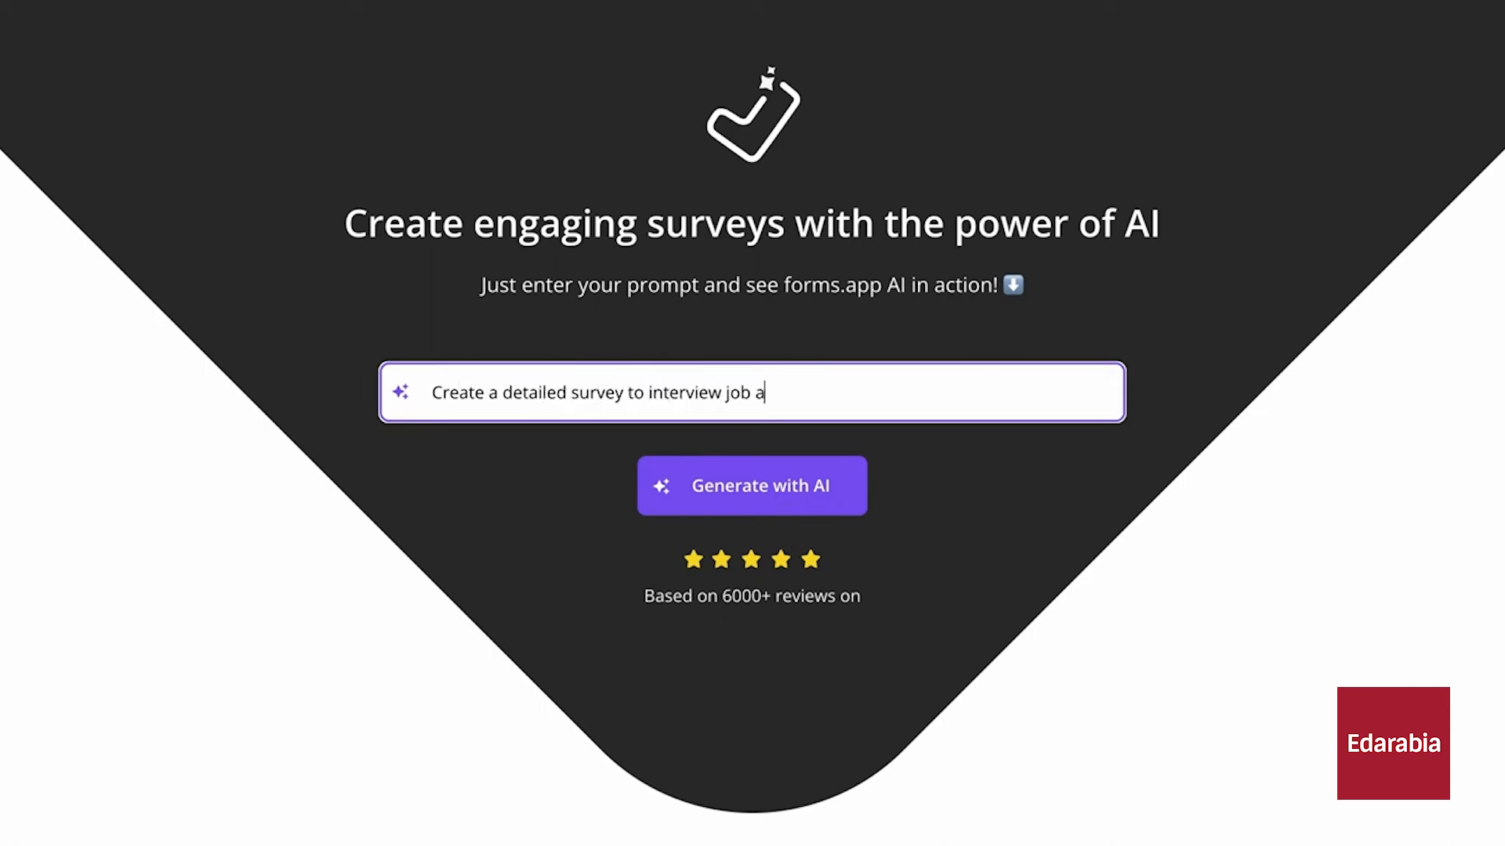
pyautogui.write('pplicants')
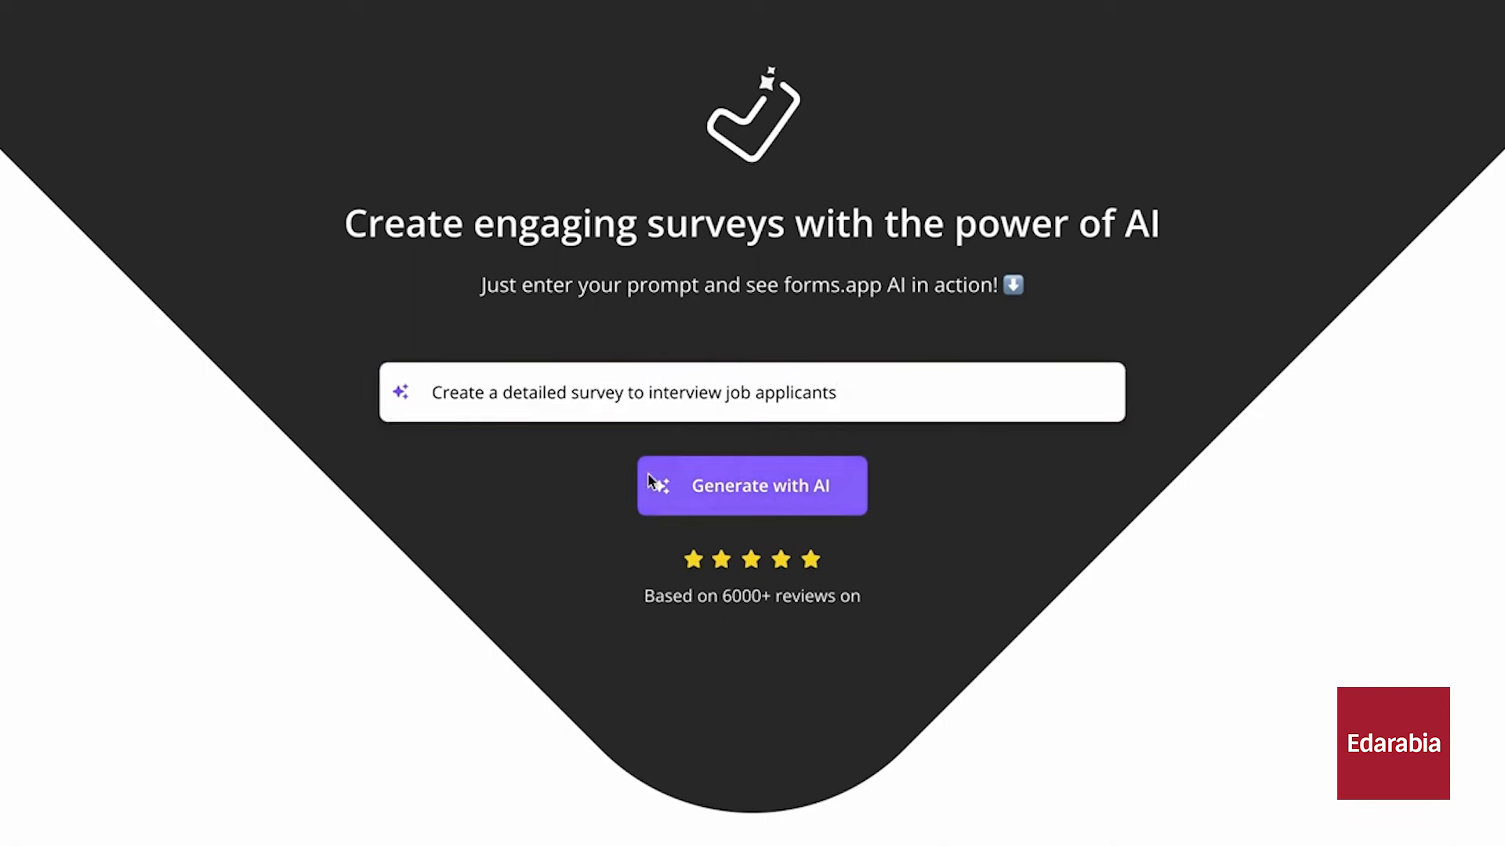
pyautogui.click(752, 486)
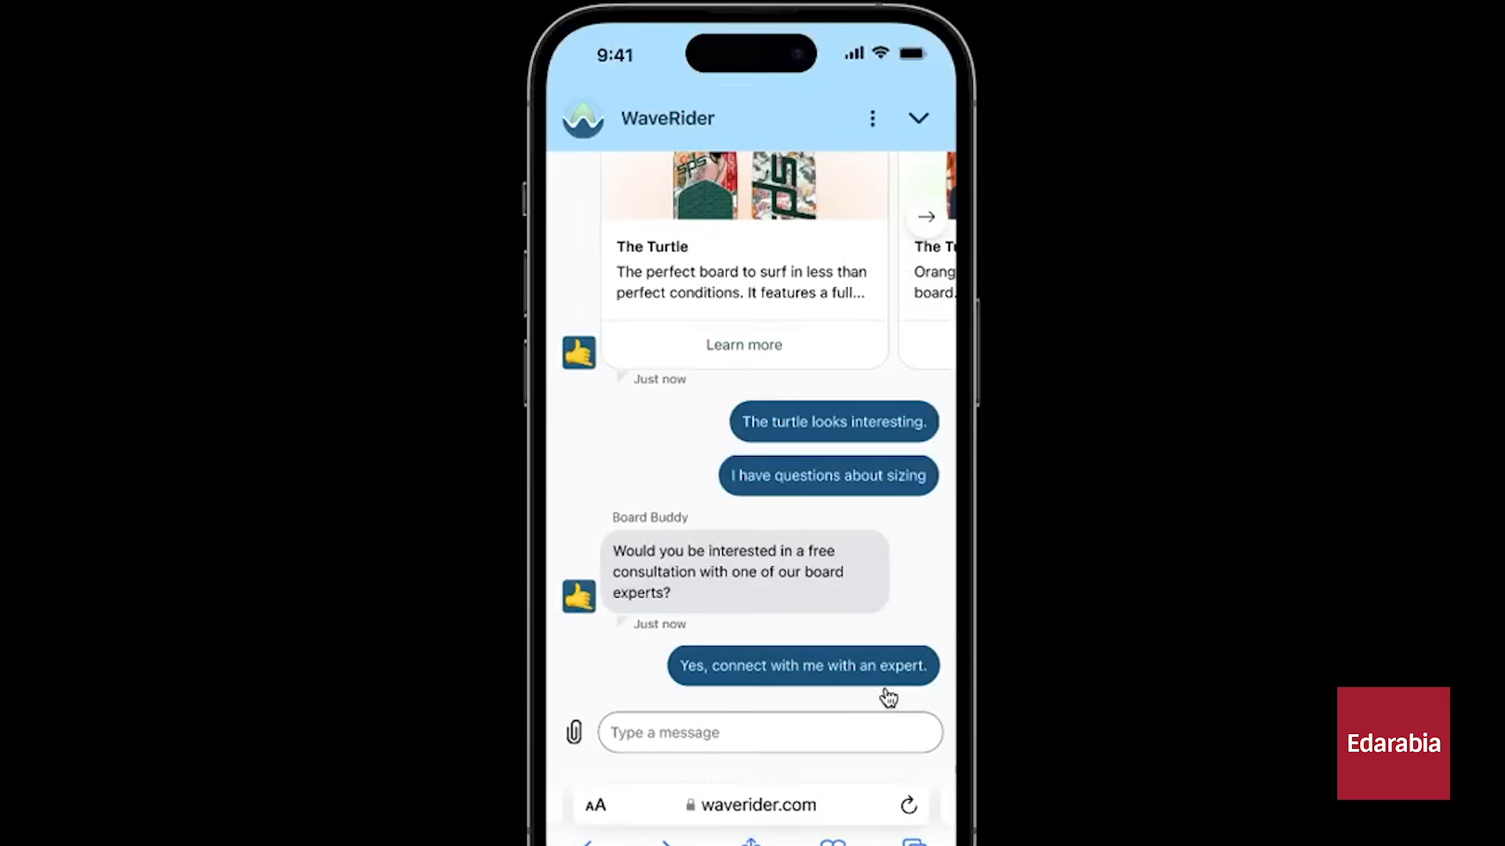
# Accept the Board Buddy expert consultation offer and open ticket #1234's apps sidebar
pyautogui.click(801, 666)
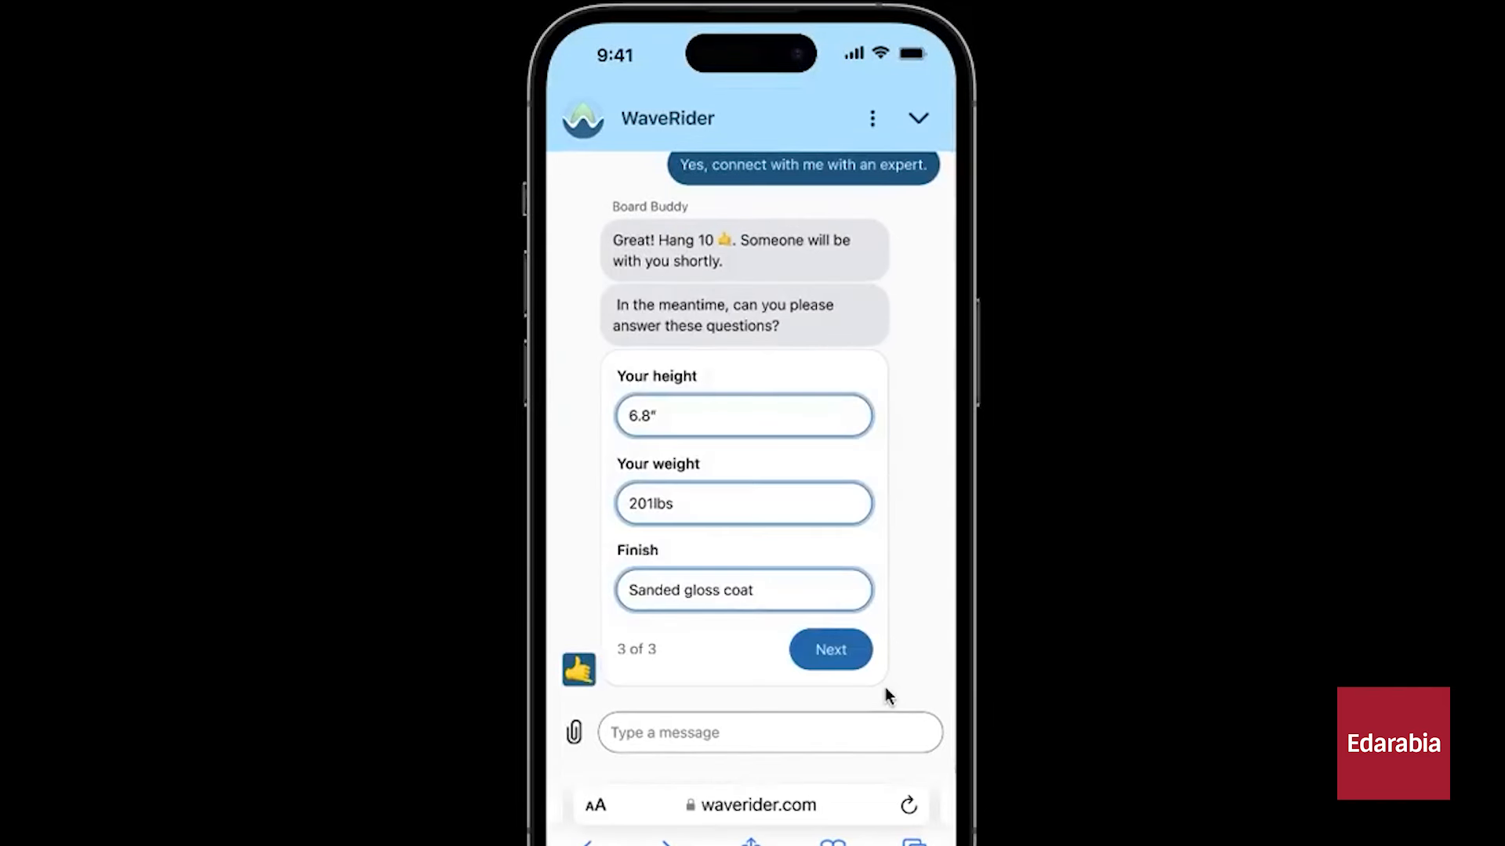
pyautogui.moveTo(882, 692)
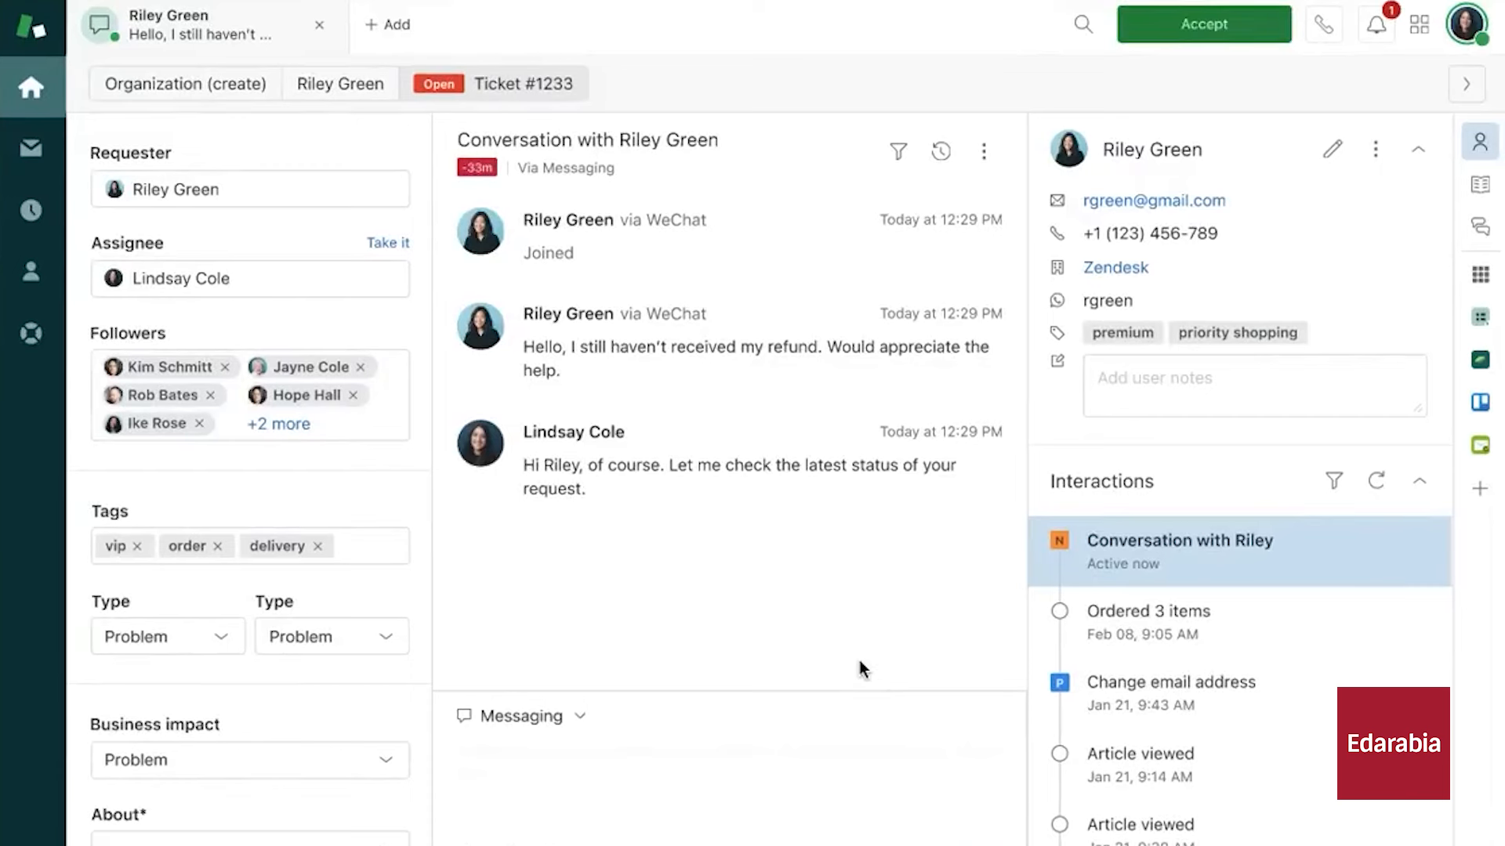
pyautogui.moveTo(902, 607)
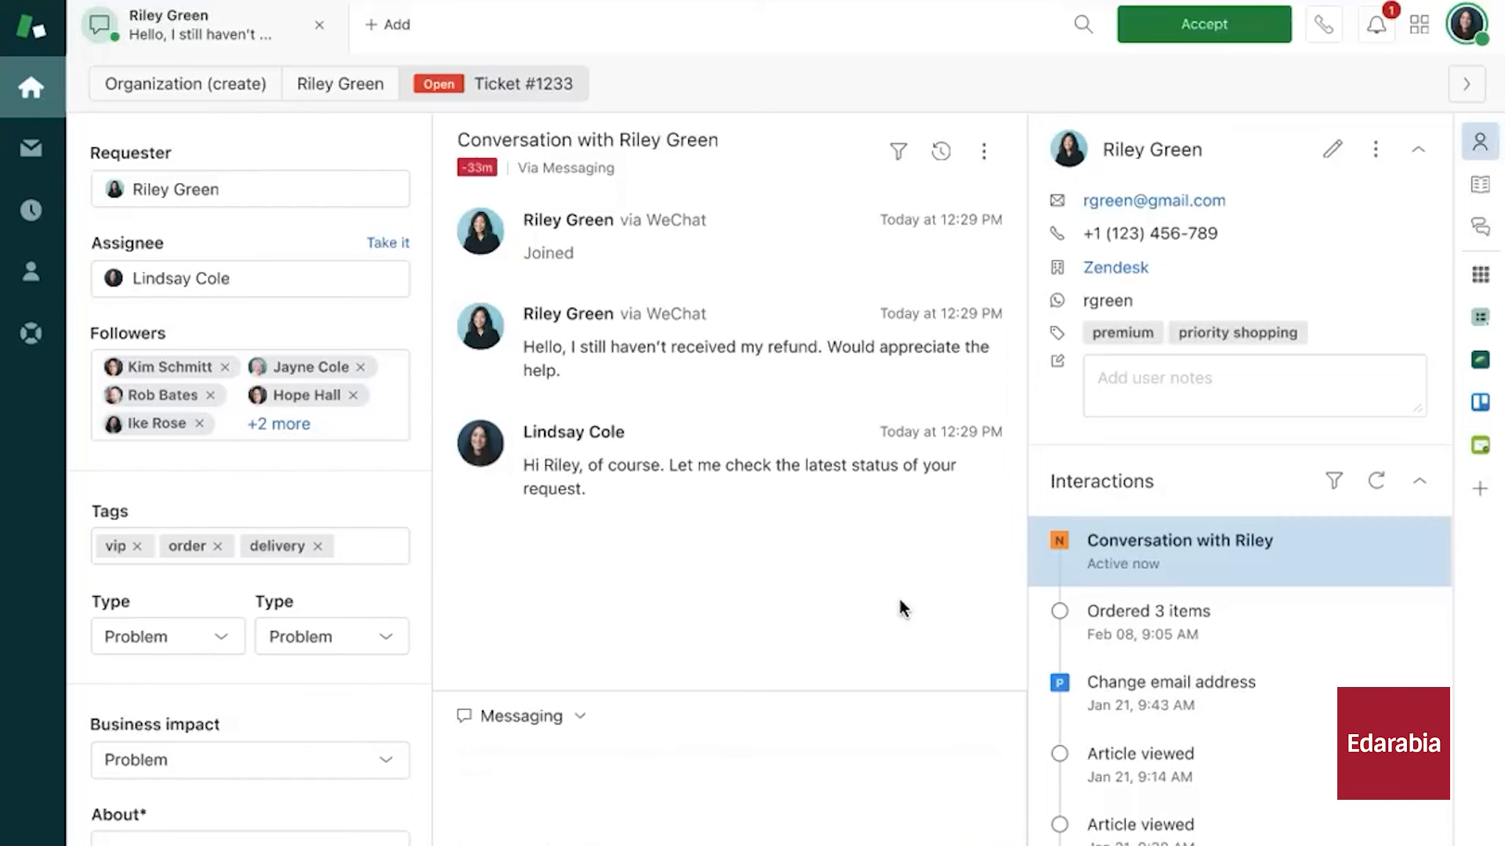
pyautogui.moveTo(1206, 22)
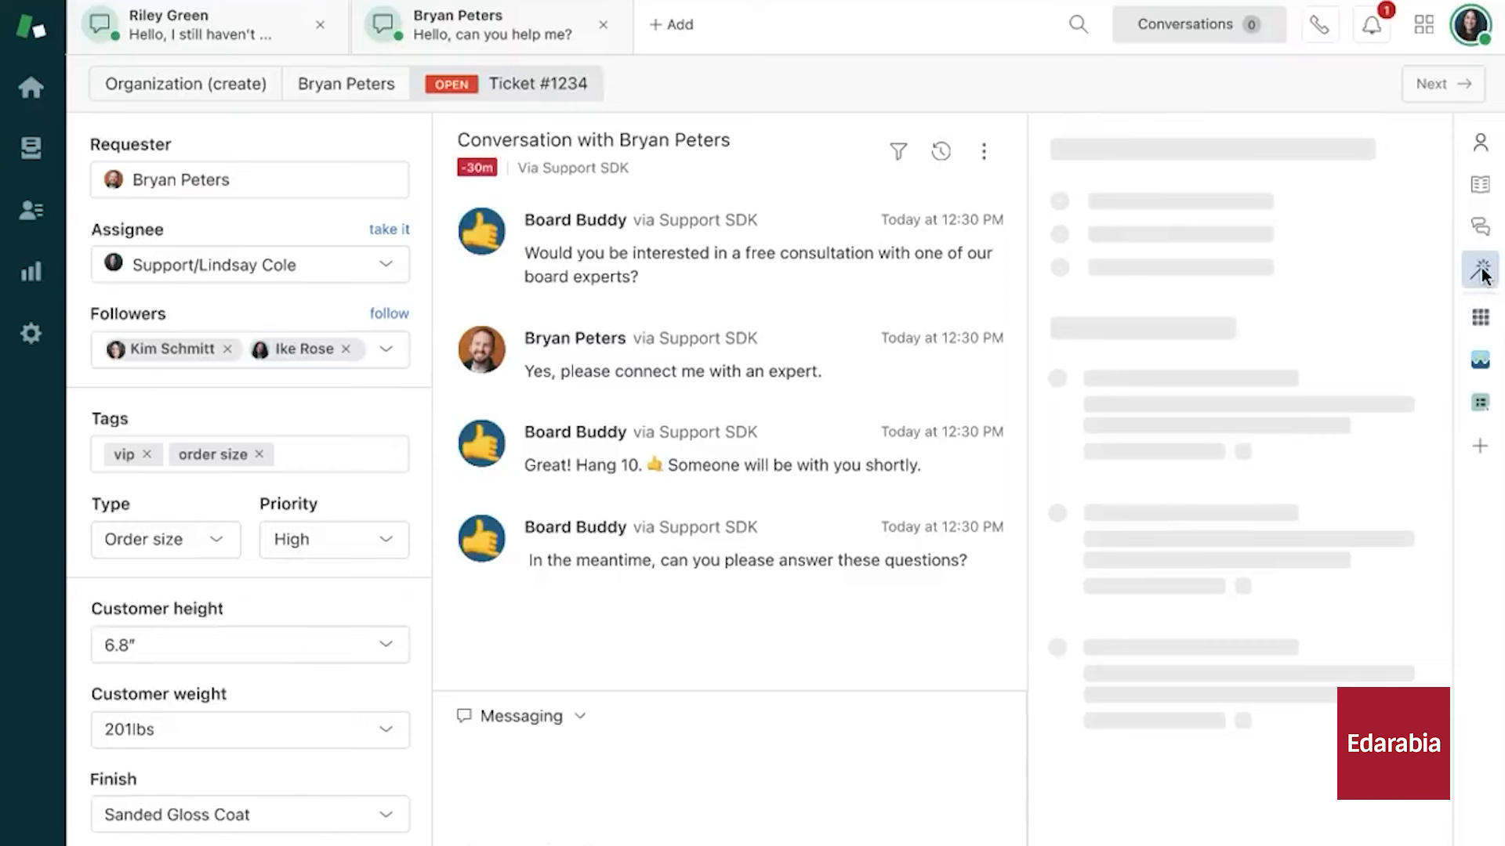
pyautogui.click(1480, 270)
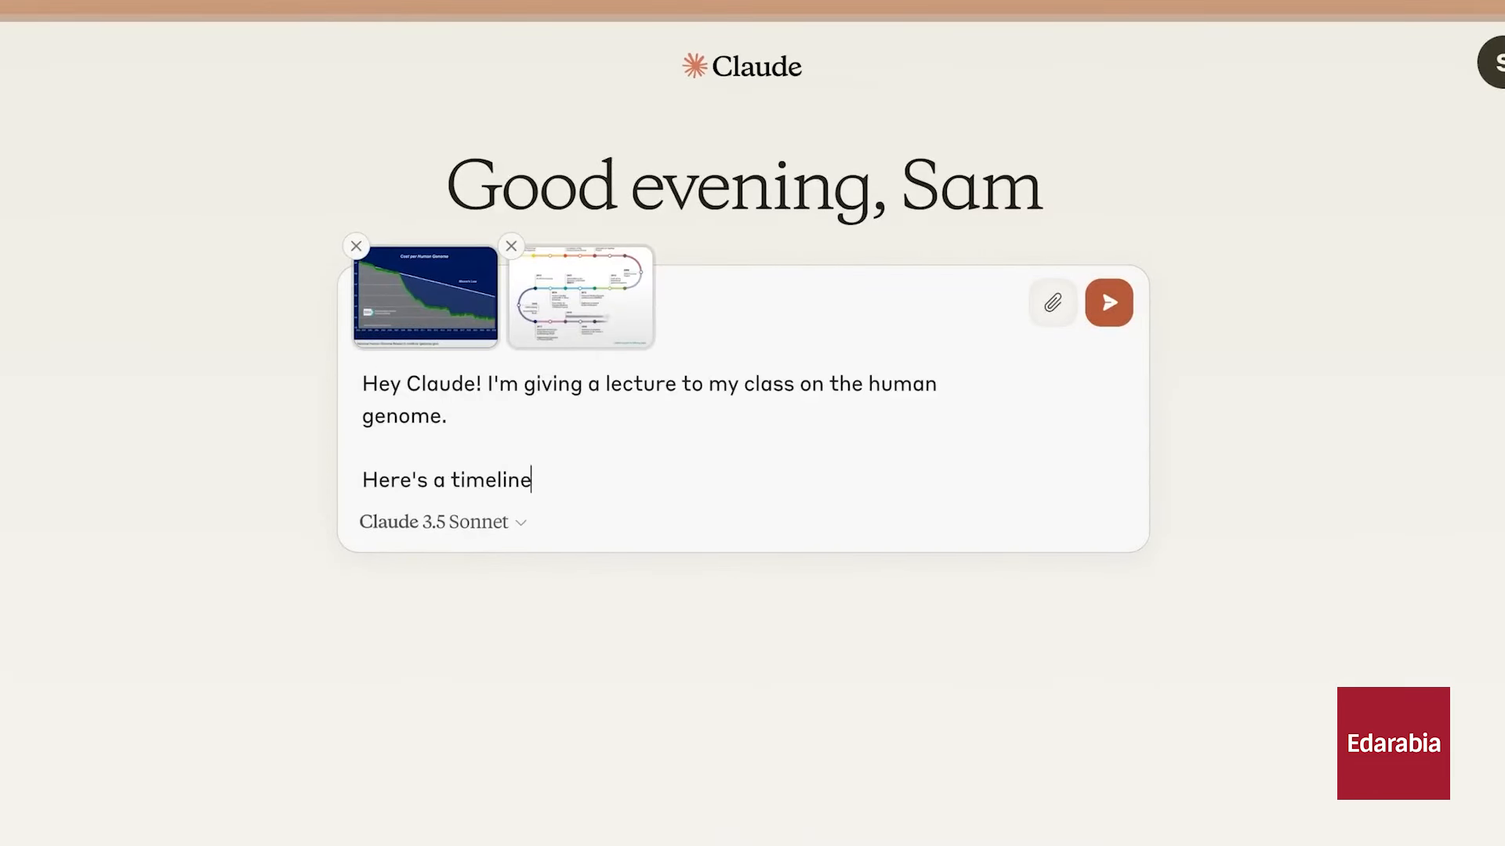
# Preview the attached genome cost graph and send the JSON transcription request
pyautogui.click(424, 296)
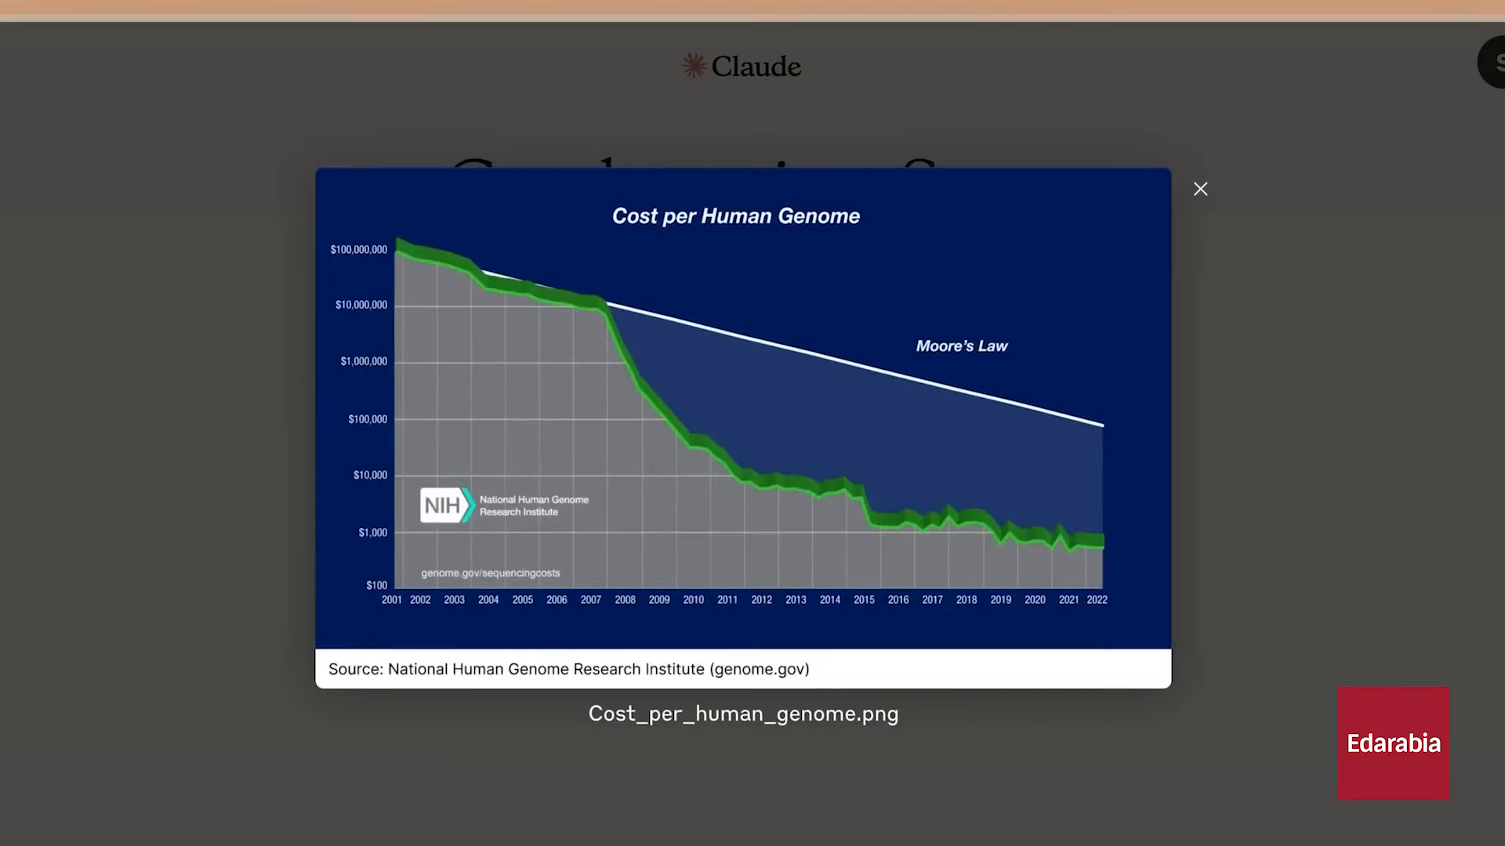
pyautogui.click(1199, 188)
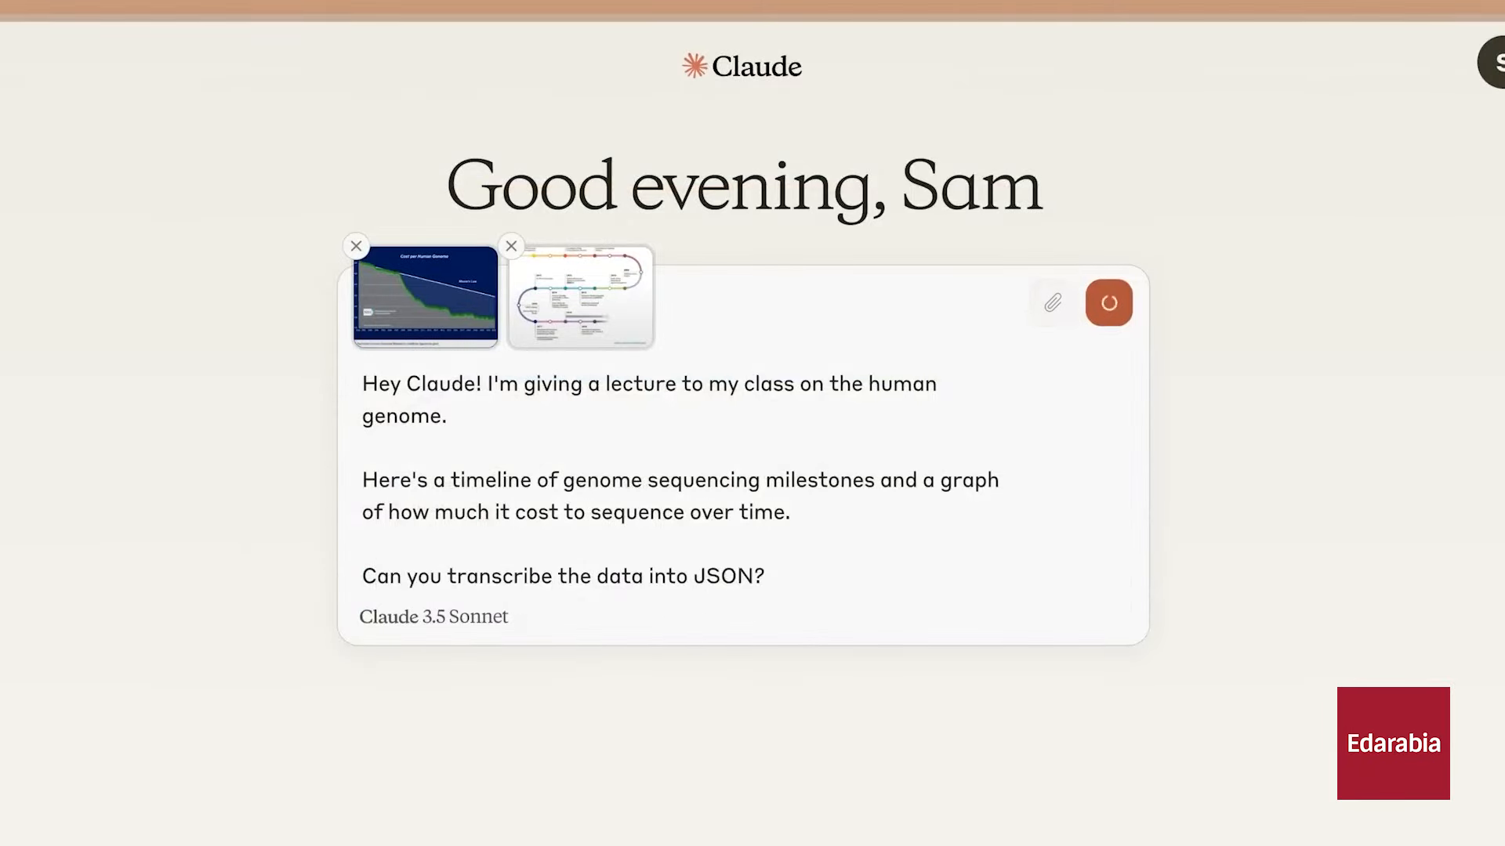
pyautogui.click(1108, 302)
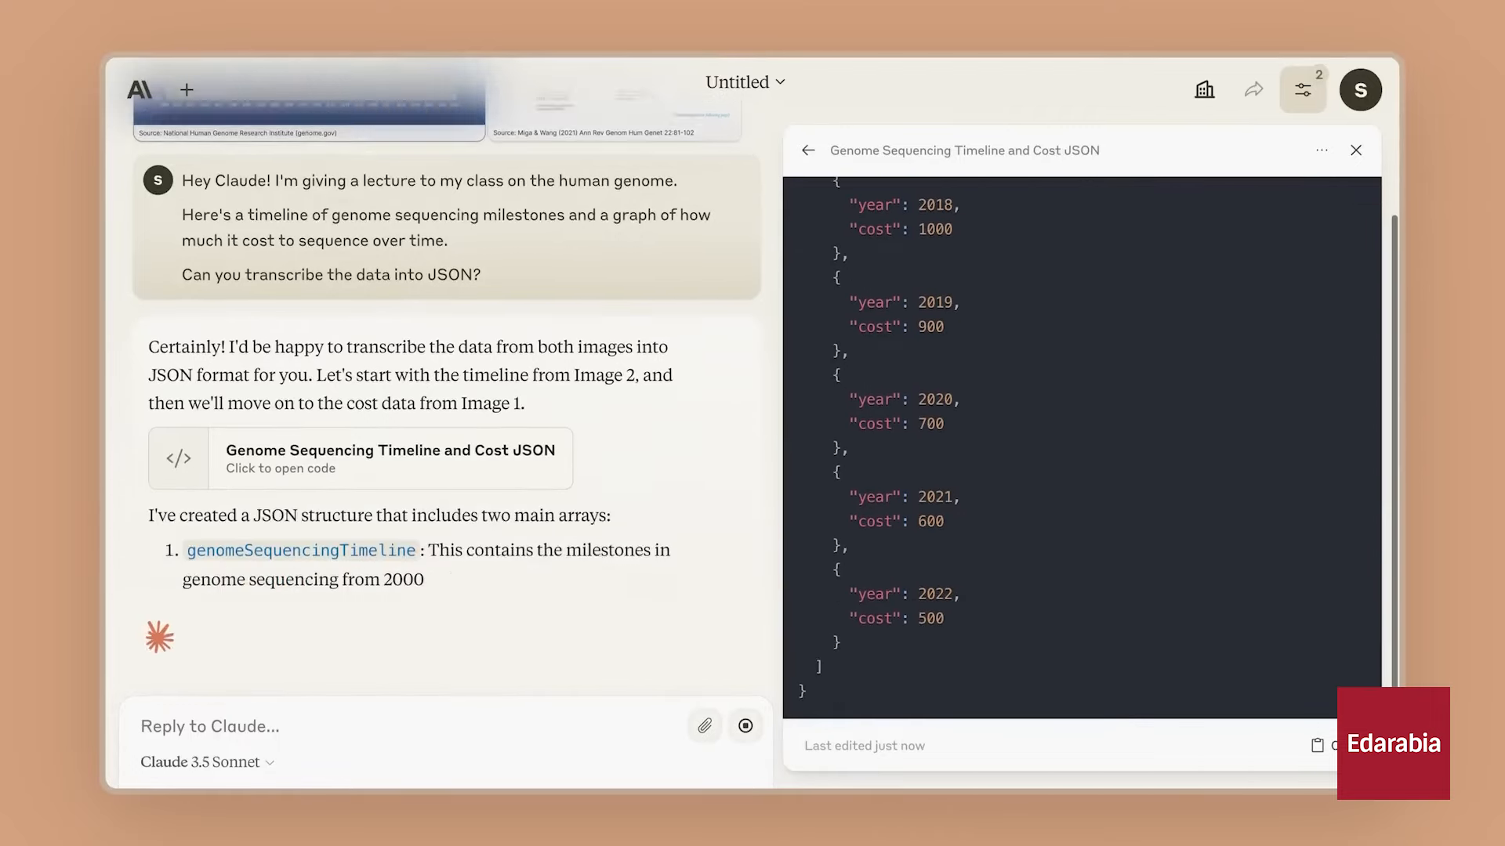
# Request a combined interactive plotly.js chart, then send a lecture presentation request
pyautogui.write("Lovely. I'd like you to combine the")
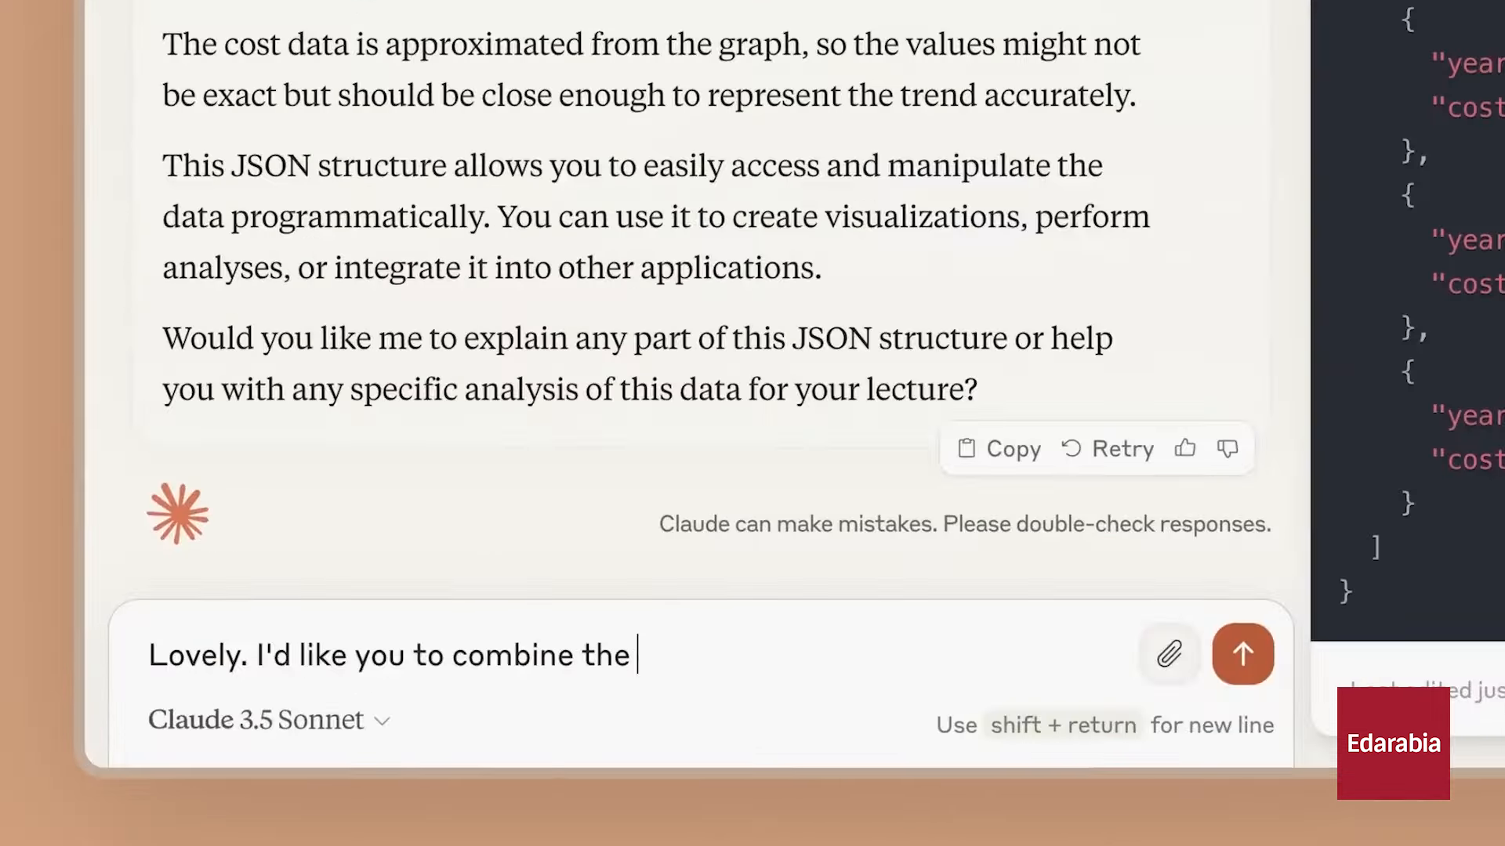
pyautogui.write('data from the charts into a single interactive plotly.js chart that allows you to hover over each data point to read more about')
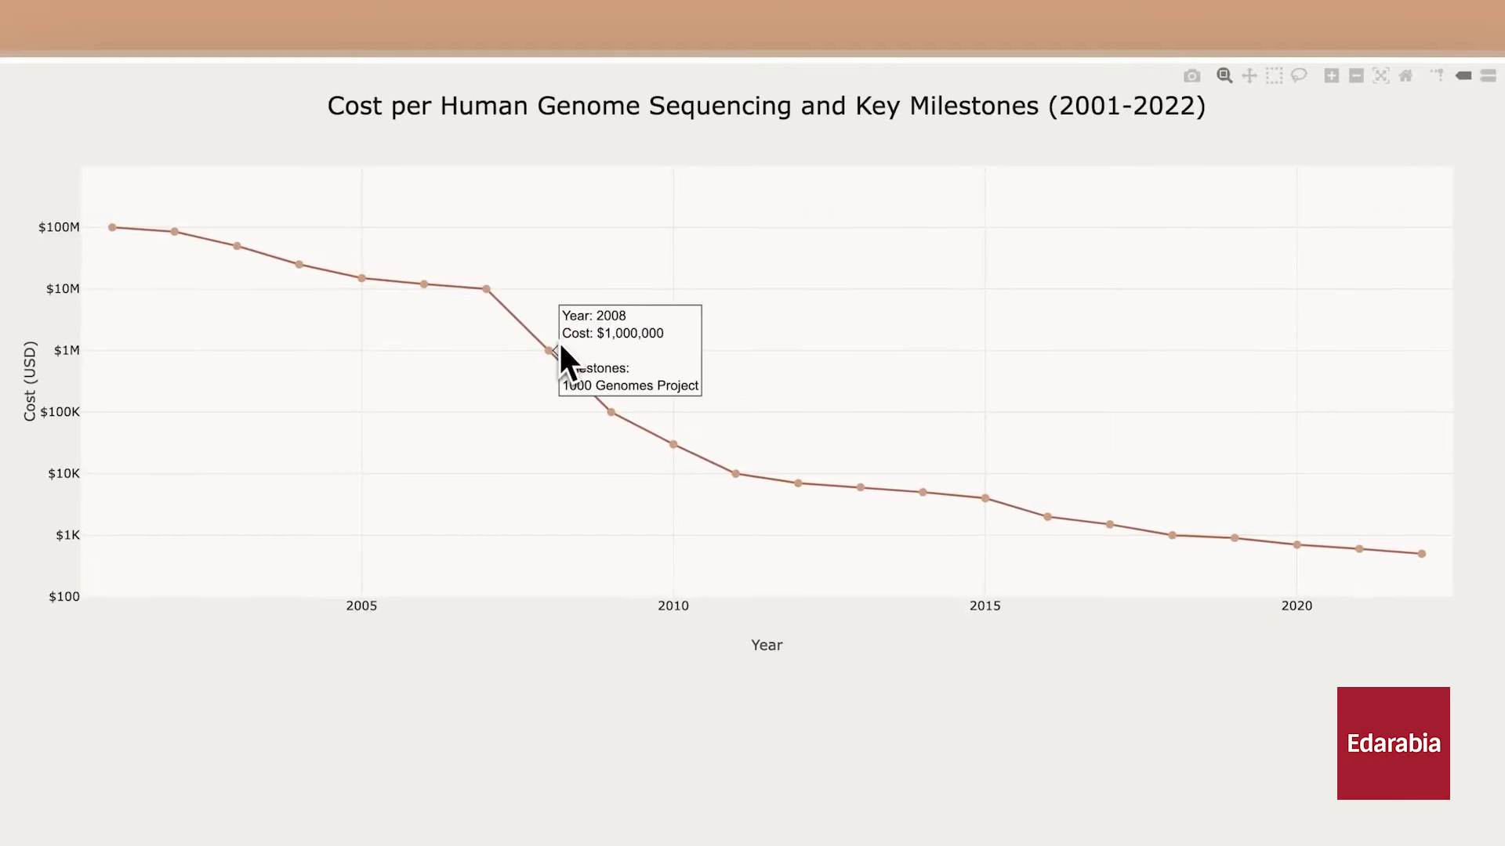
pyautogui.moveTo(735, 485)
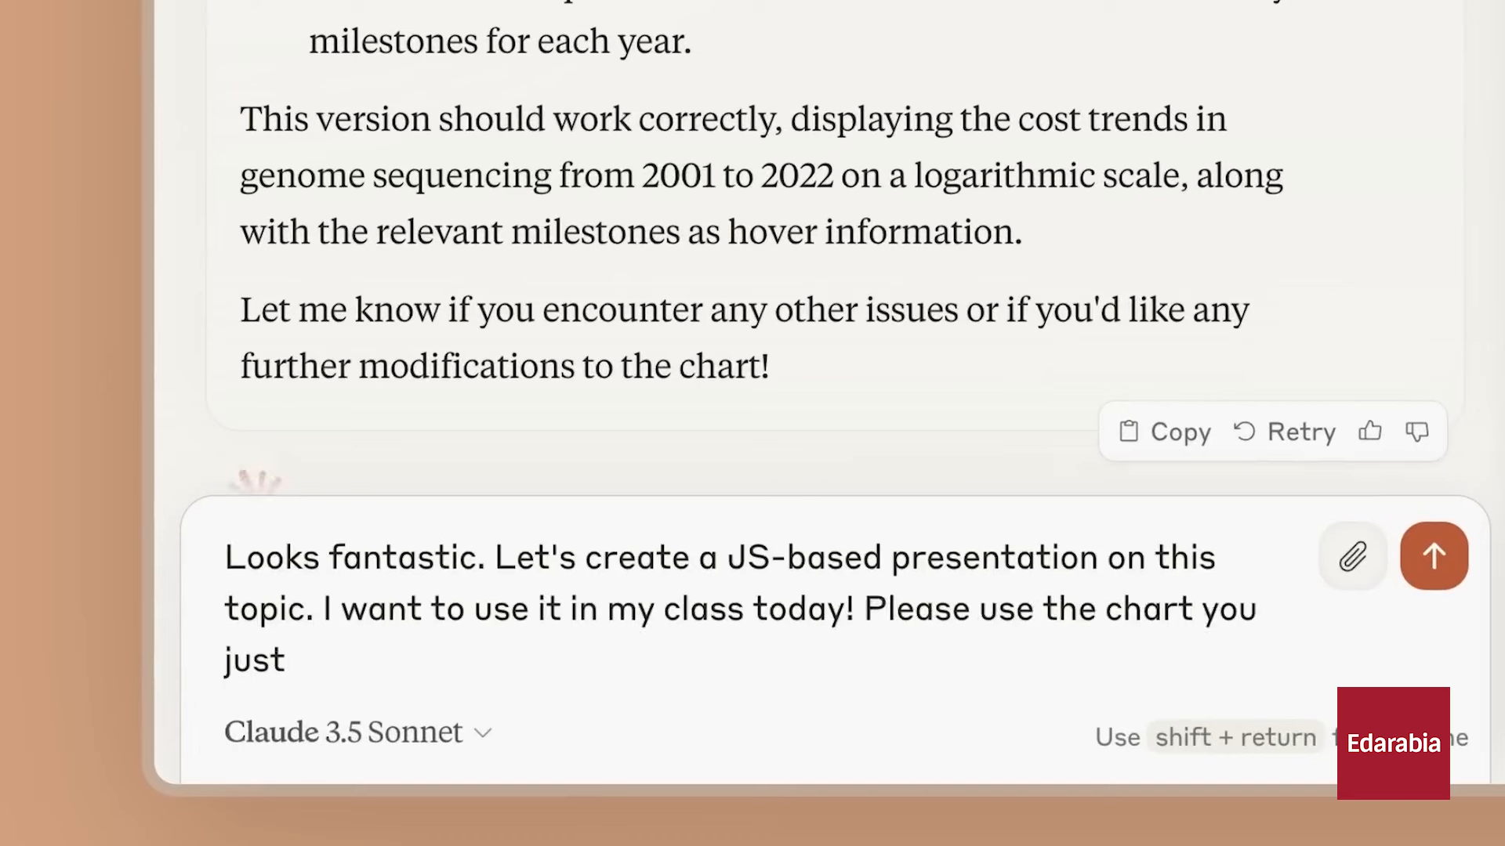
pyautogui.click(1433, 556)
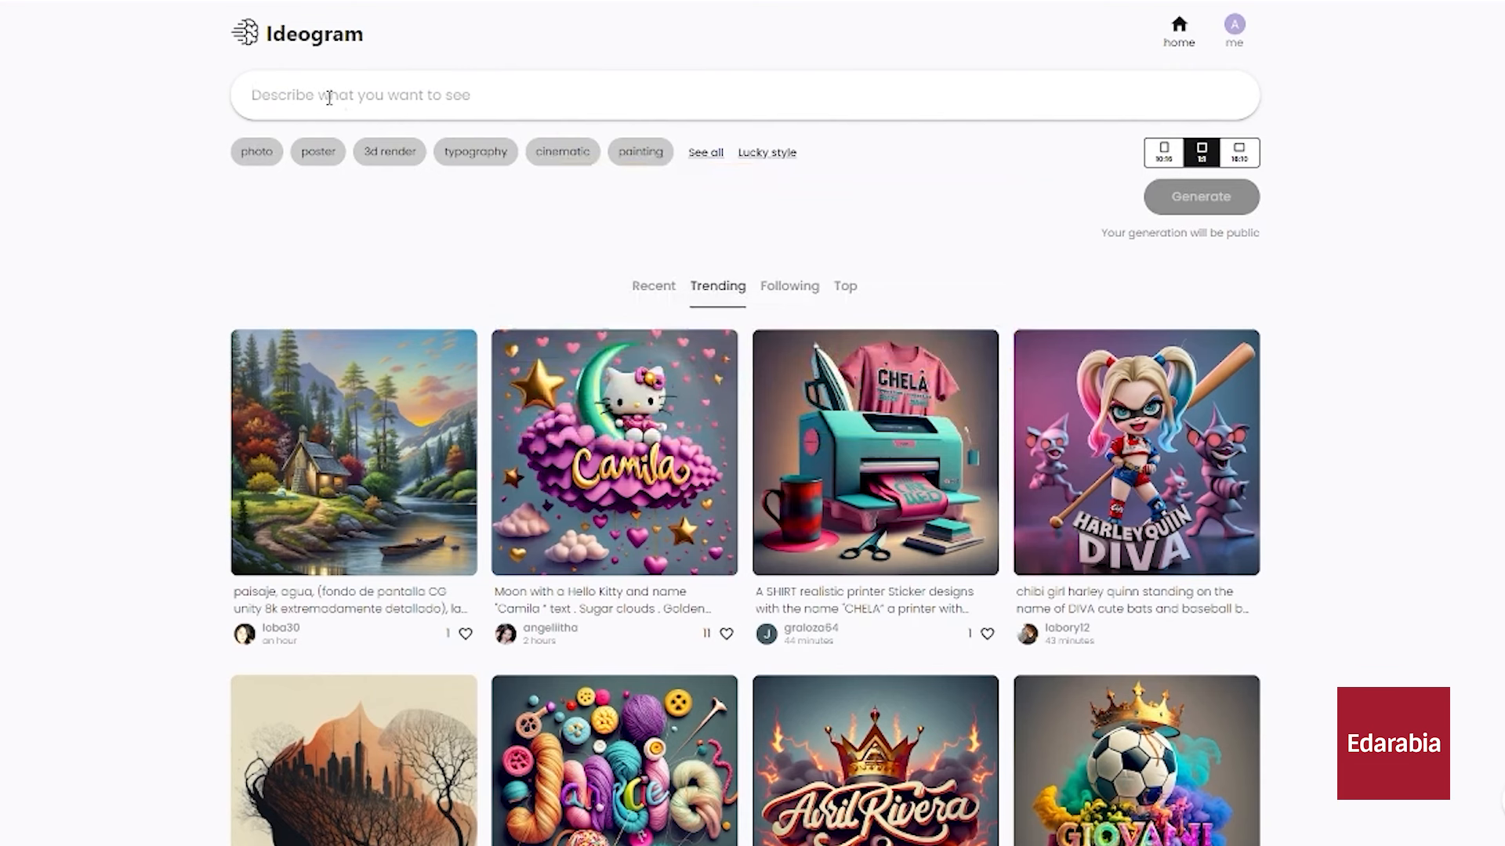
# Generate images of an old man on a white mountain and remix the 3D illustration
pyautogui.write('a white mountain with a')
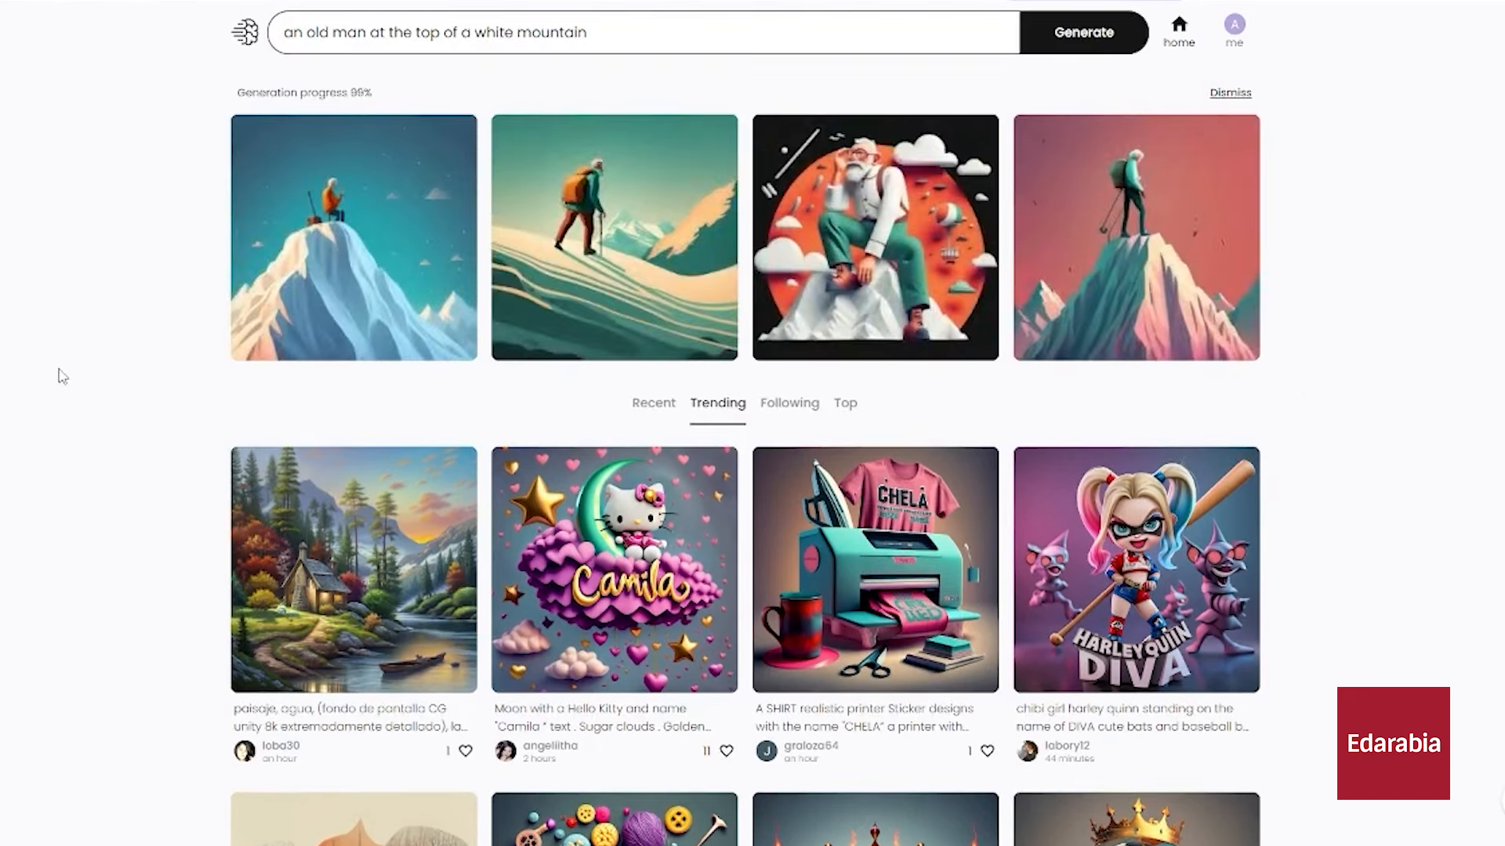
pyautogui.click(874, 236)
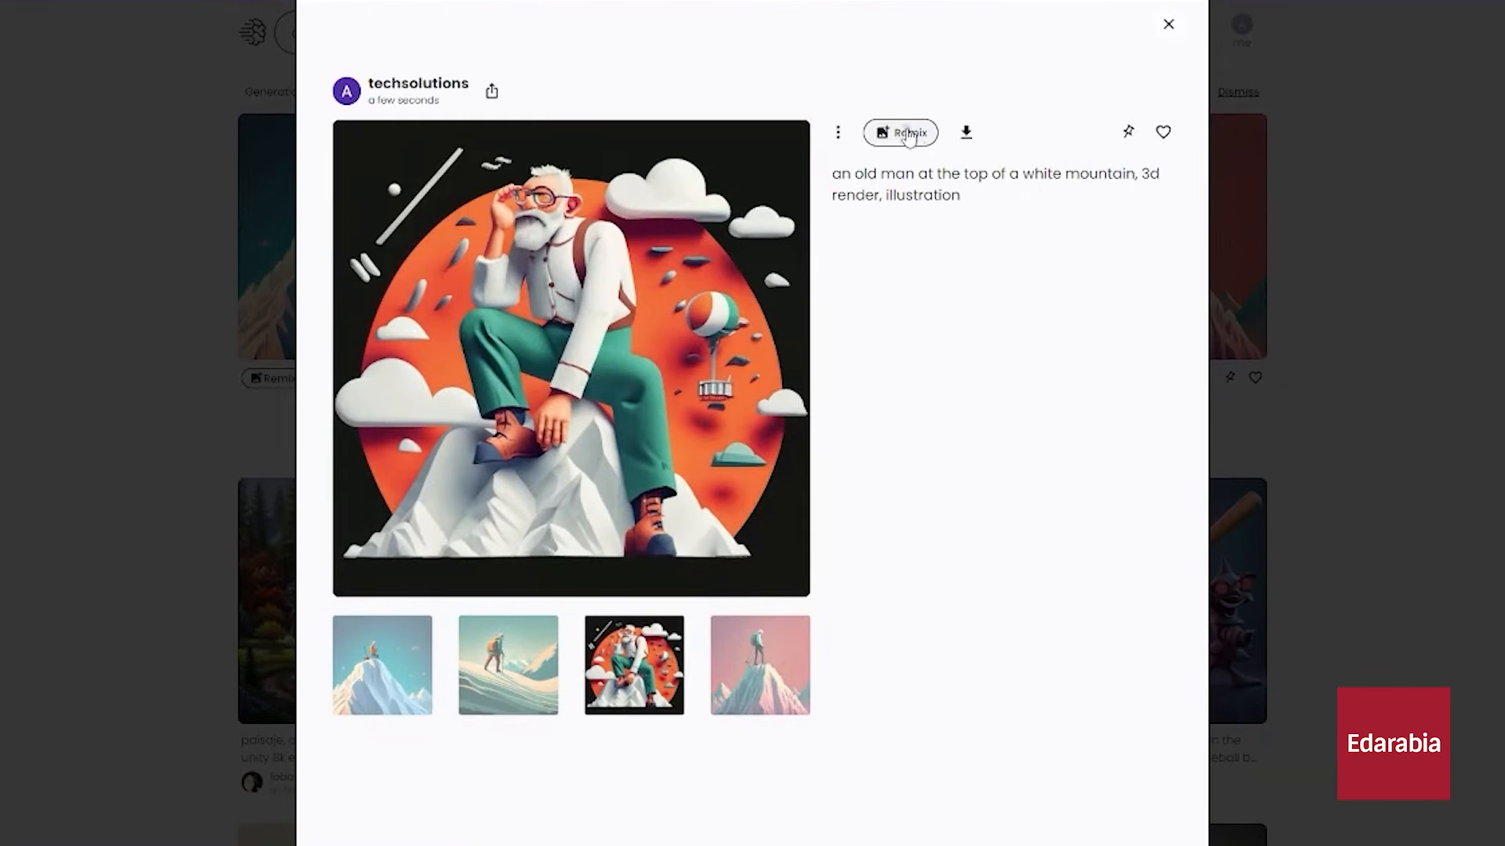
pyautogui.click(901, 133)
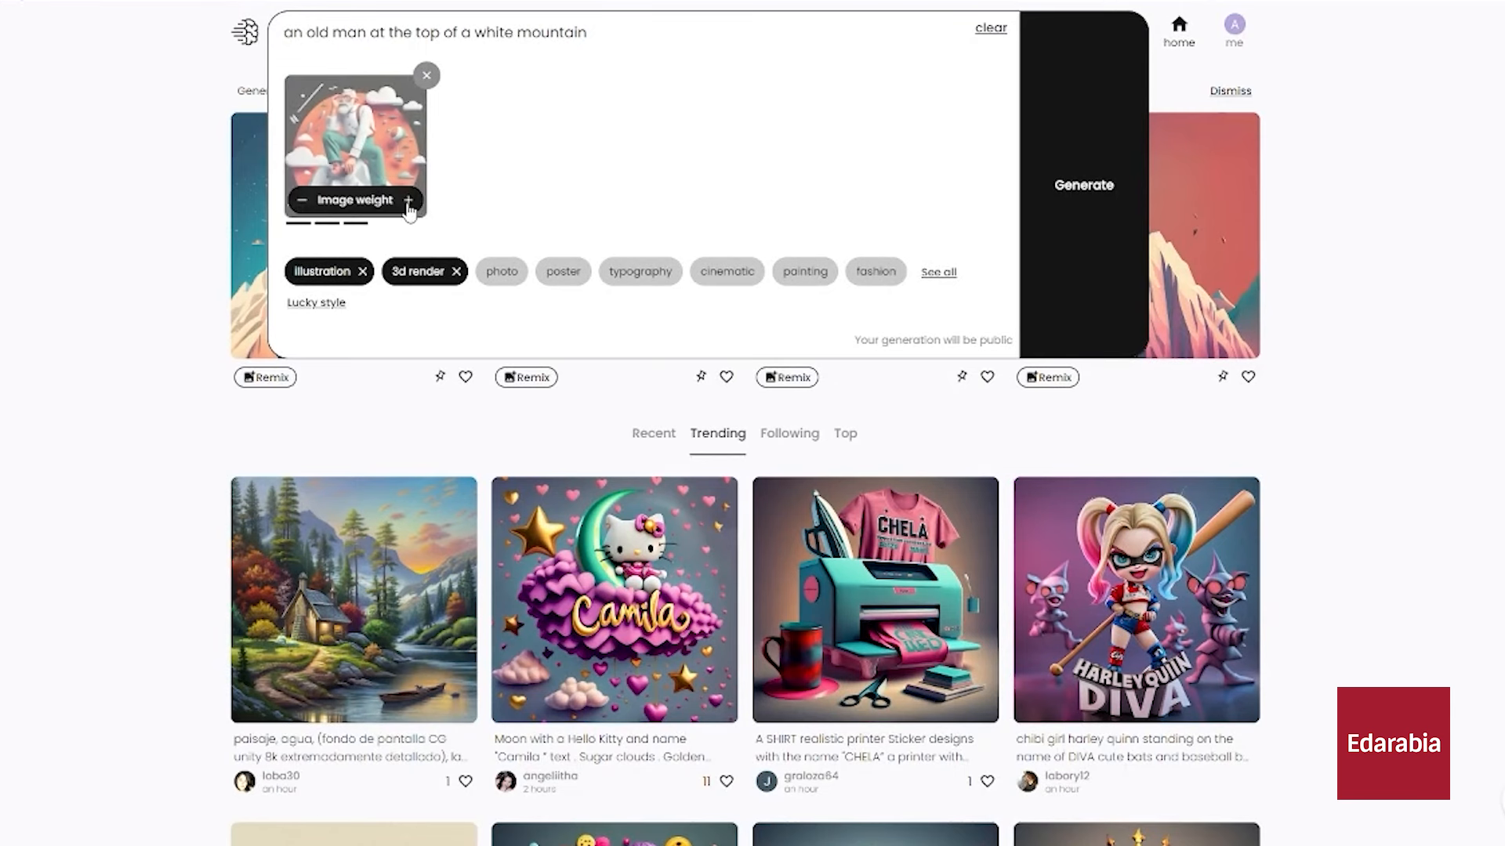
# Adjust image weight, generate four remixed variations, then remix the roaring lion artwork
pyautogui.click(303, 199)
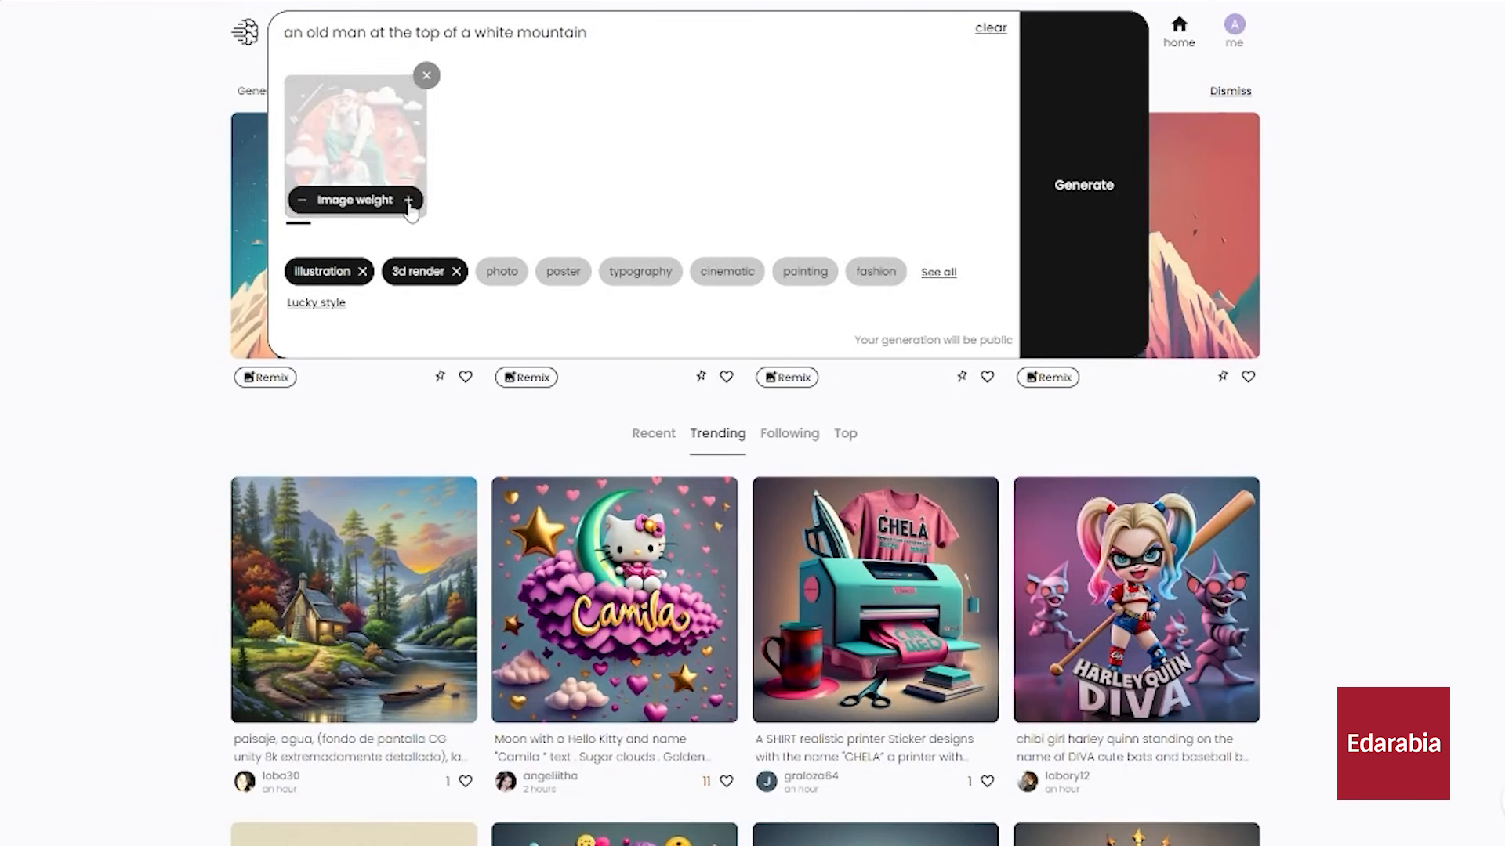
pyautogui.click(407, 200)
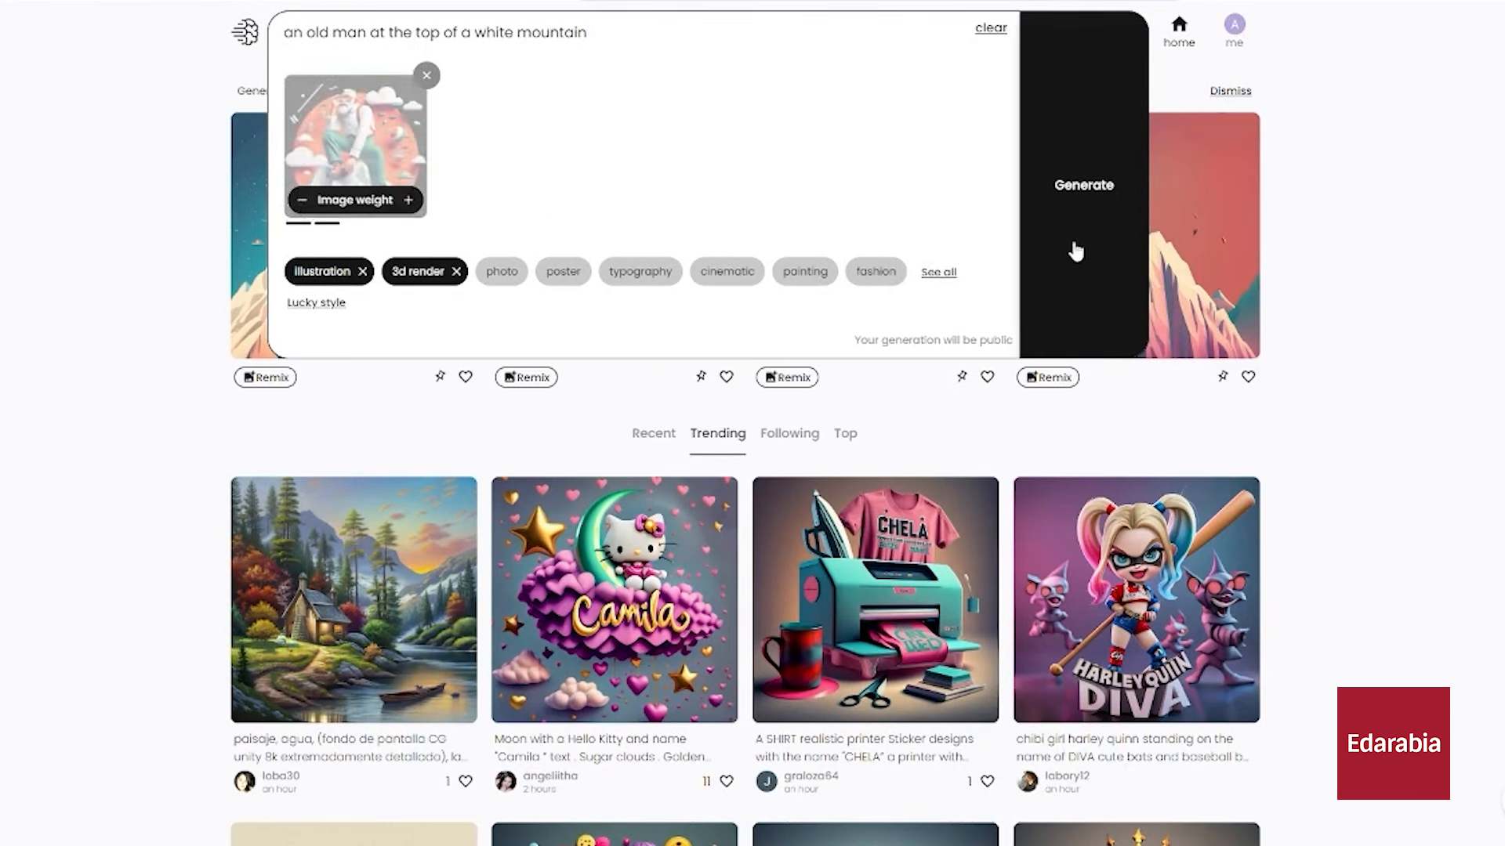
pyautogui.click(1082, 185)
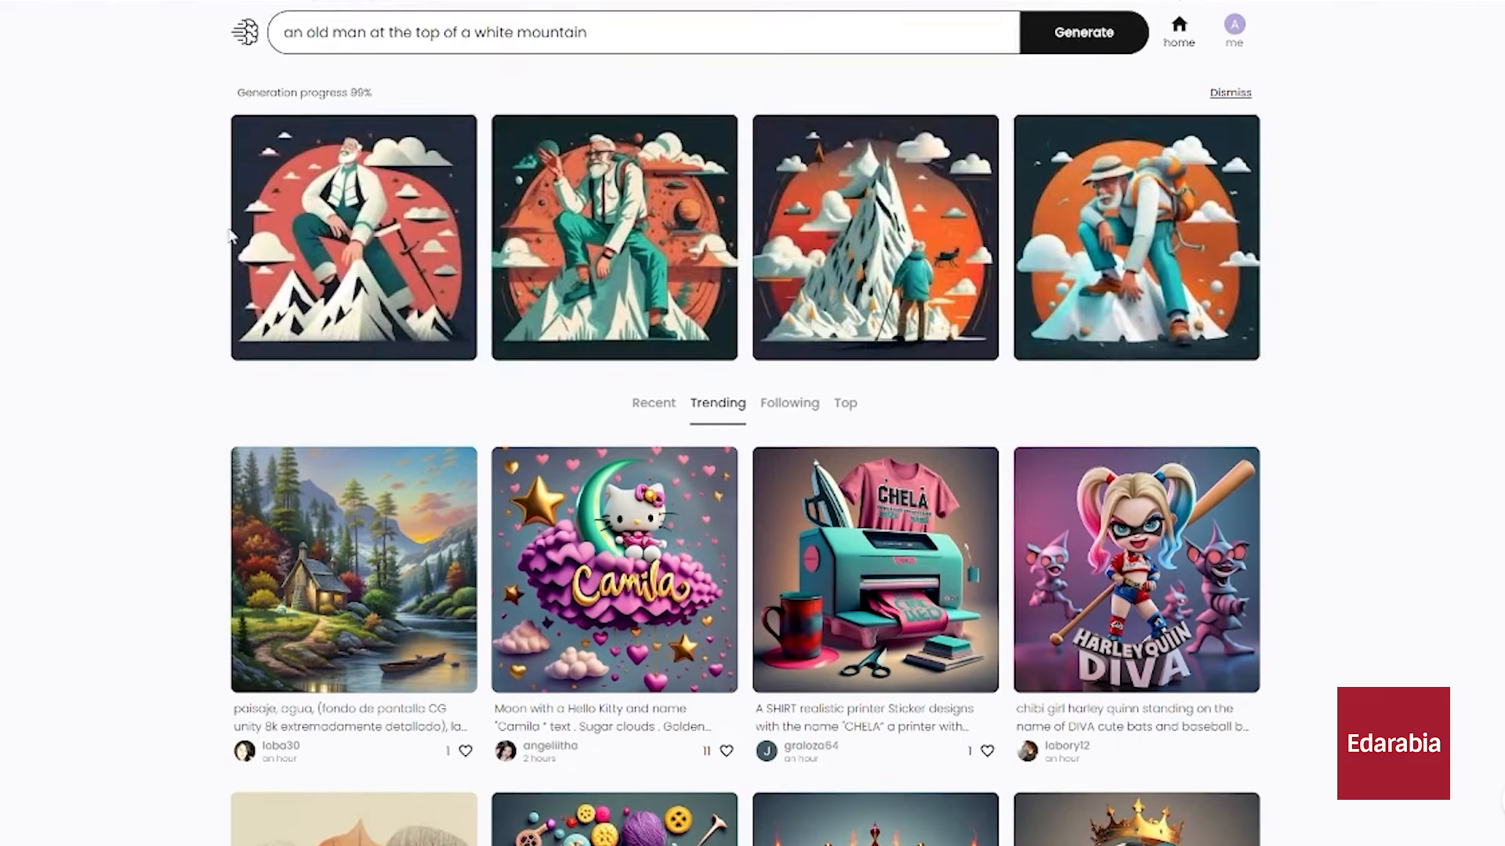
pyautogui.click(1136, 236)
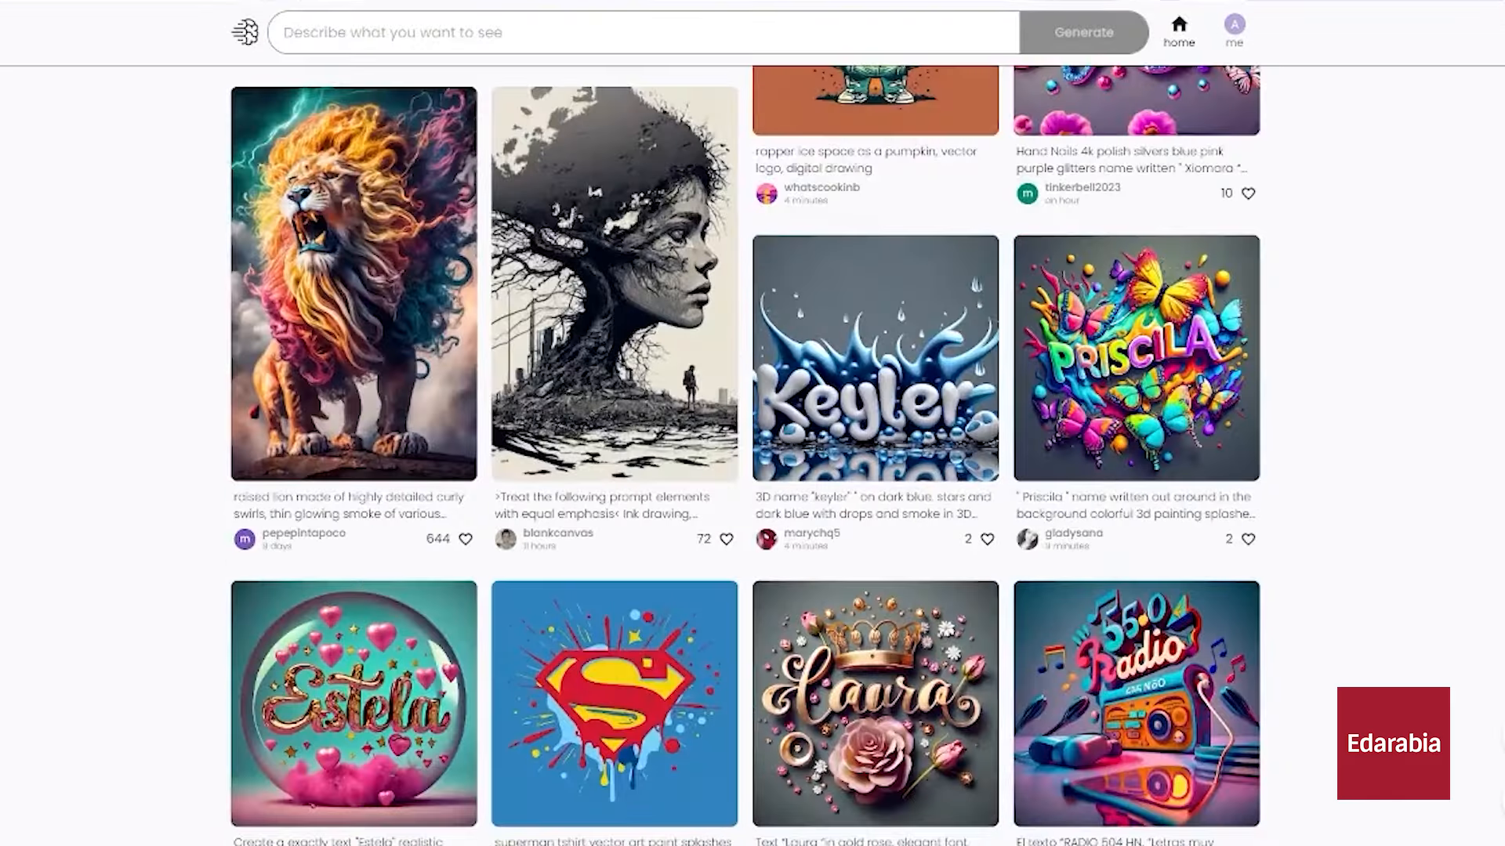
pyautogui.click(352, 284)
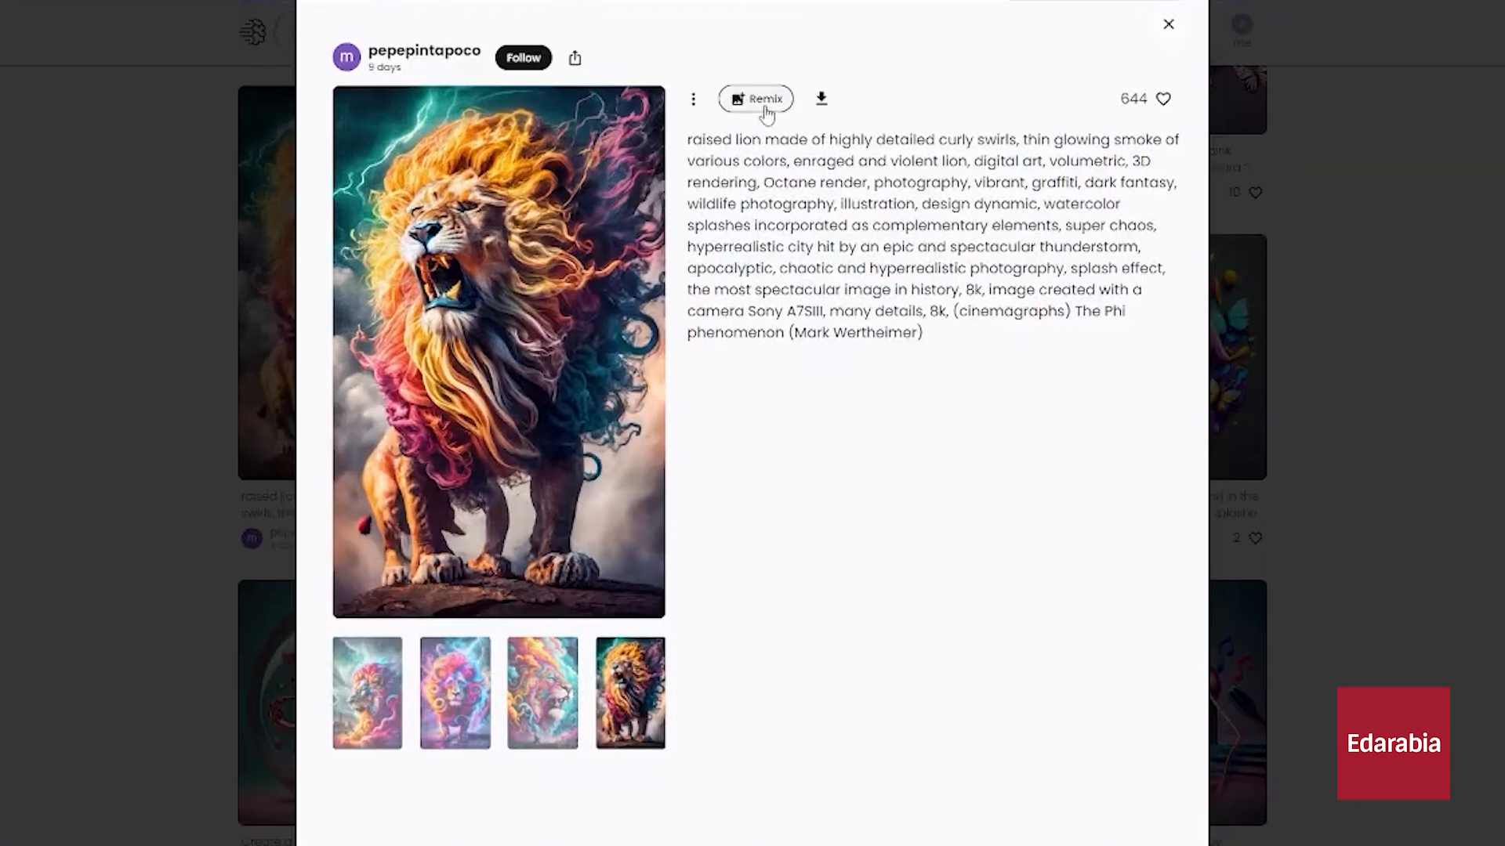
pyautogui.click(756, 98)
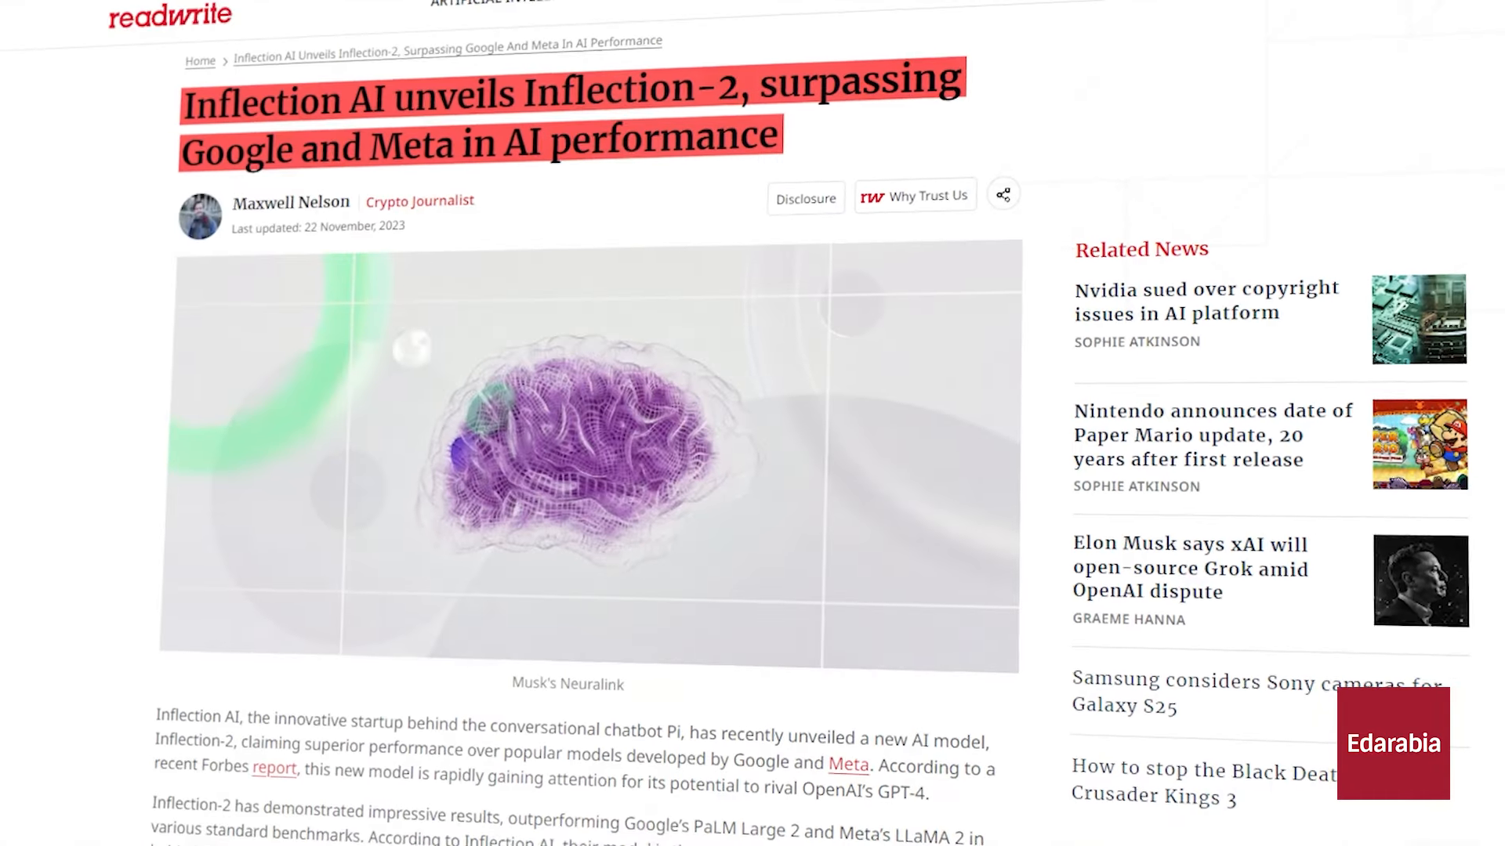
# Scroll through the readwrite article on Inflection-2 surpassing Google and Meta
pyautogui.scroll(-3)
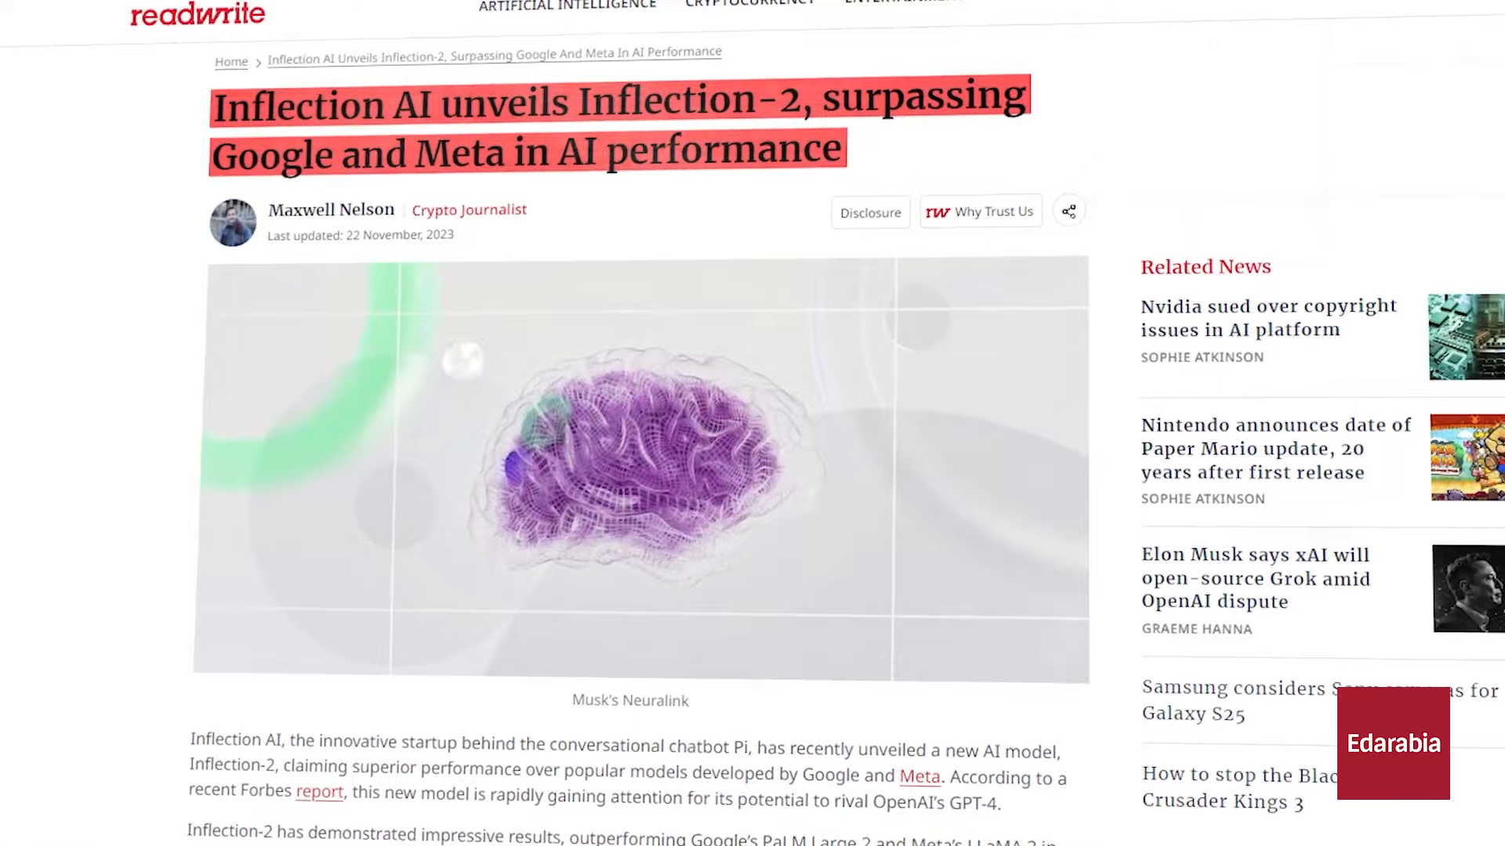